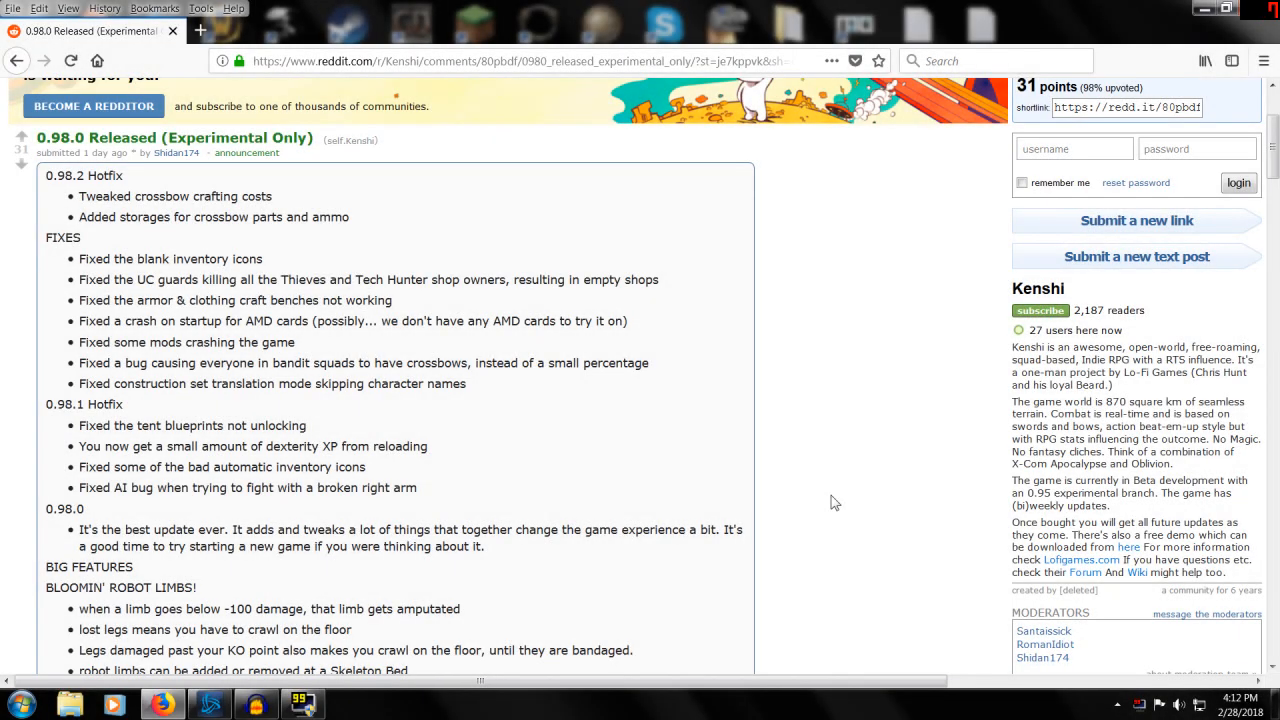
mouse_move(368, 204)
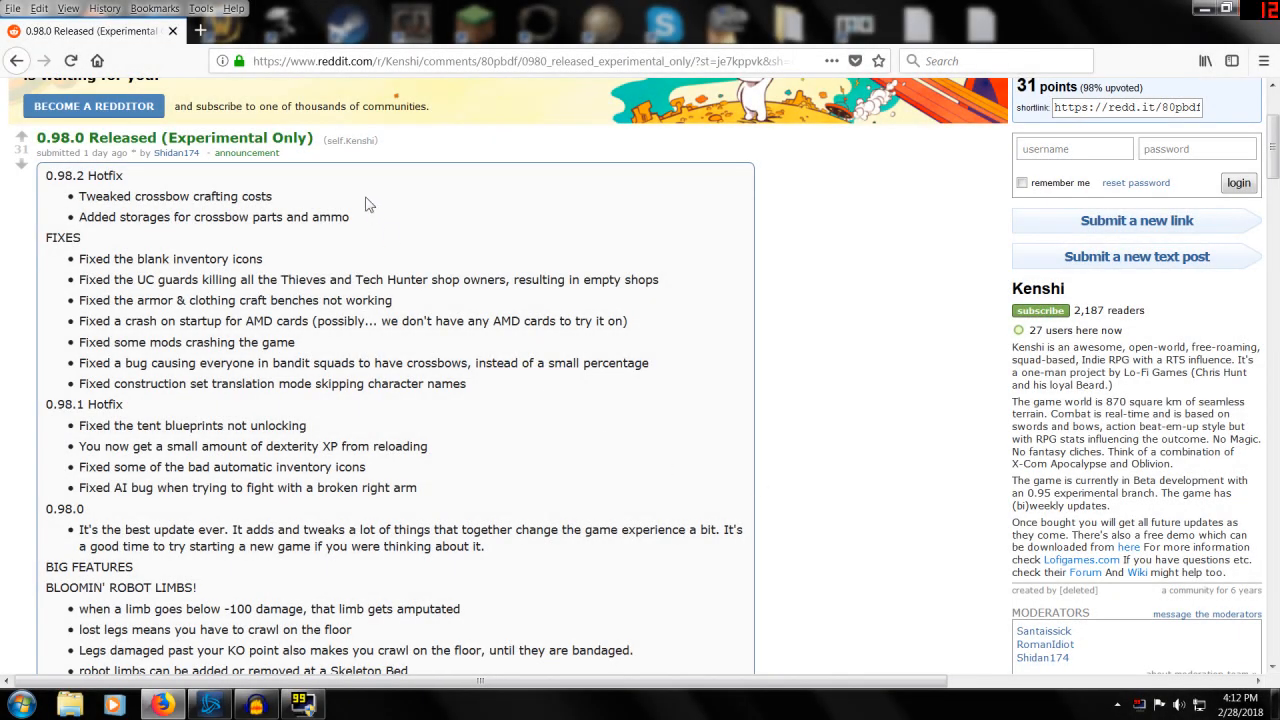
mouse_move(742, 500)
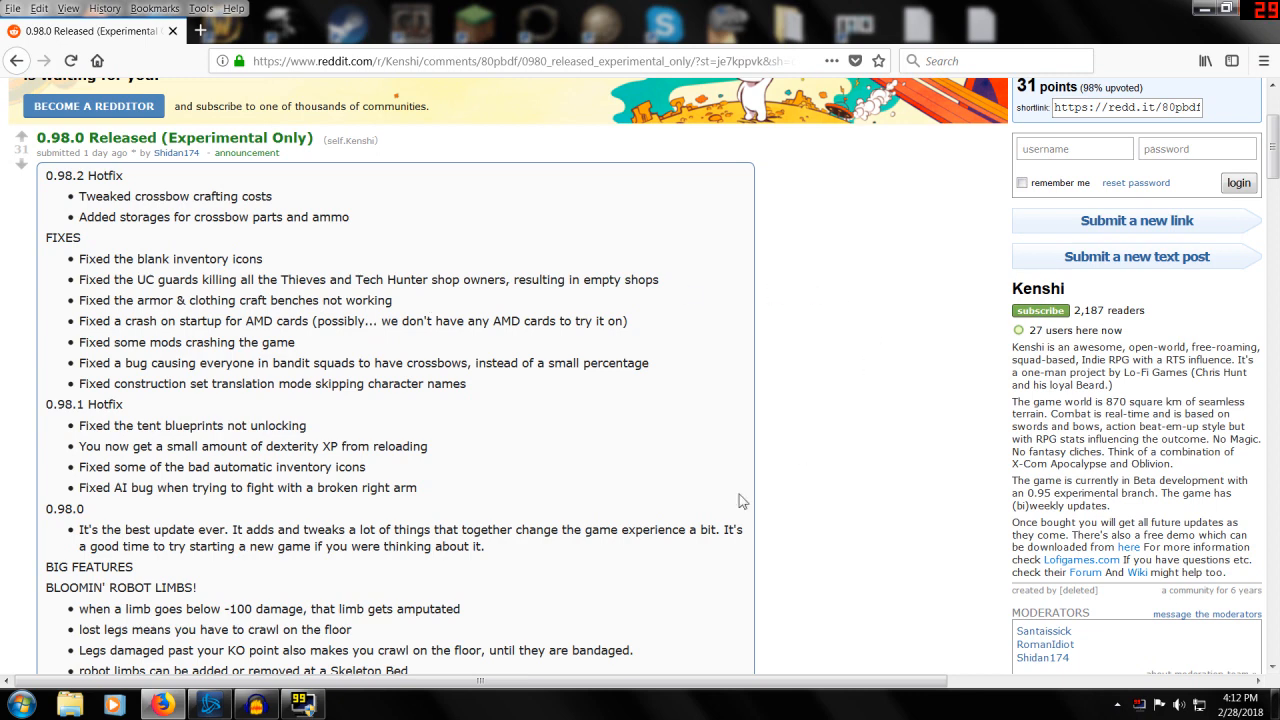
mouse_move(135, 152)
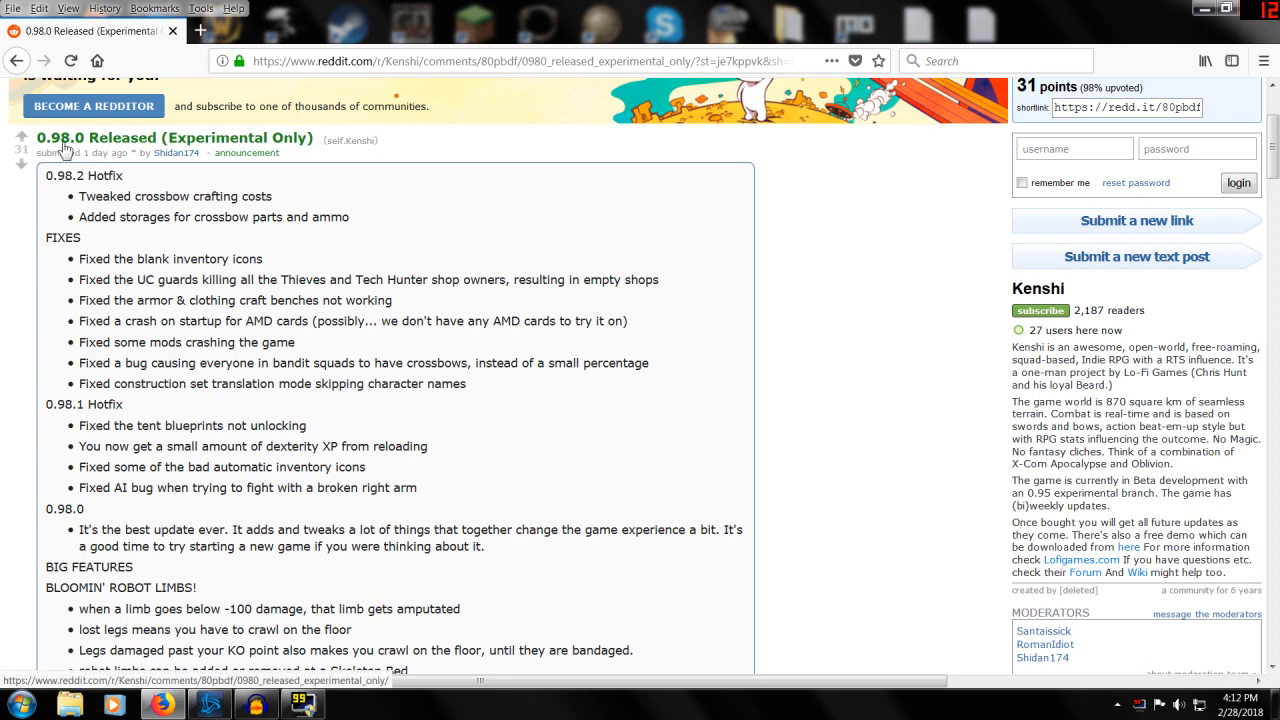
mouse_move(213, 140)
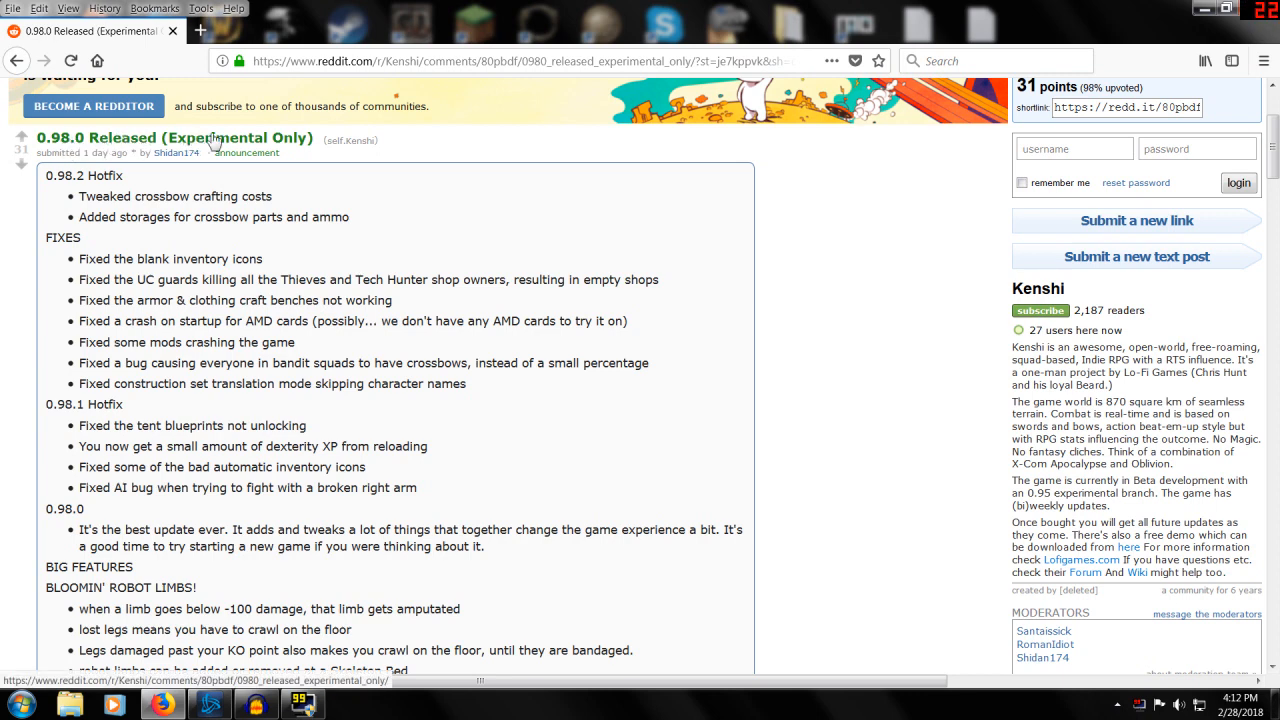
mouse_move(643, 324)
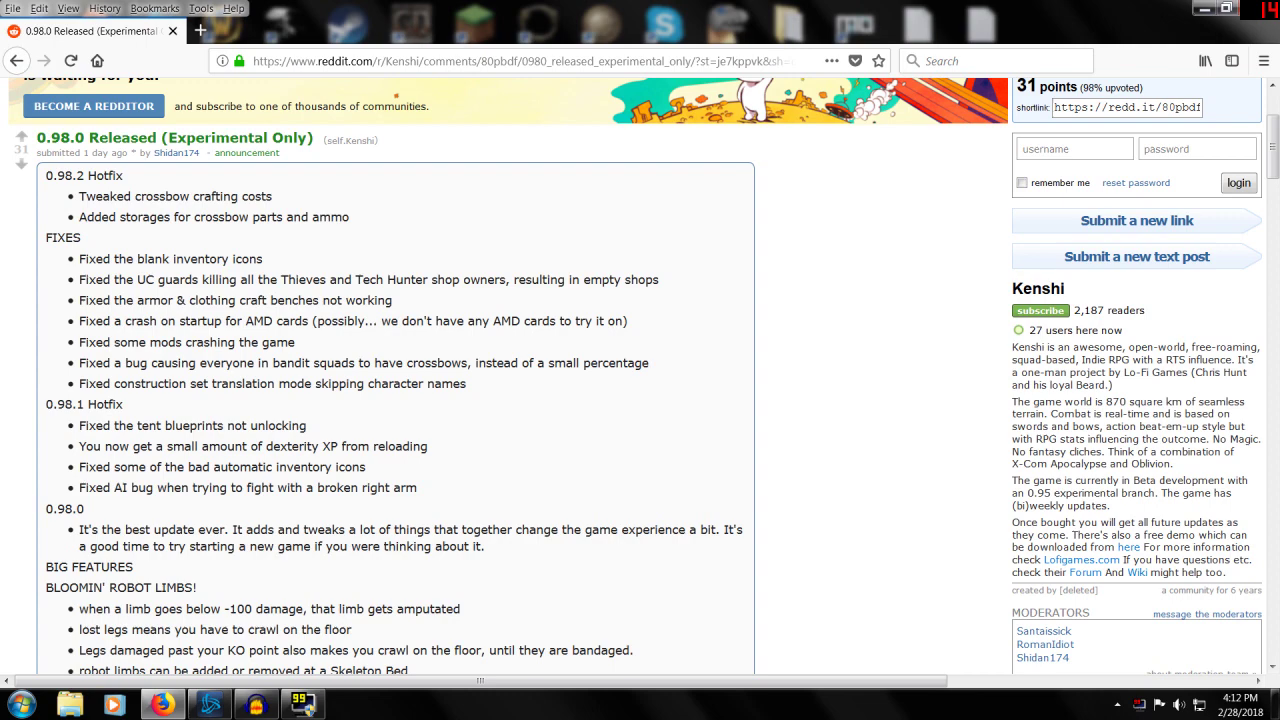
mouse_move(478, 178)
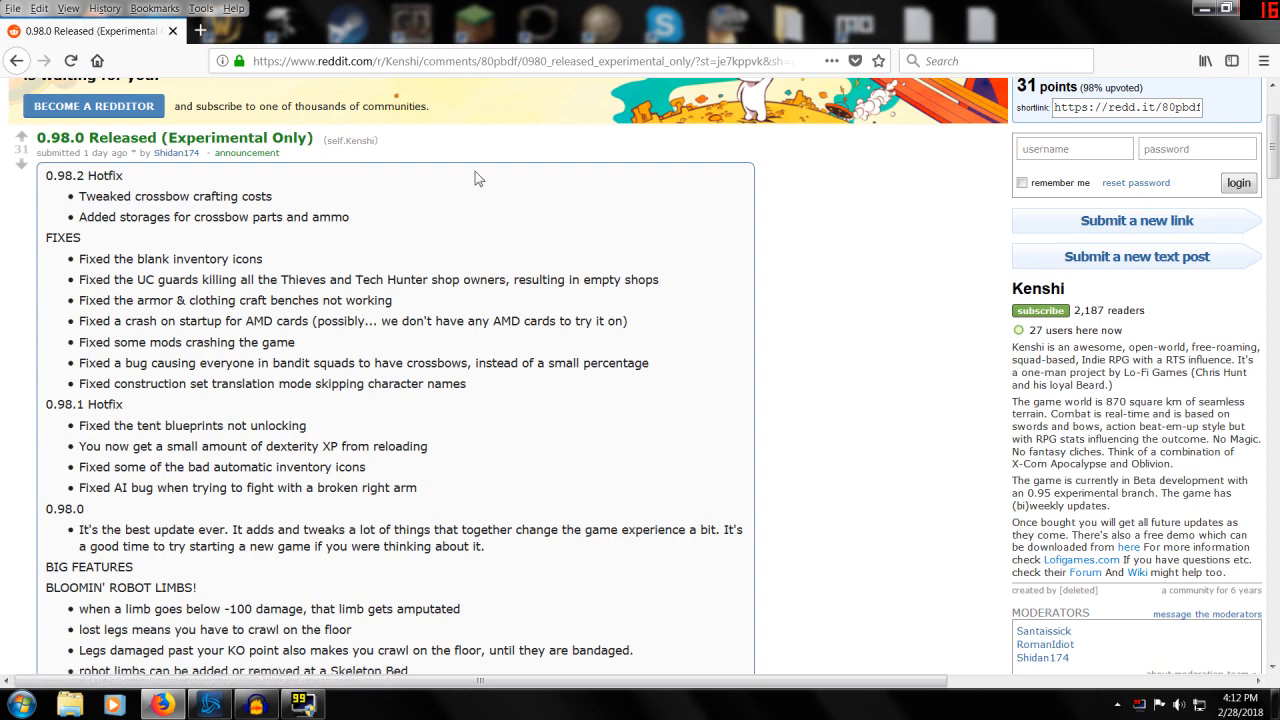
- Scroll through the post, marking the hotfix notes while reading them
scroll("down", 3)
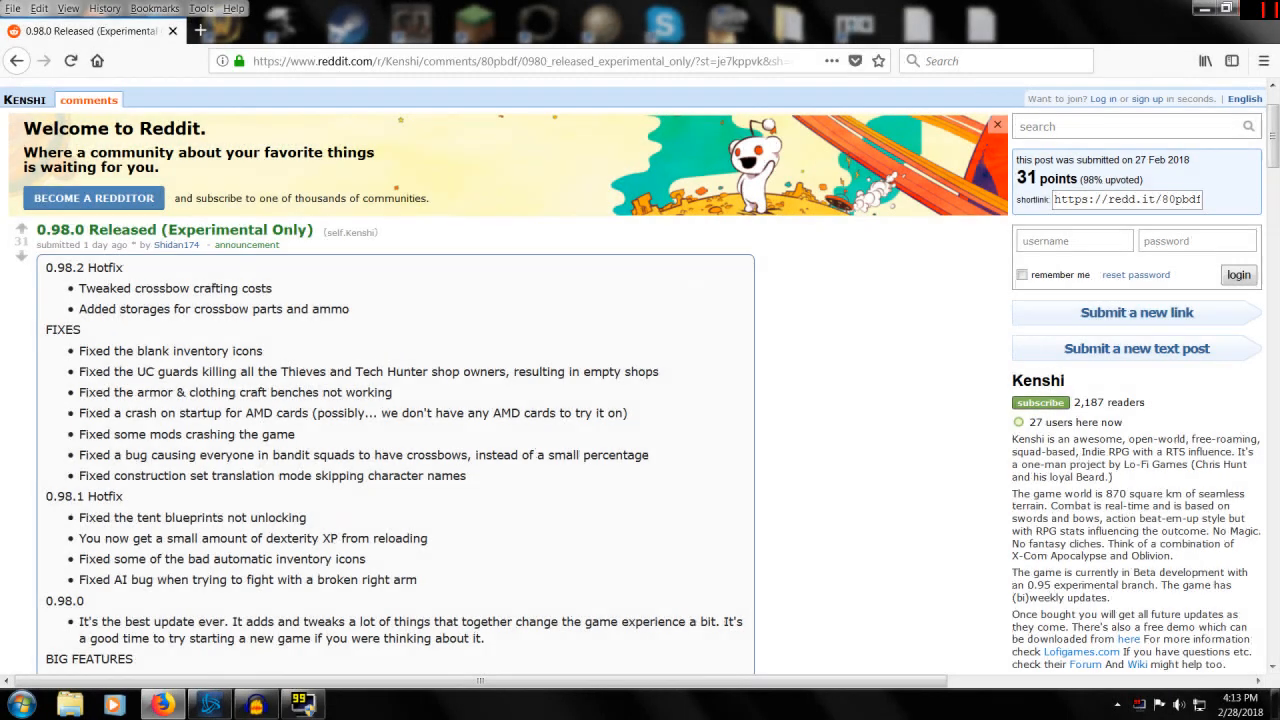
scroll("down", 3)
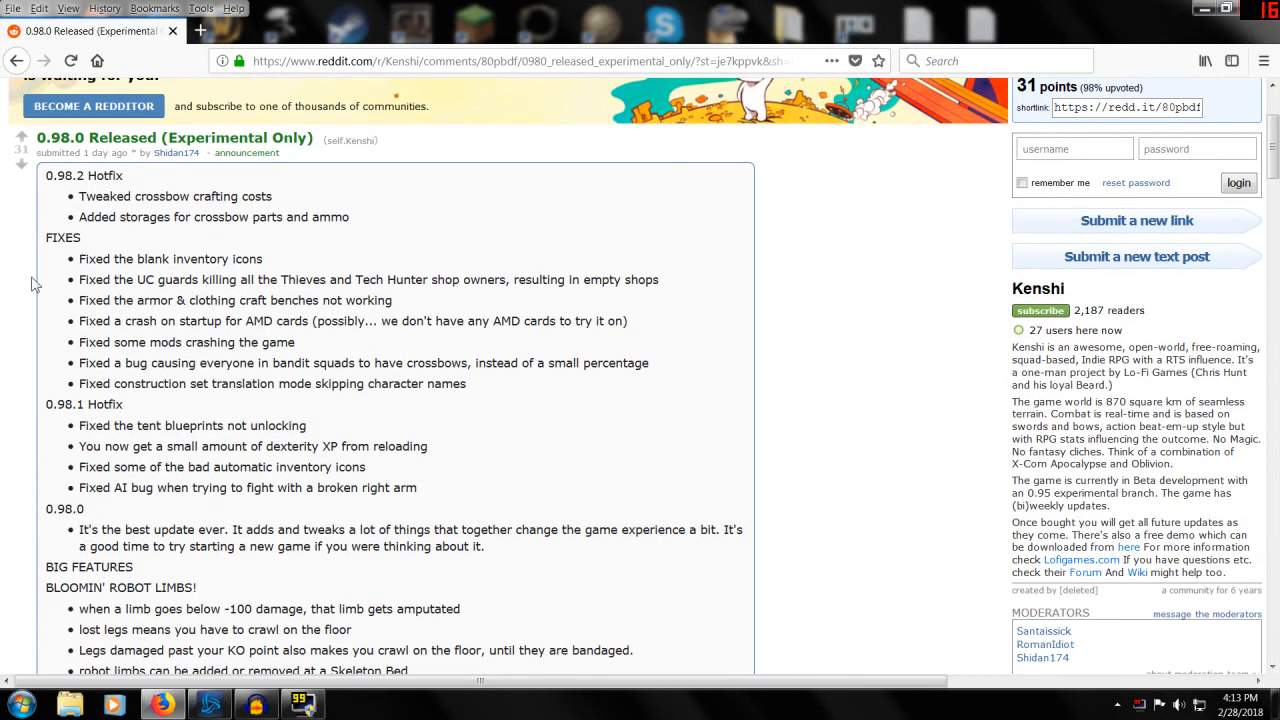
left_click_drag(45, 175, 168, 342)
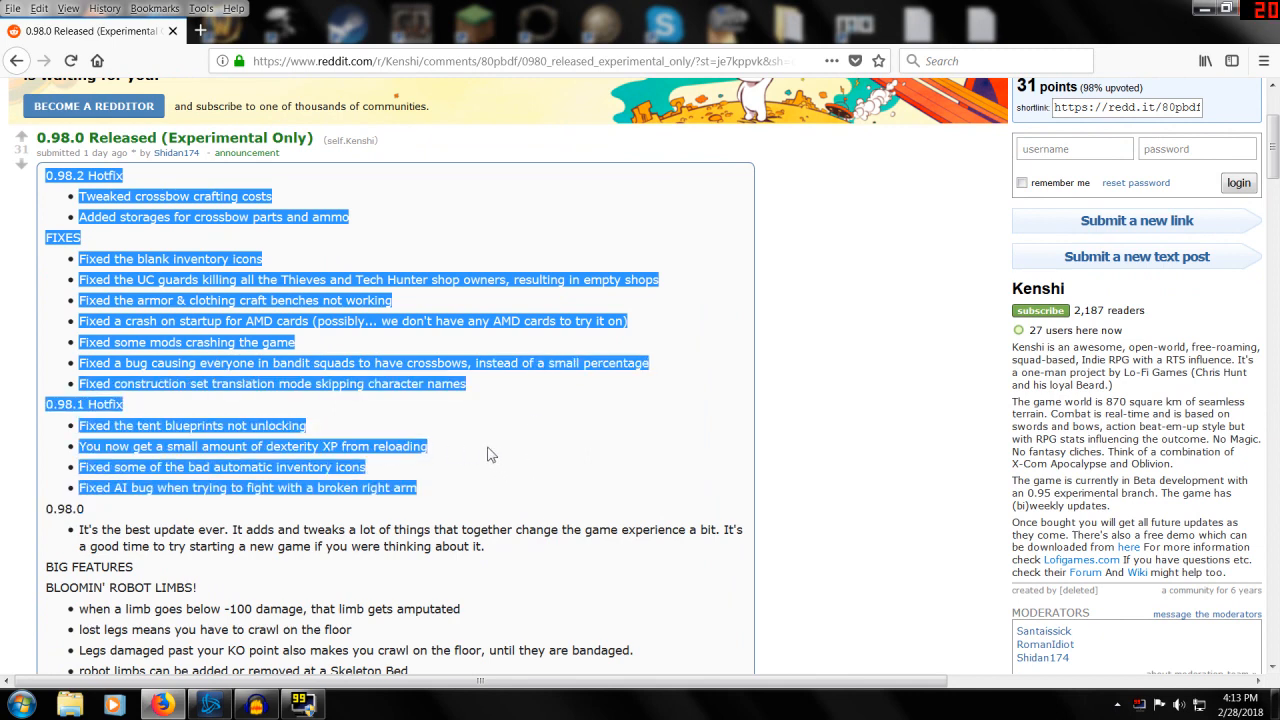
mouse_move(520, 390)
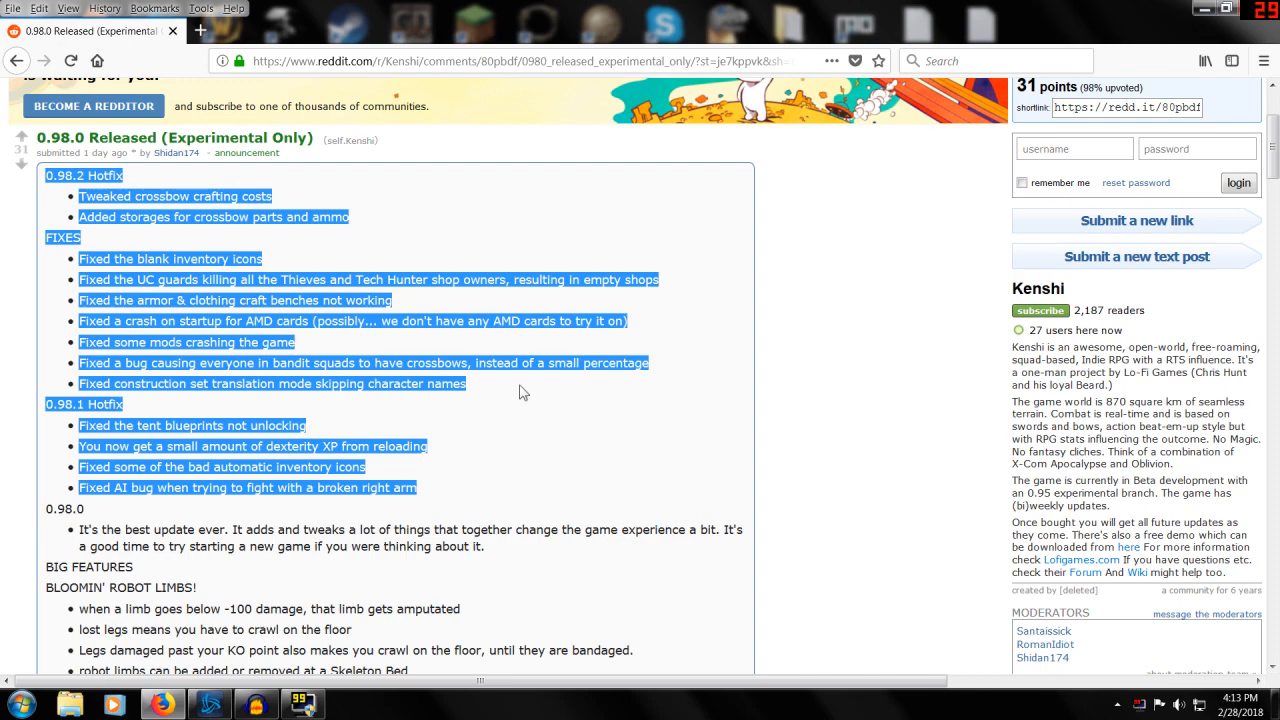
scroll("down", 3)
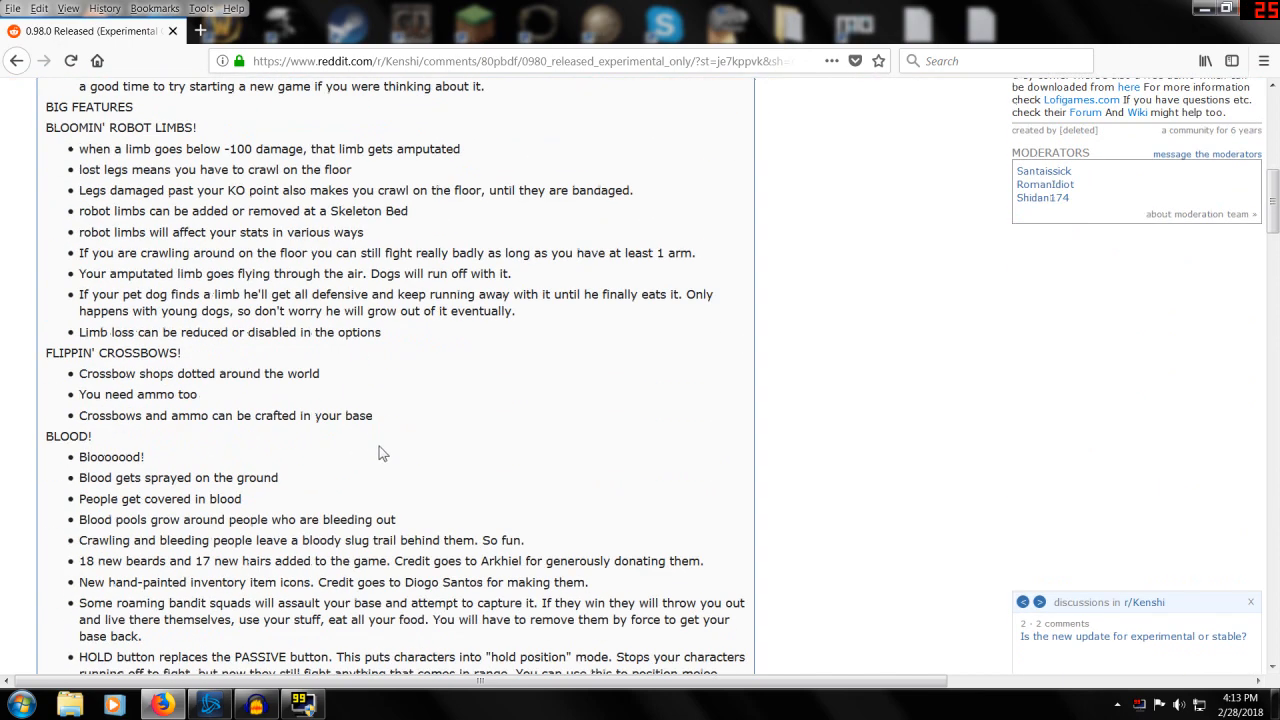
scroll("up", 3)
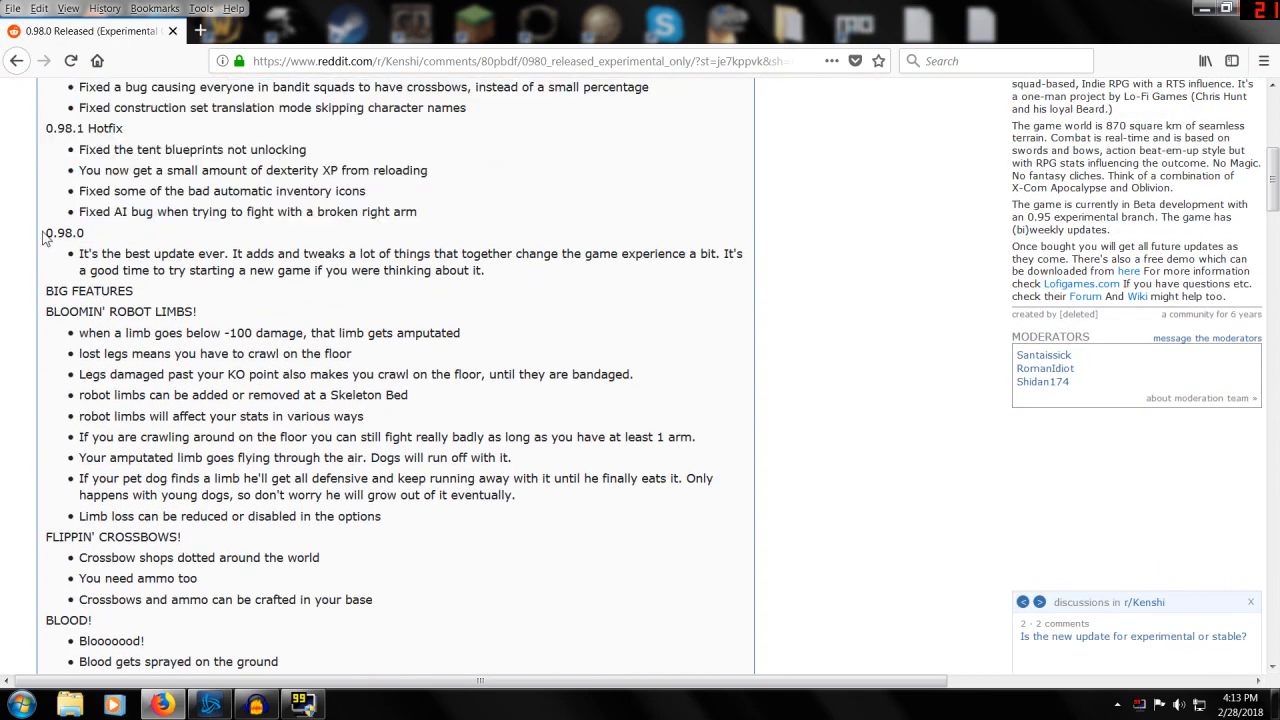
left_click_drag(45, 291, 452, 549)
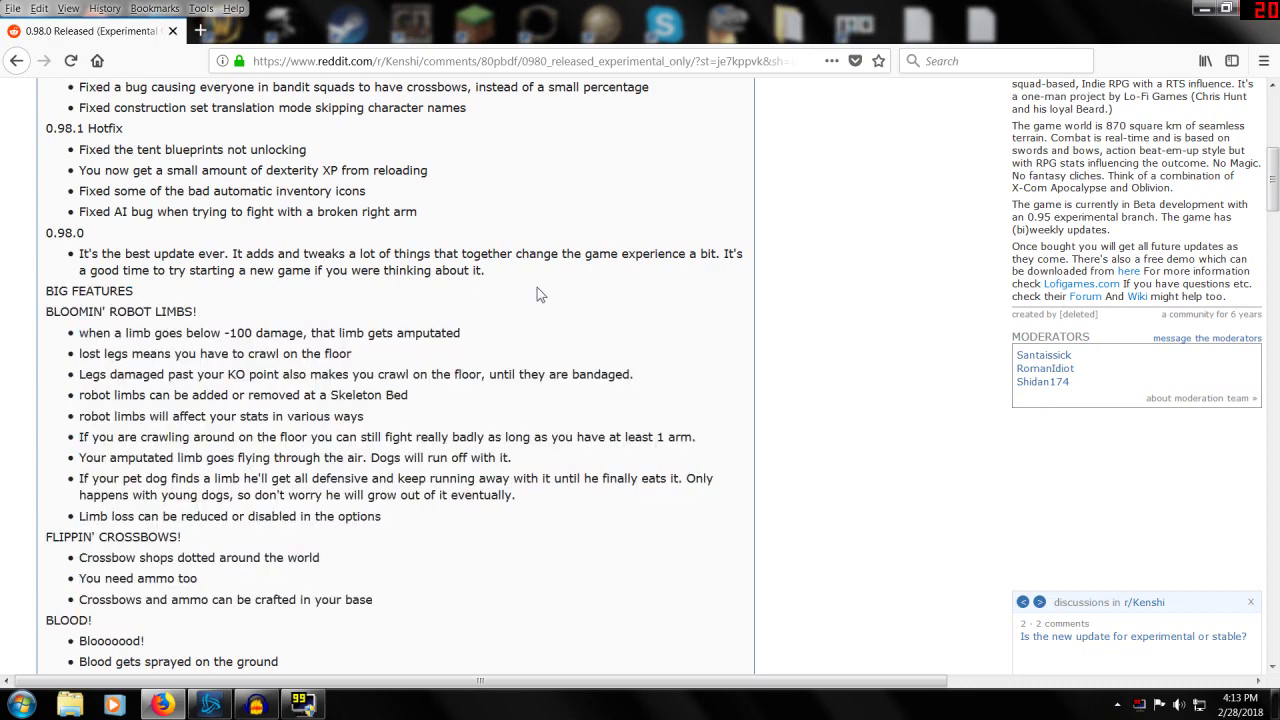
- Read the robot limbs feature notes, selecting the KO point and Skeleton Bed lines
scroll("down", 3)
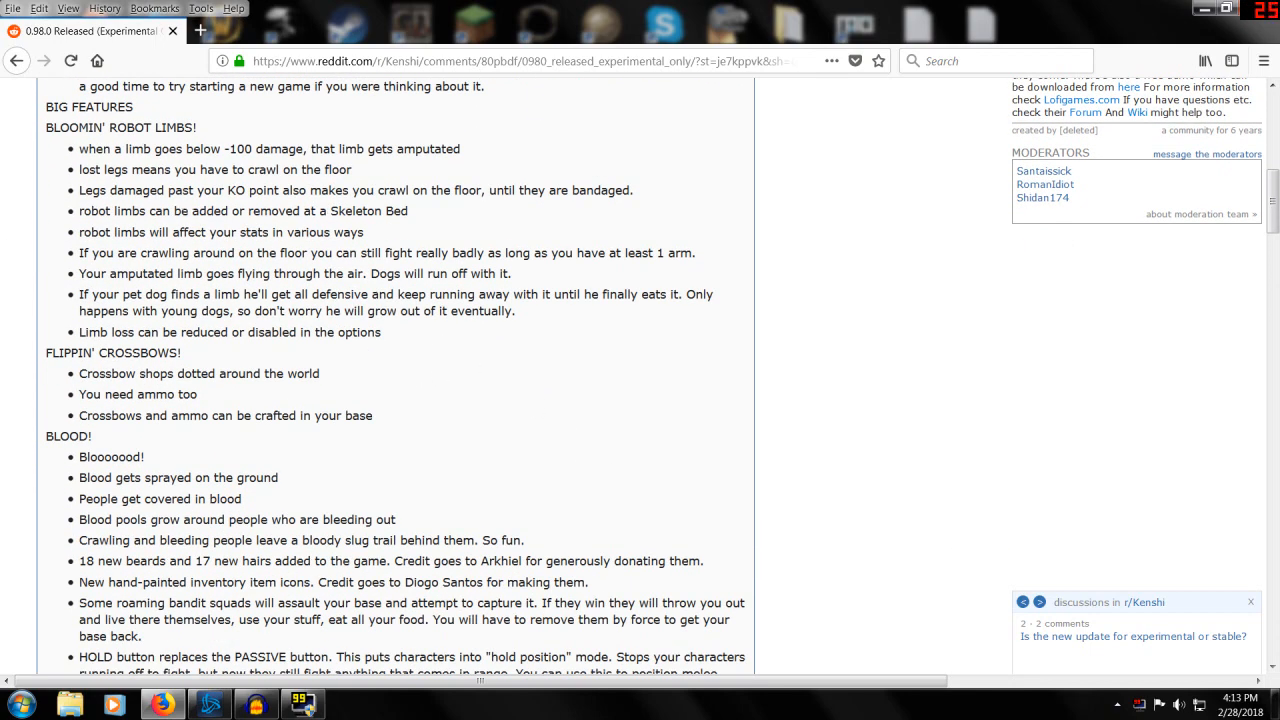
left_click_drag(44, 107, 347, 373)
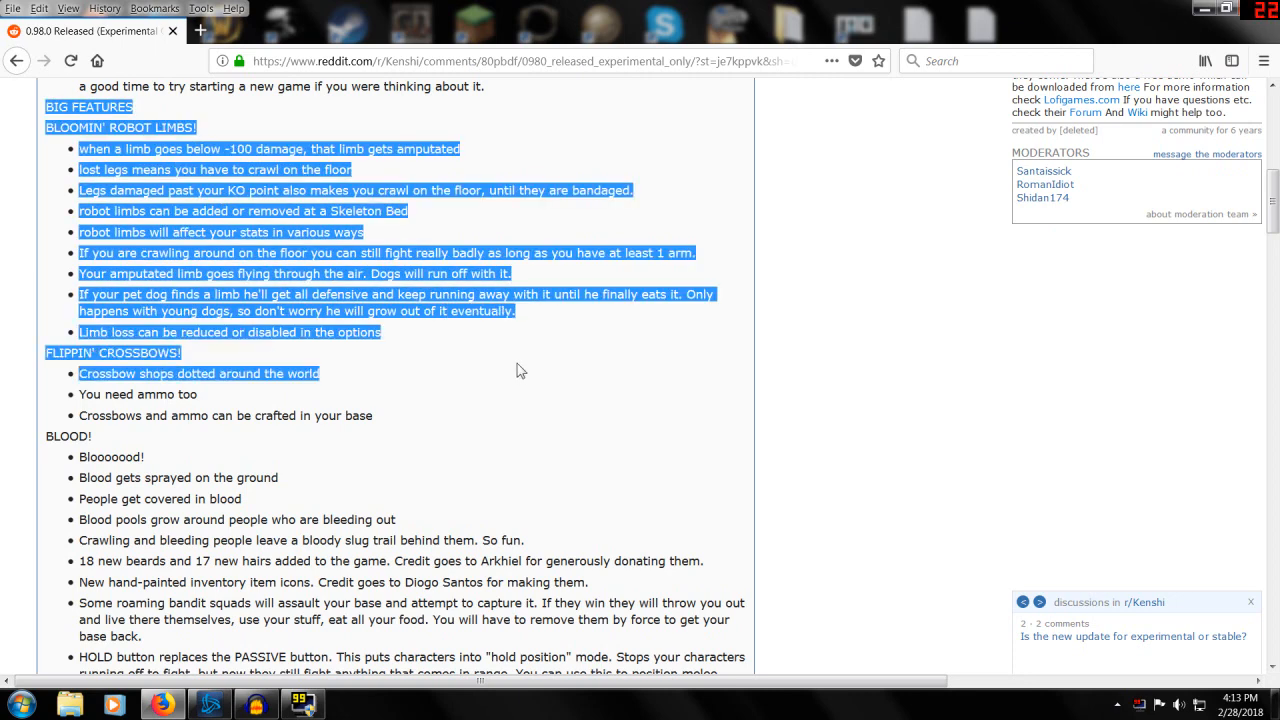
left_click(450, 336)
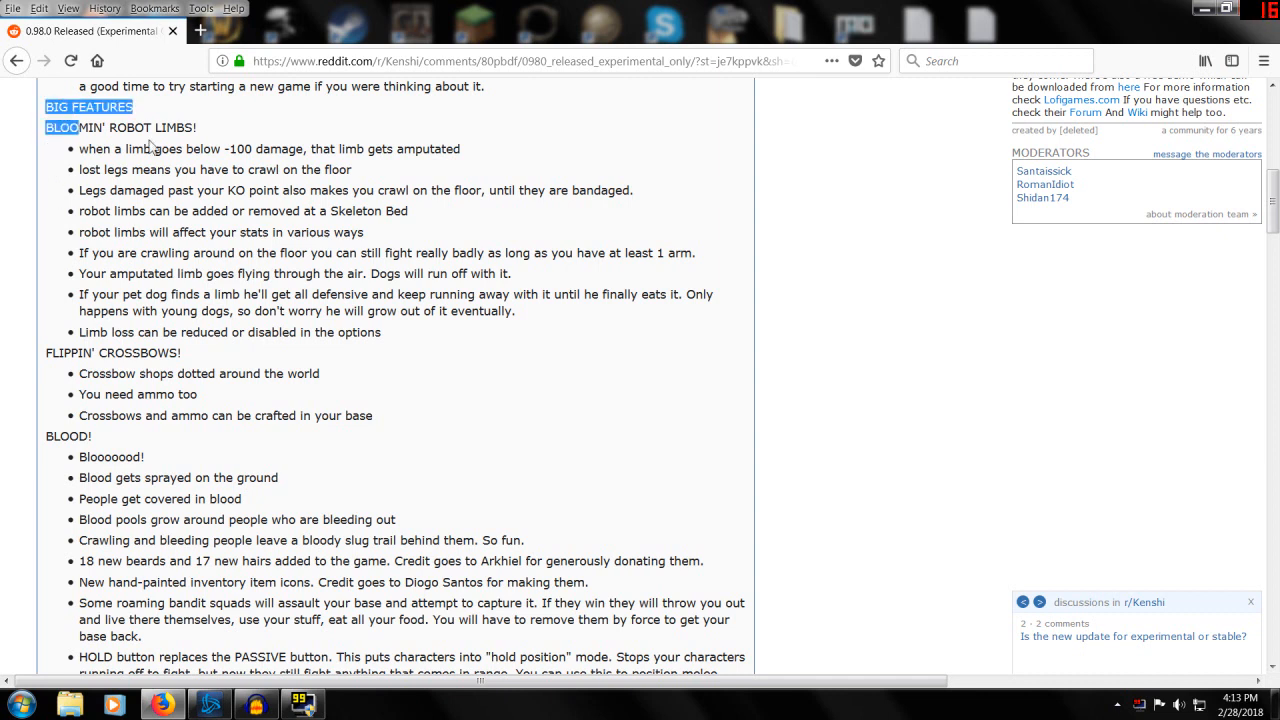
left_click_drag(62, 127, 298, 169)
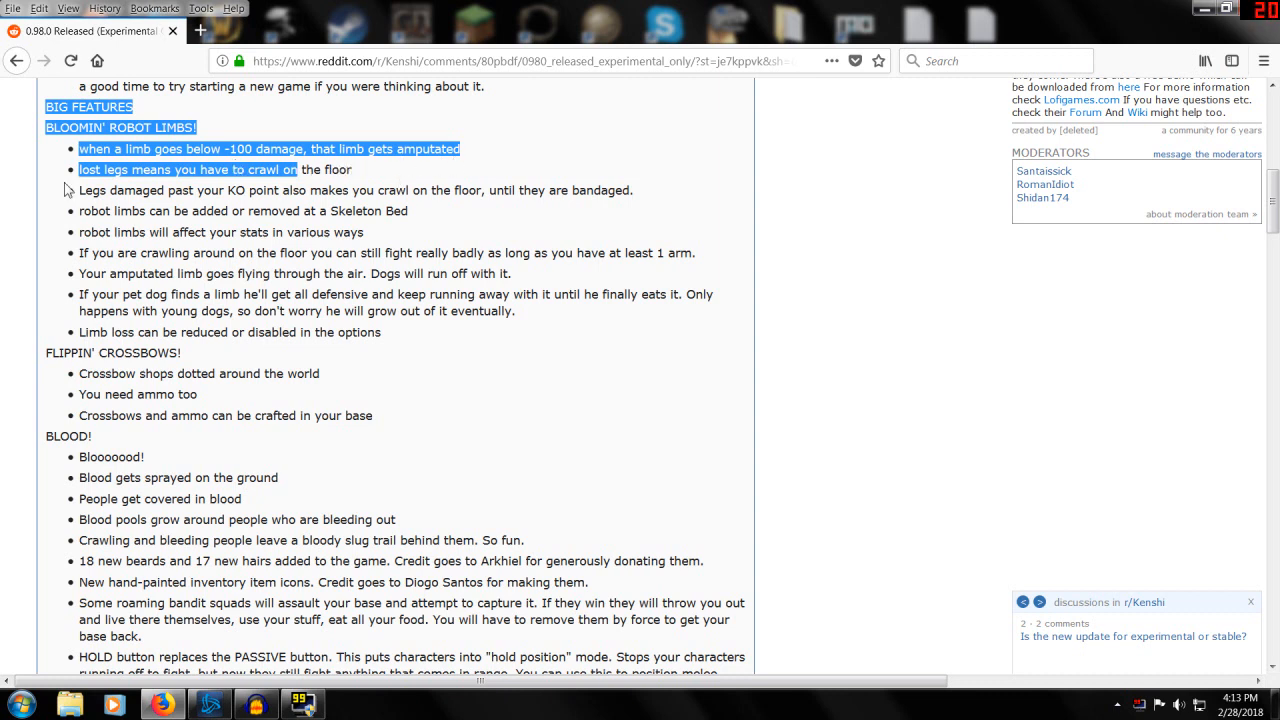
left_click(83, 189)
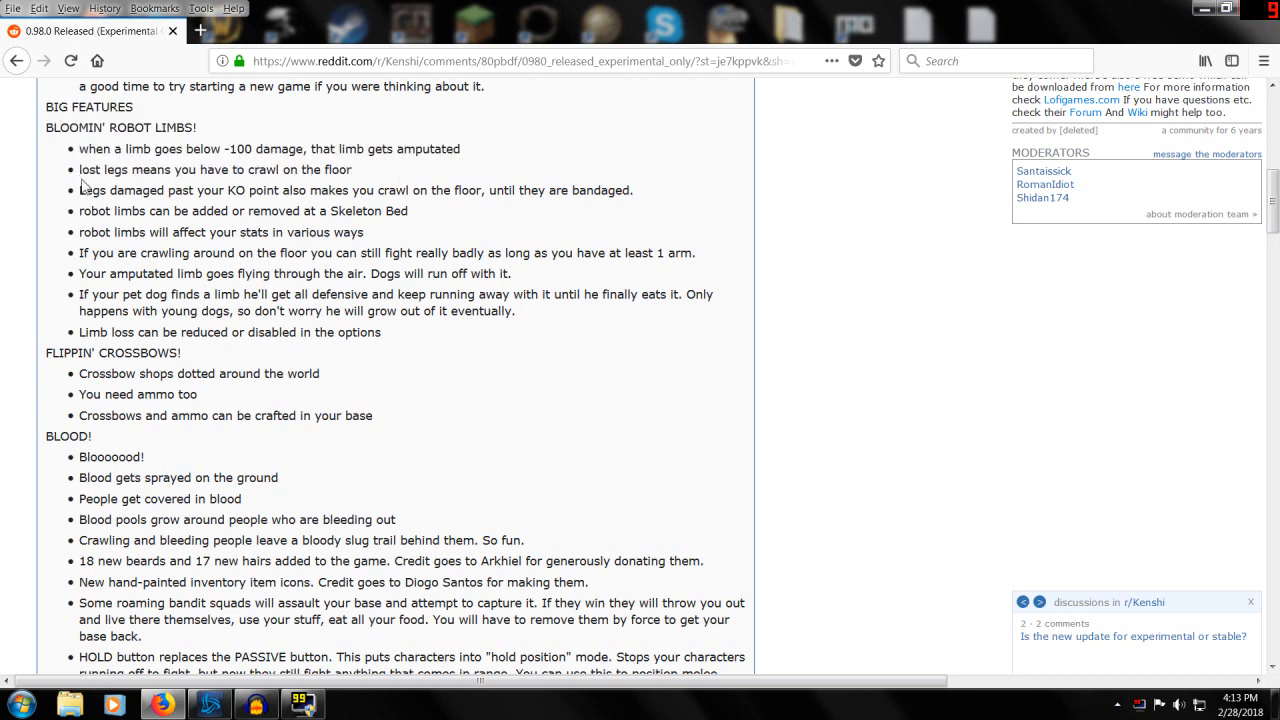
left_click_drag(80, 190, 310, 232)
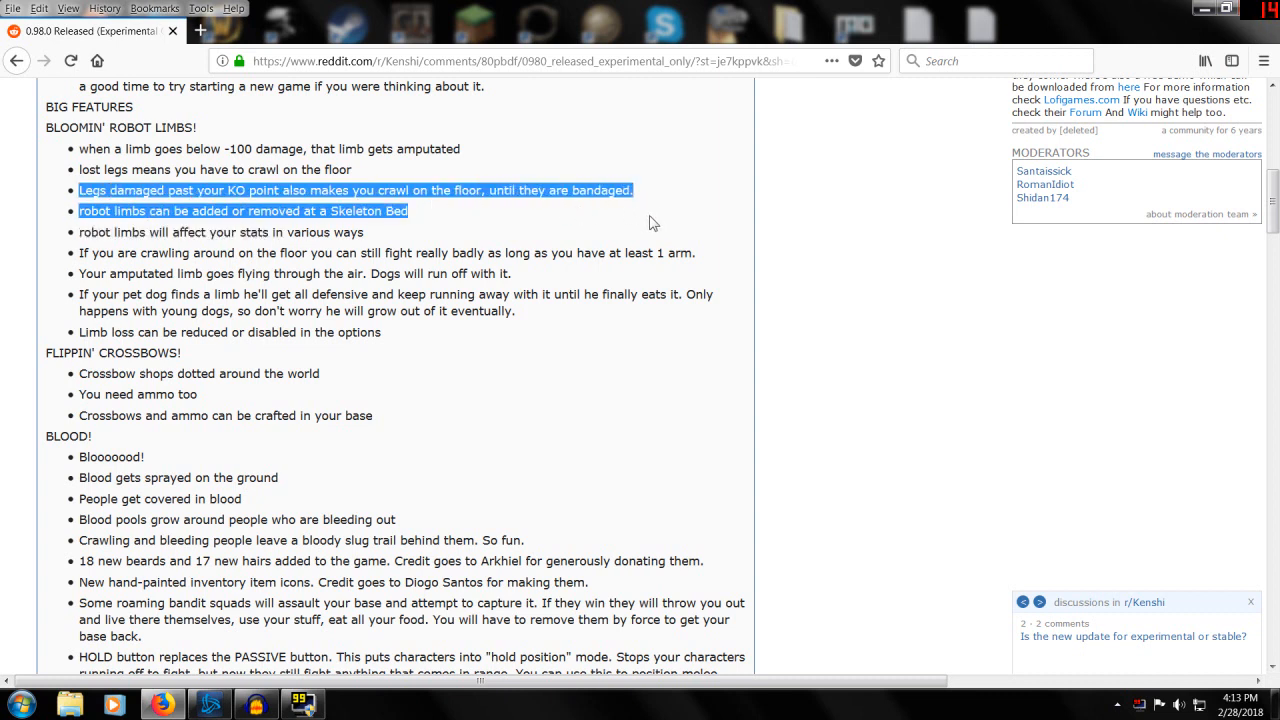
mouse_move(50, 283)
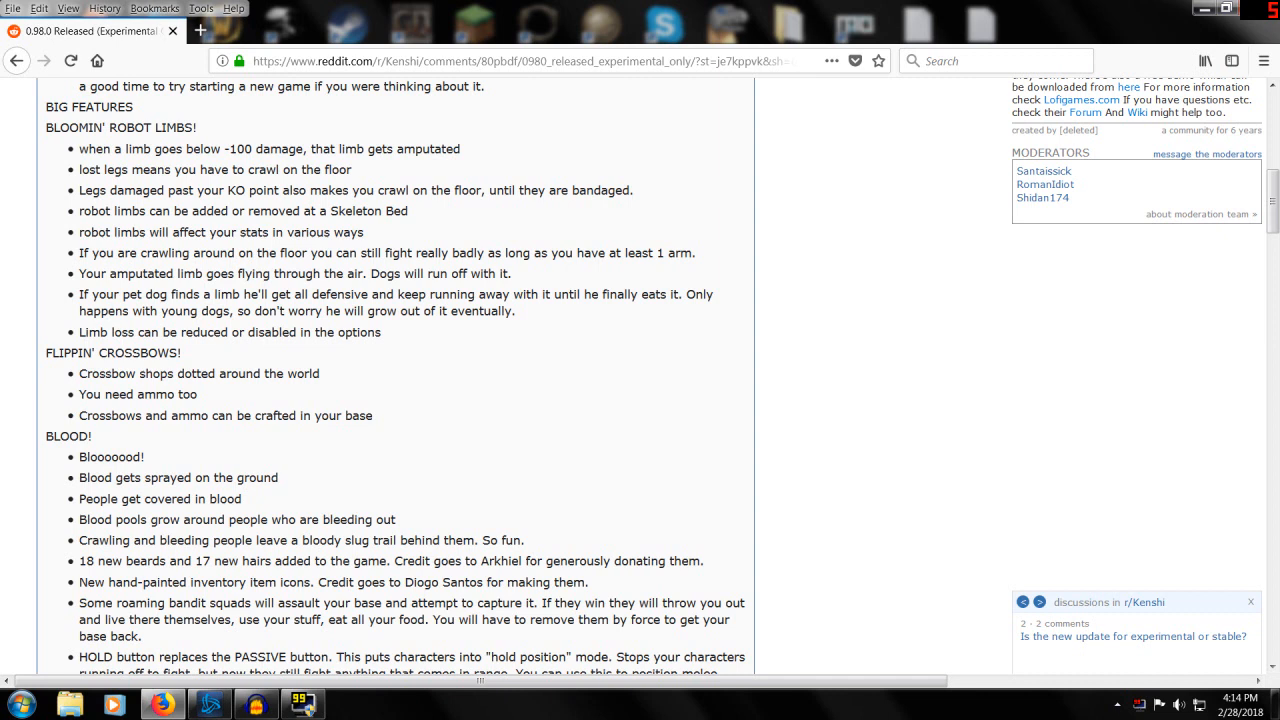
triple_click(220, 232)
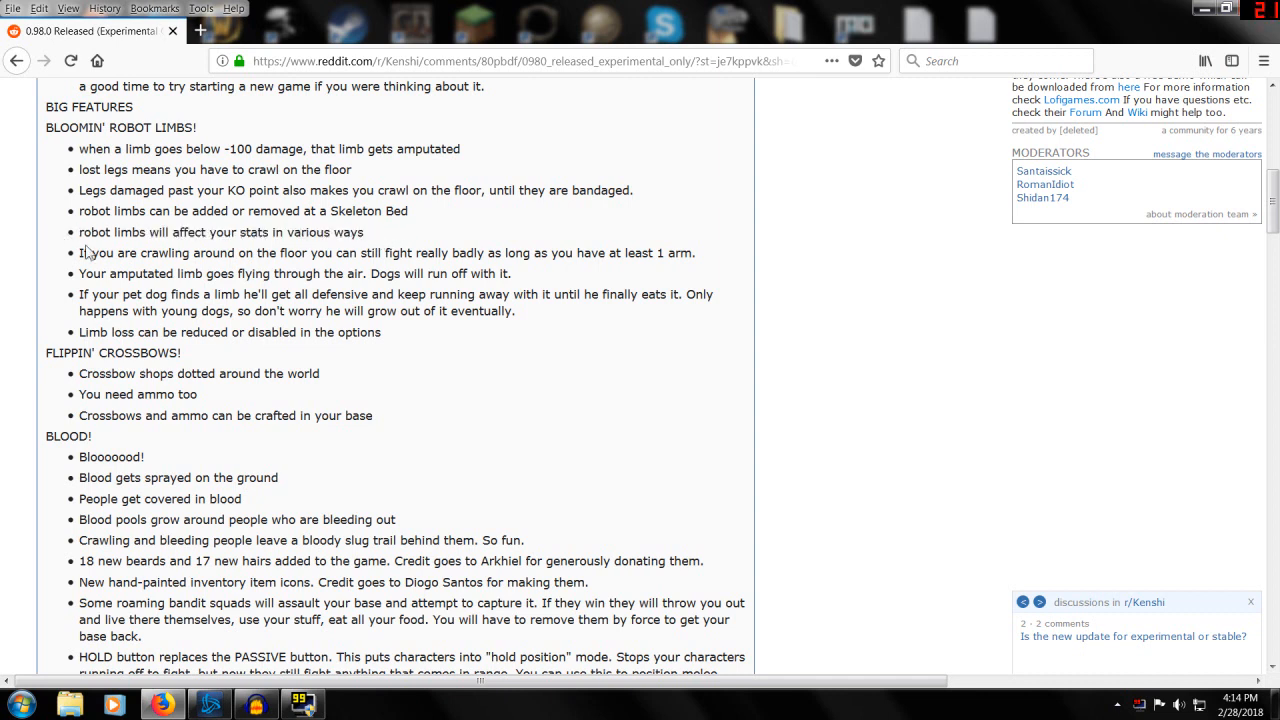
mouse_move(405, 243)
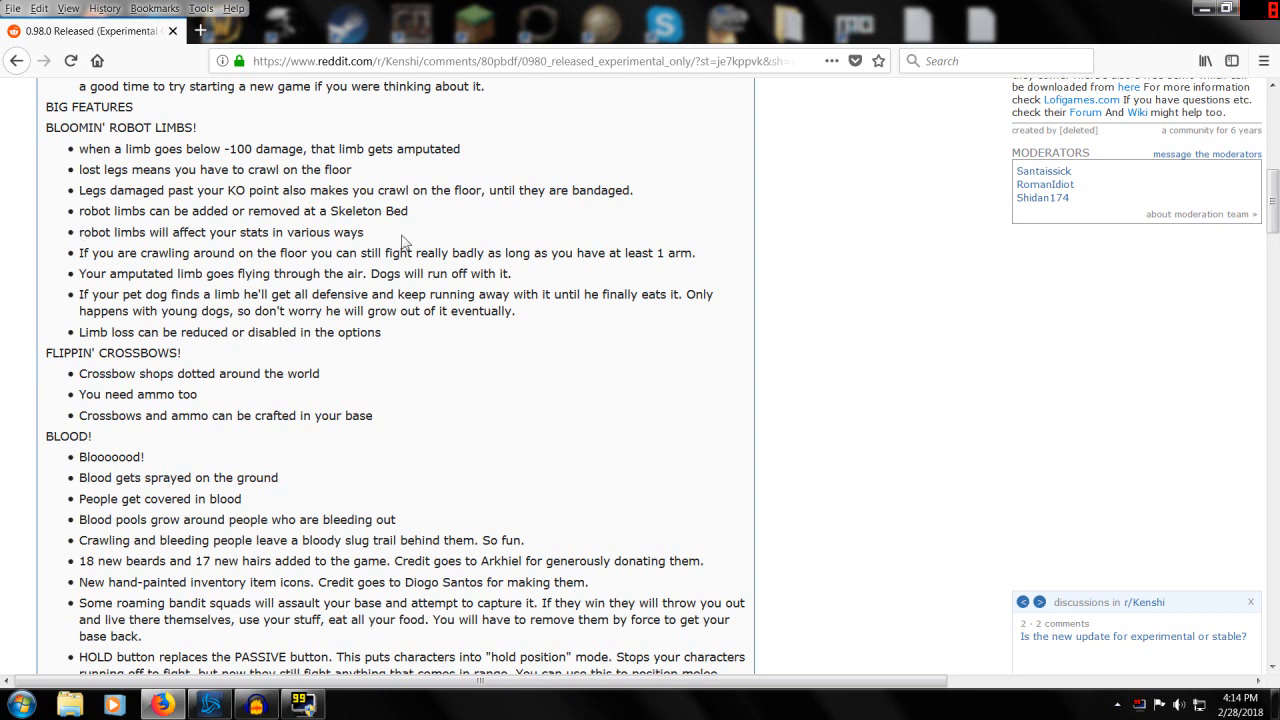
- Highlight robot limb notes: the dog sentence, -100 damage amputation threshold, and limb loss options
double_click(91, 232)
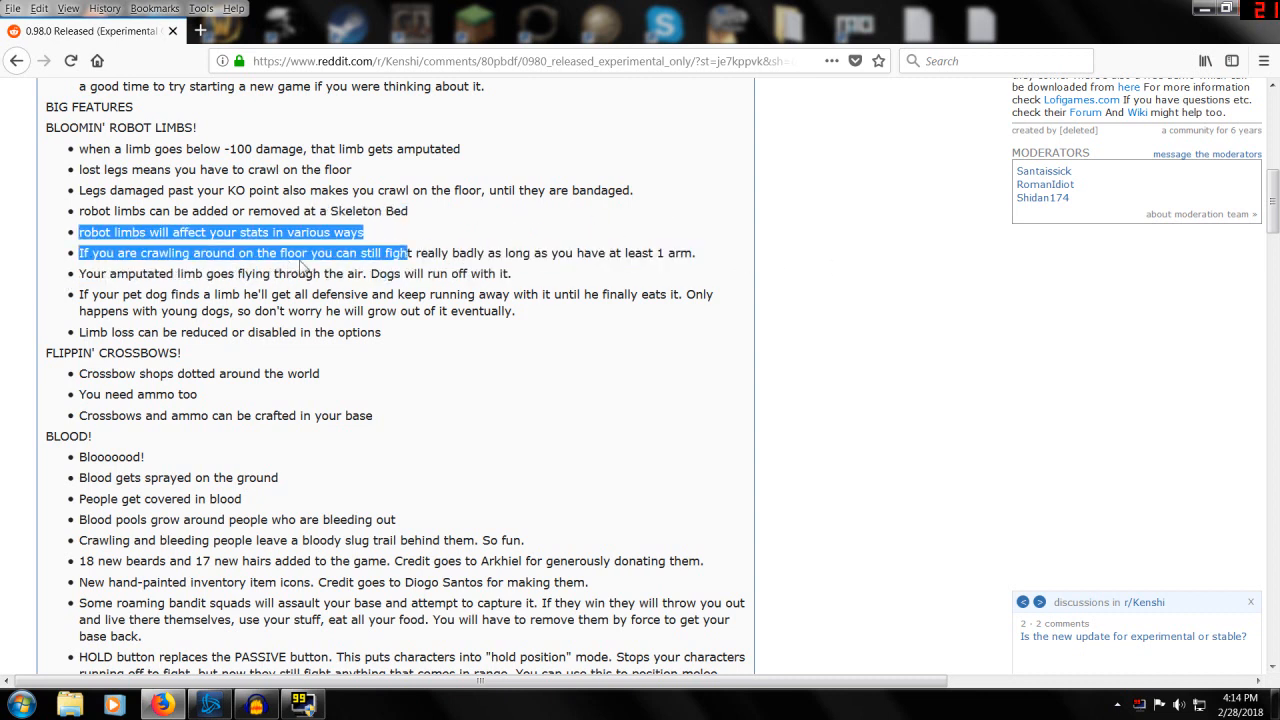
mouse_move(538, 288)
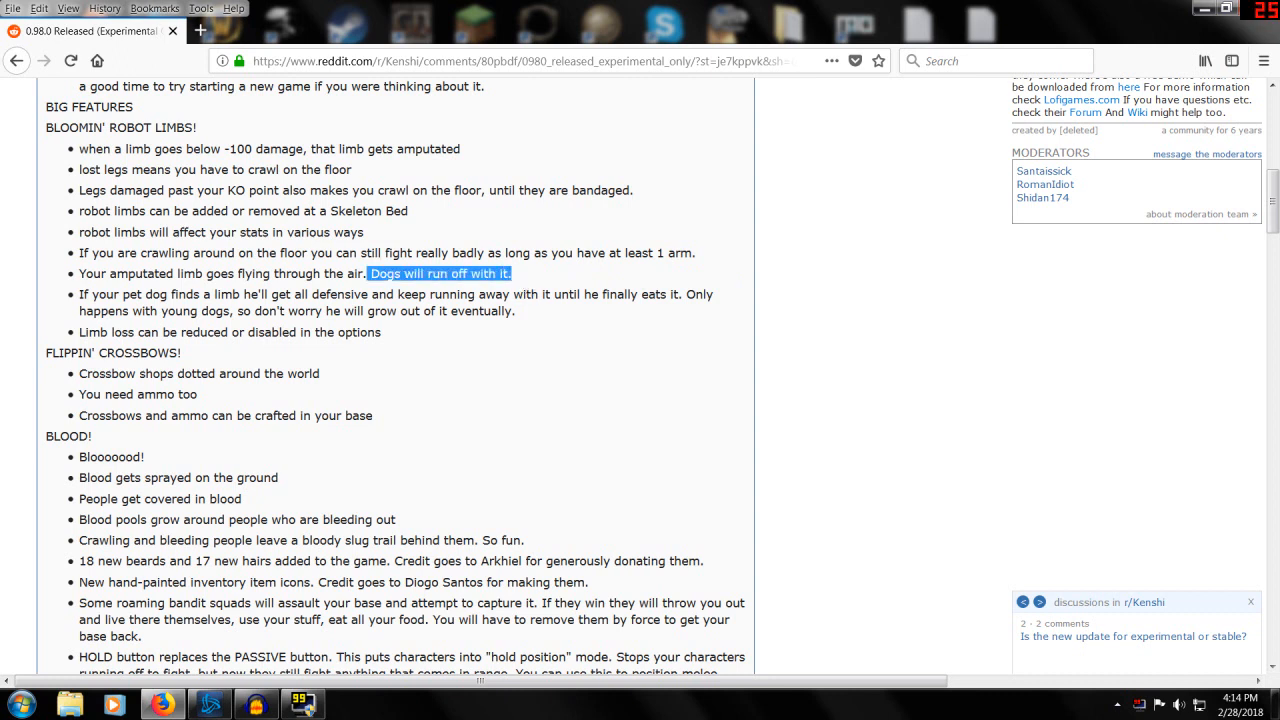
mouse_move(396, 334)
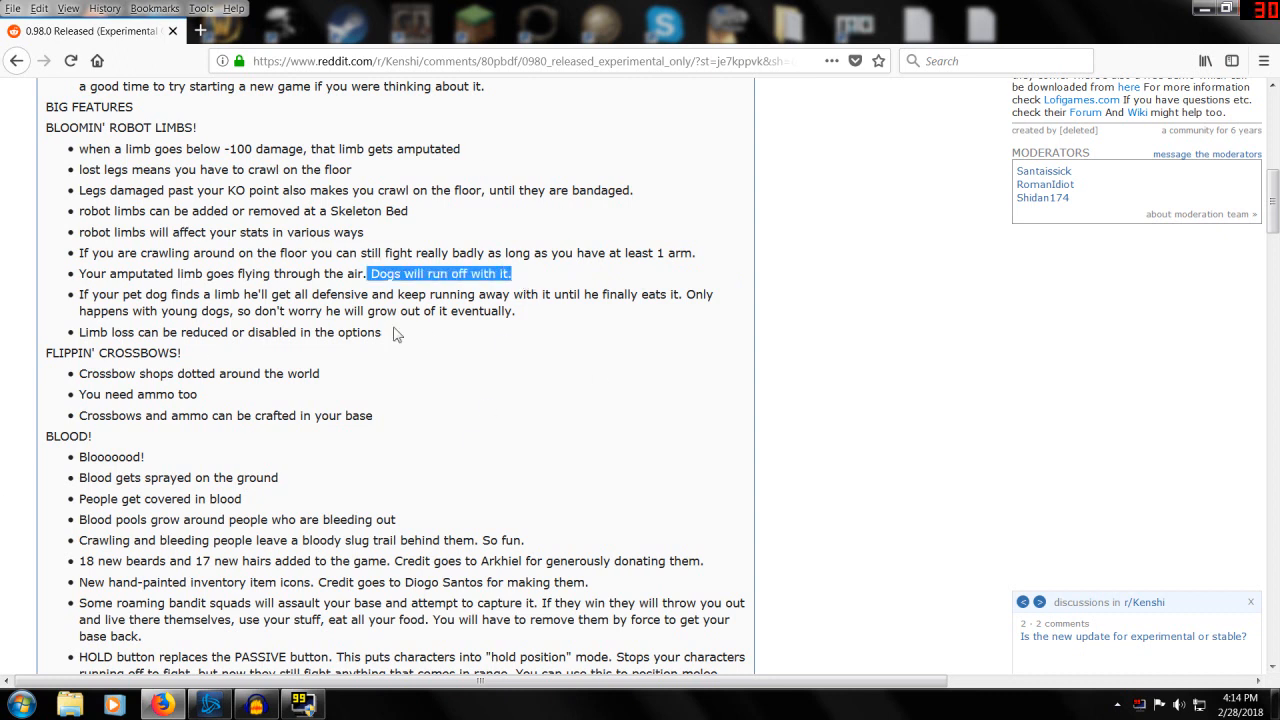
left_click(395, 334)
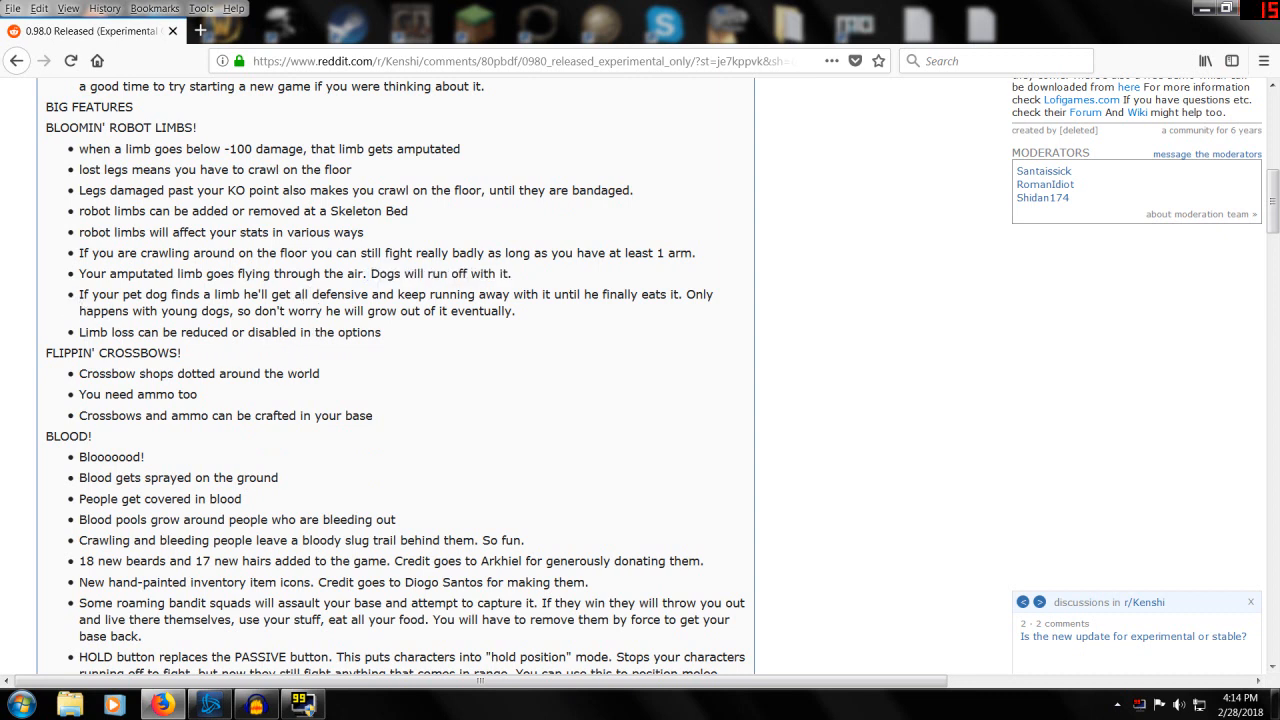
mouse_move(547, 318)
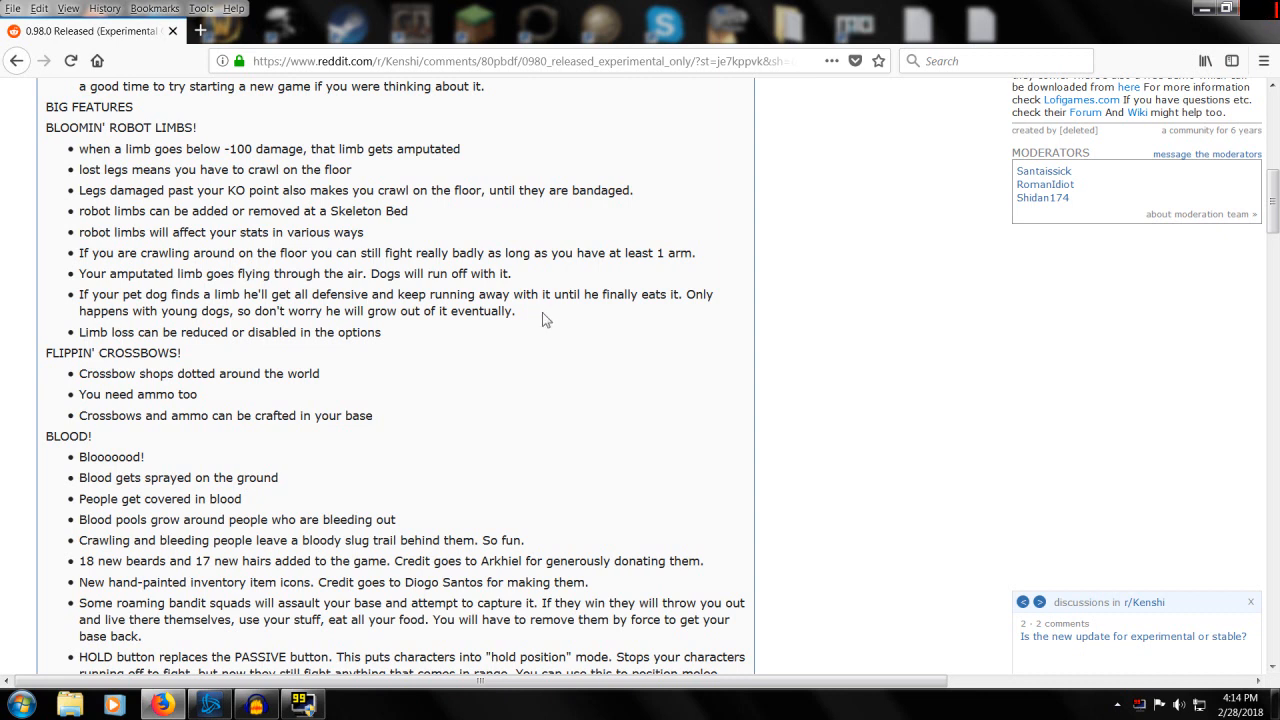
mouse_move(57, 303)
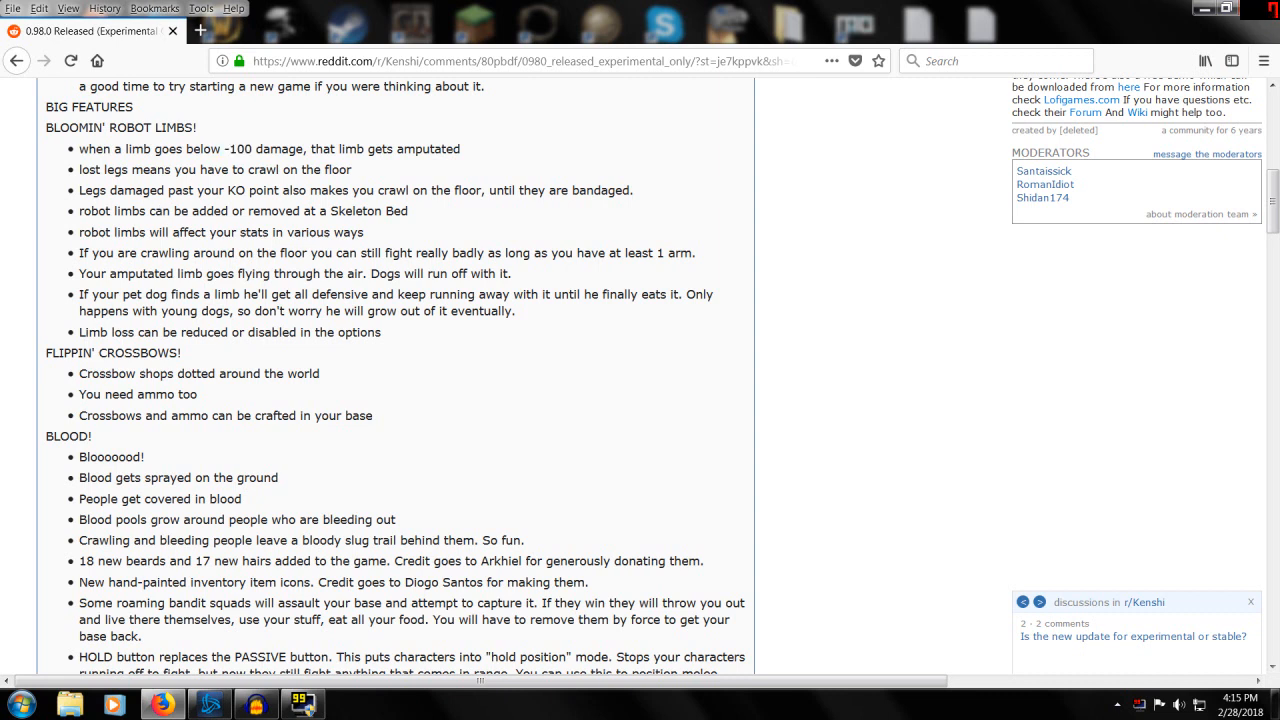
double_click(262, 149)
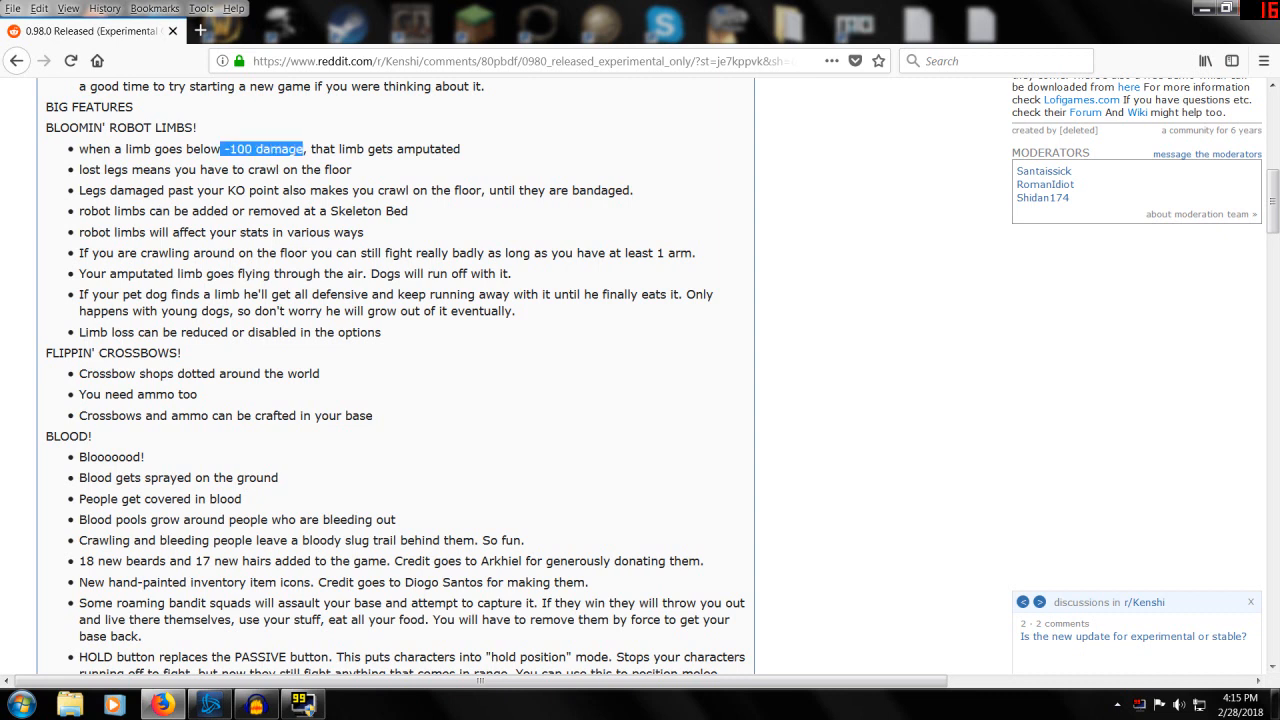
mouse_move(80, 338)
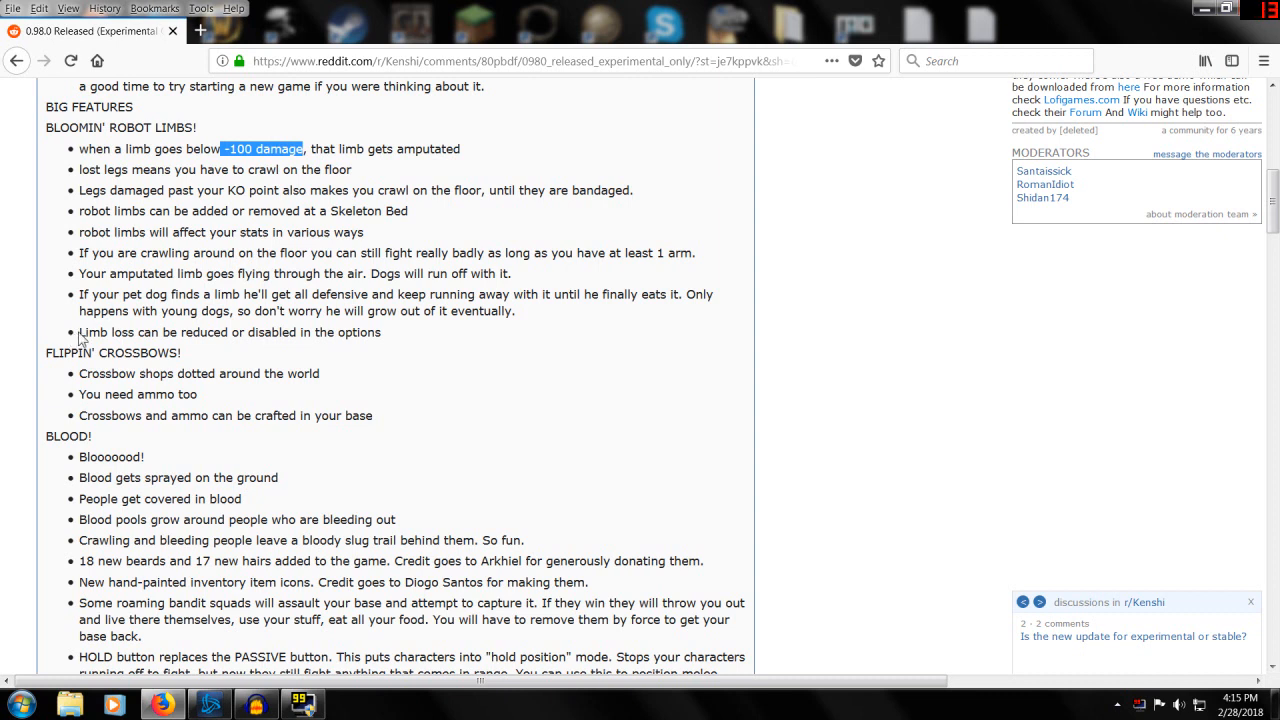
left_click(395, 346)
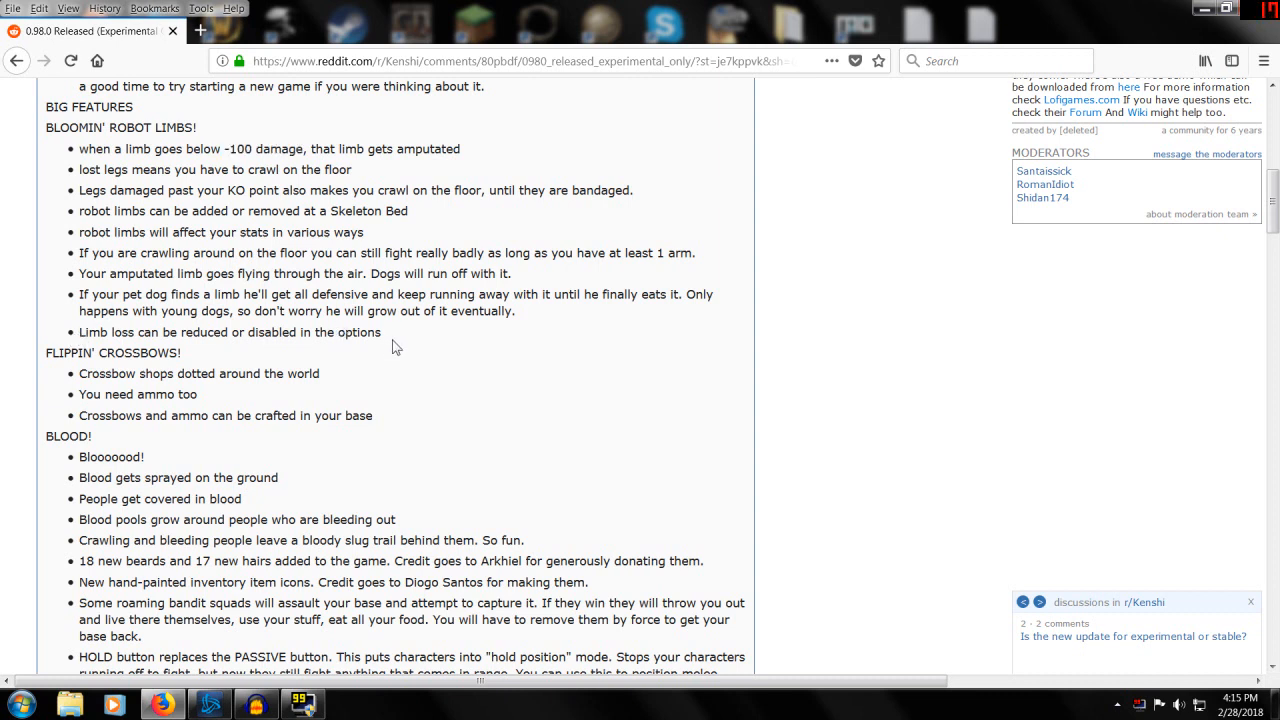
mouse_move(80, 334)
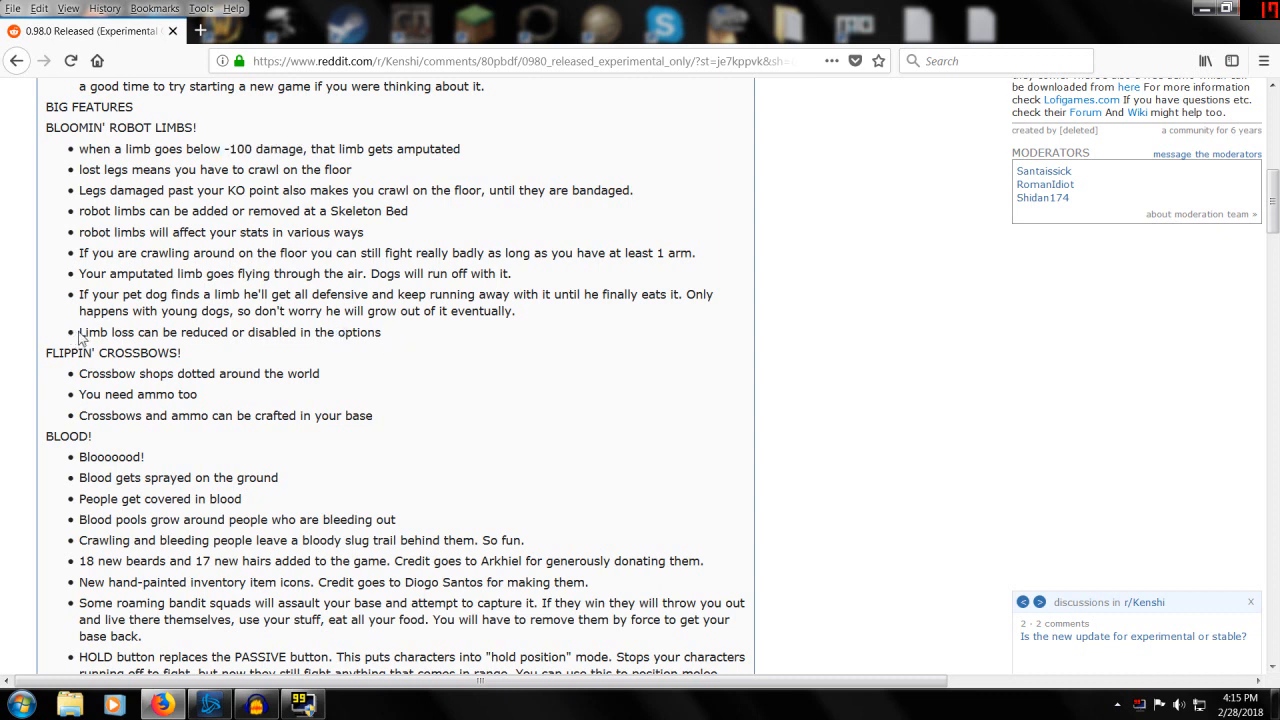
double_click(130, 332)
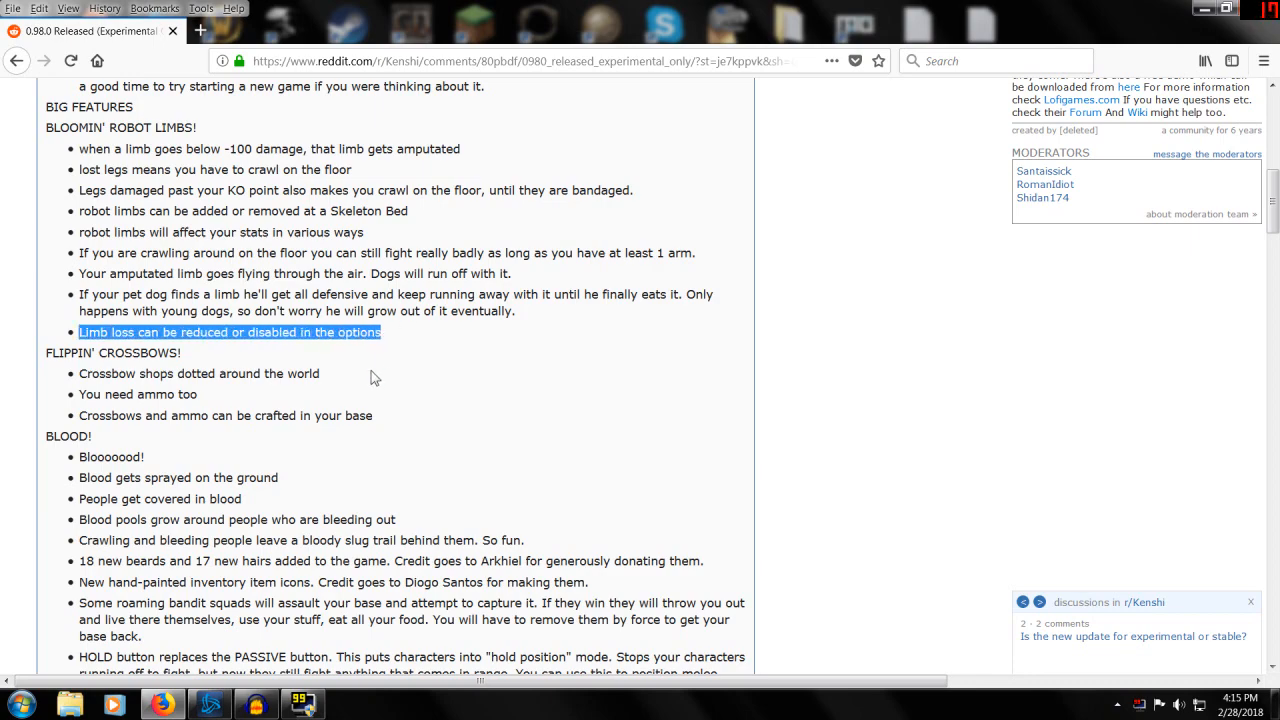
- Scroll down to the BLOOD! section and highlight its heading and first bullet
scroll("down", 3)
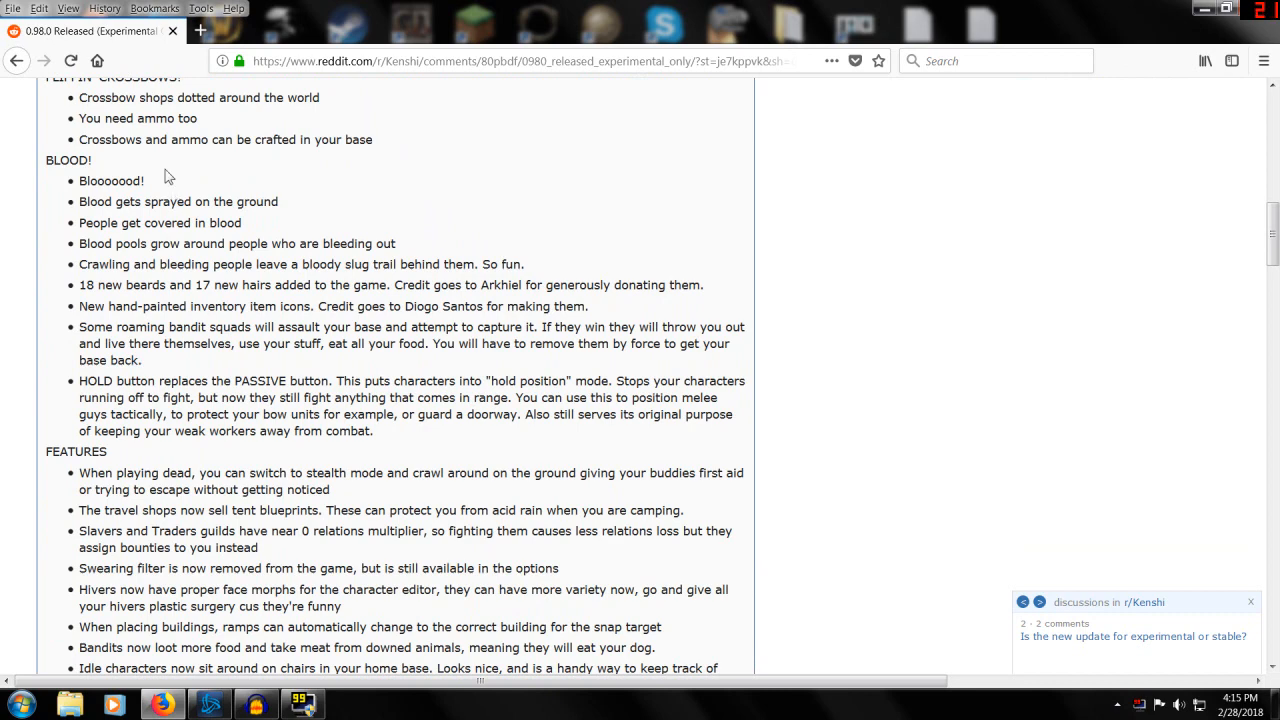
scroll("up", 3)
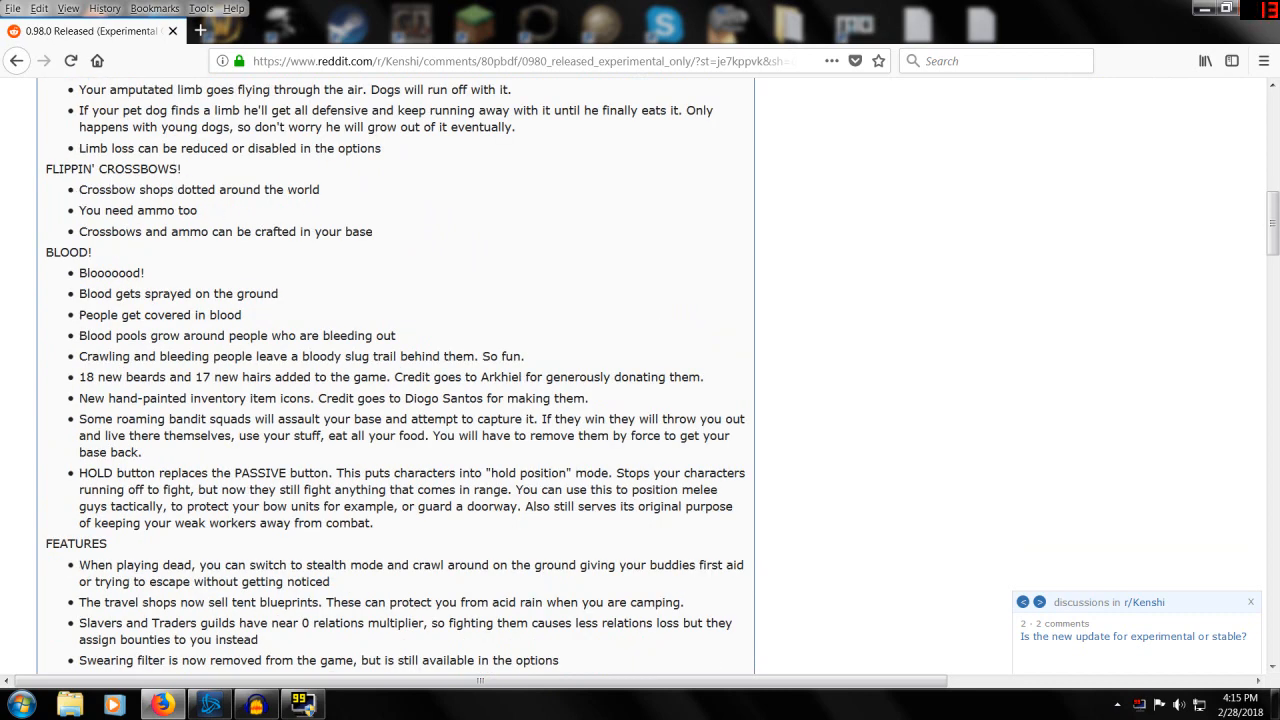
mouse_move(107, 226)
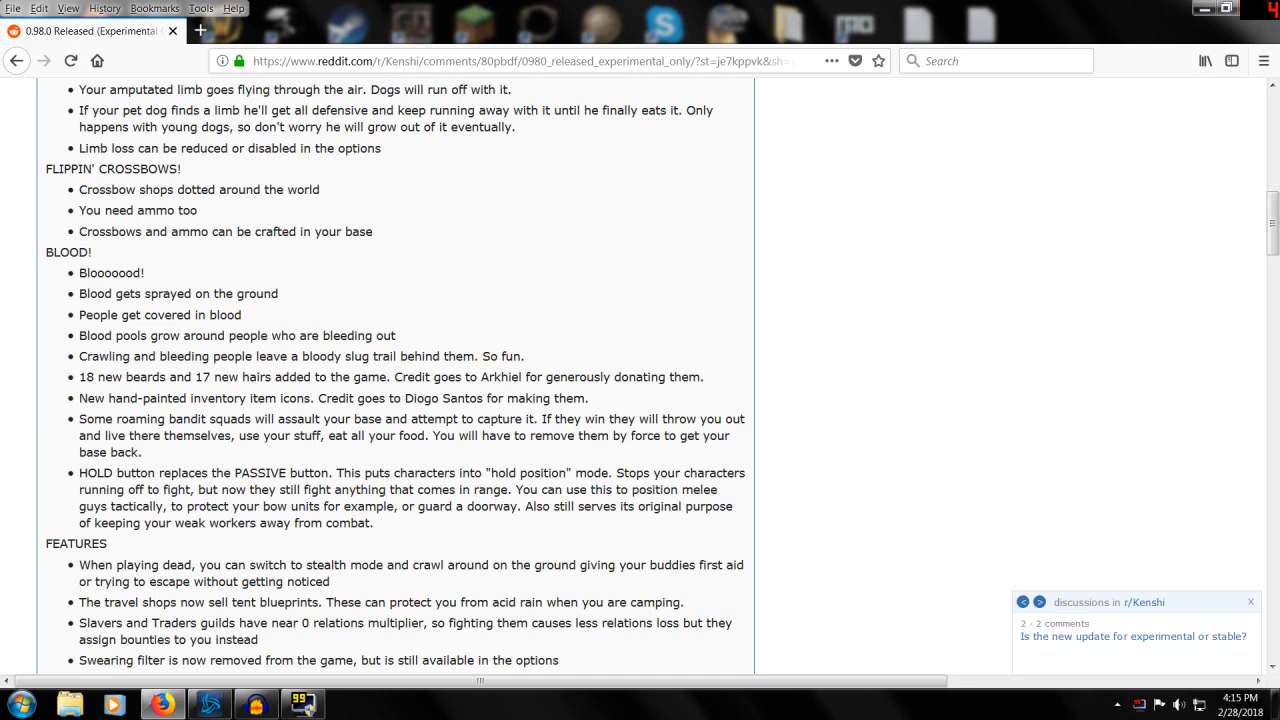
mouse_move(145, 248)
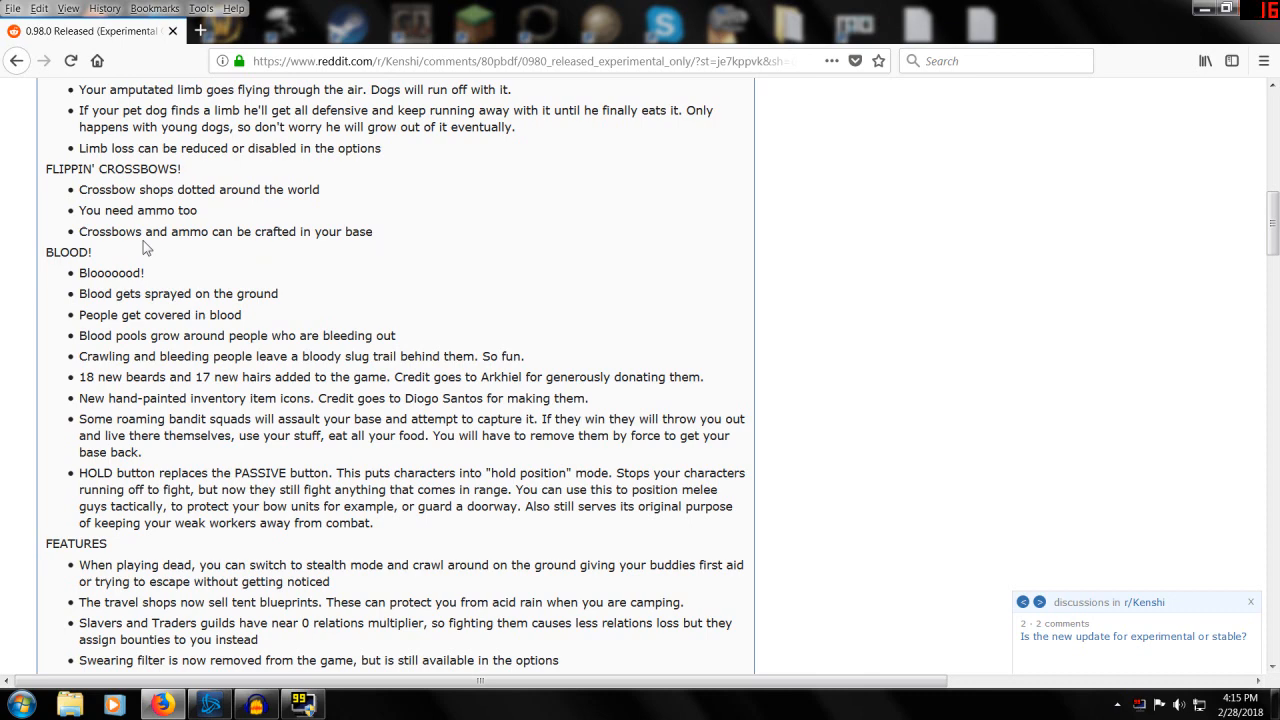
scroll("down", 3)
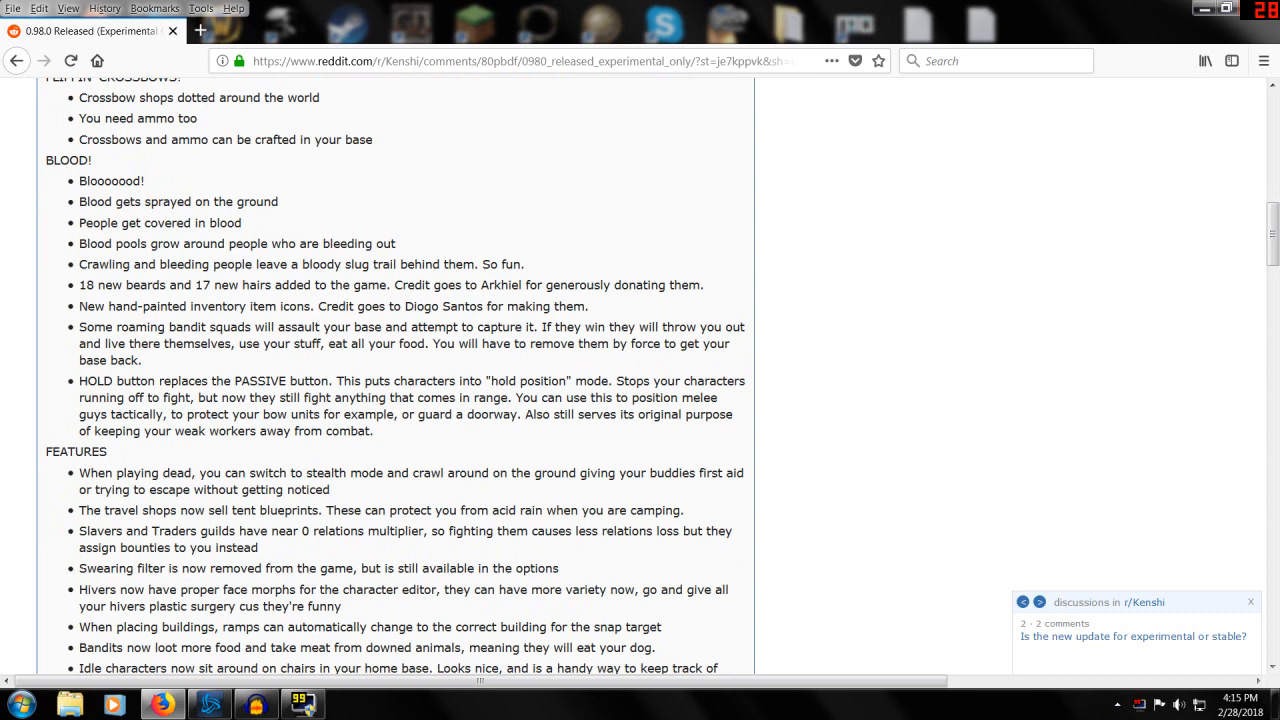
double_click(68, 160)
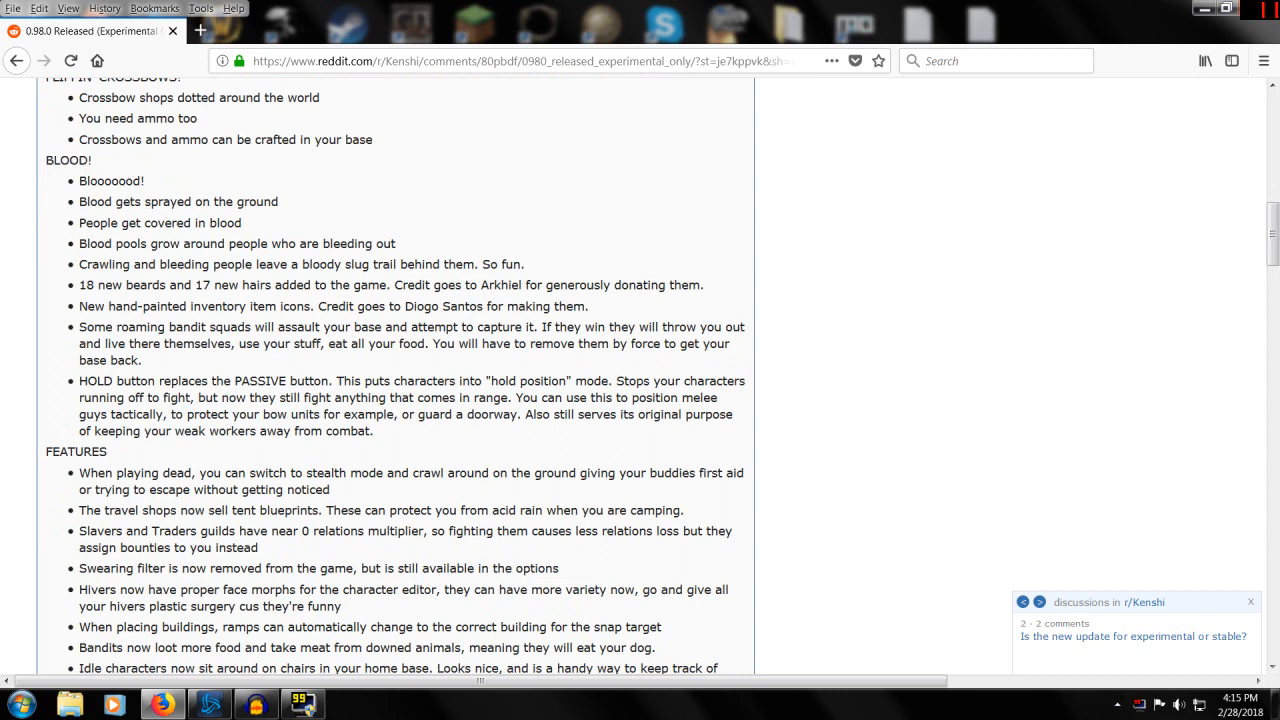
mouse_move(72, 257)
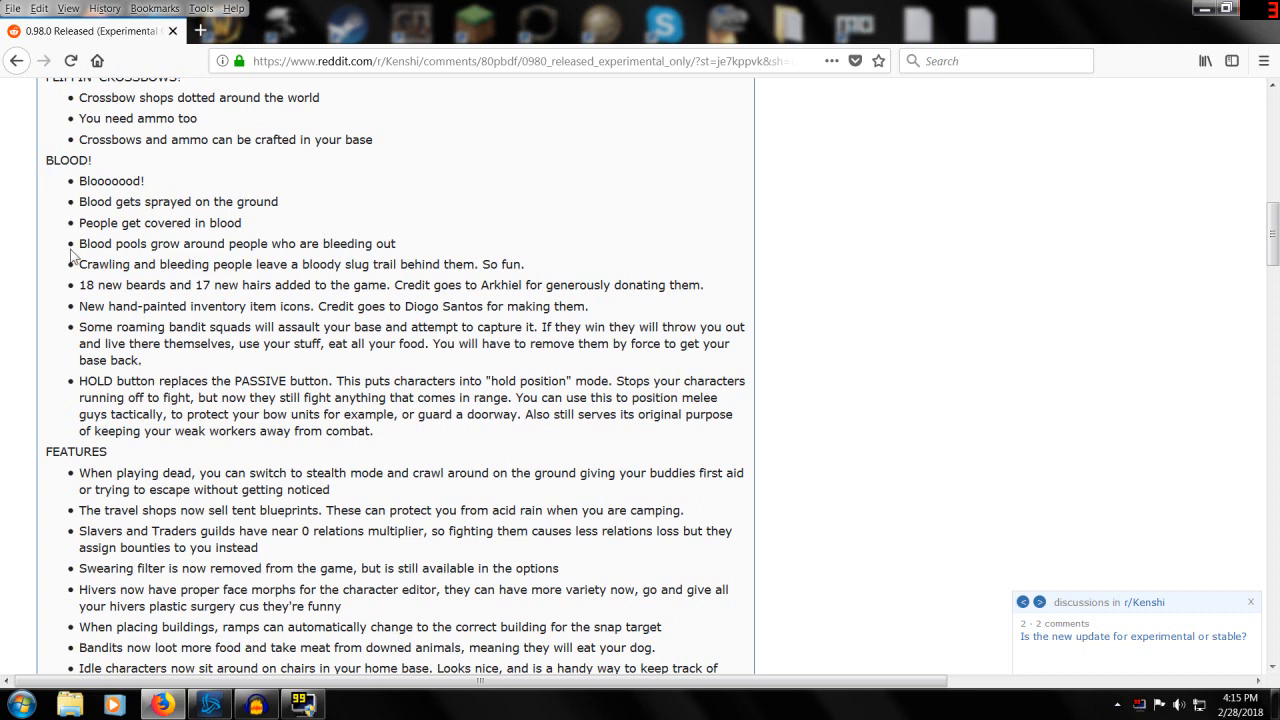
mouse_move(189, 377)
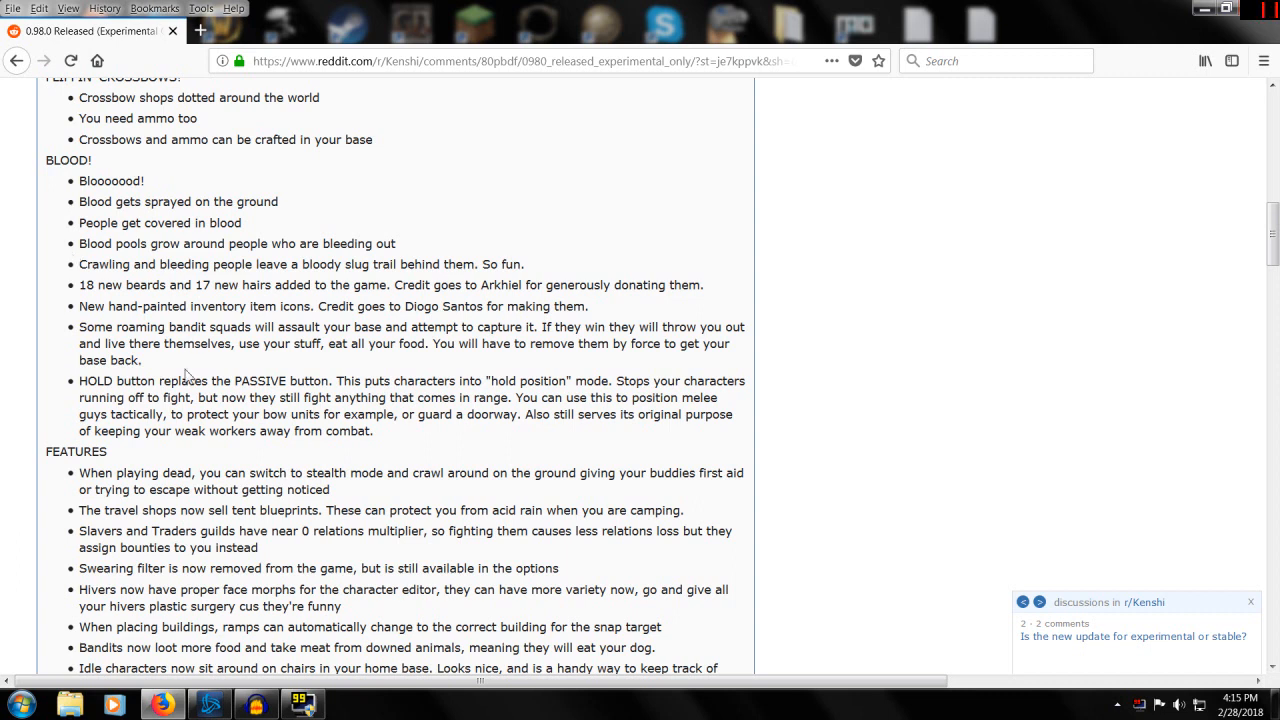
mouse_move(145, 280)
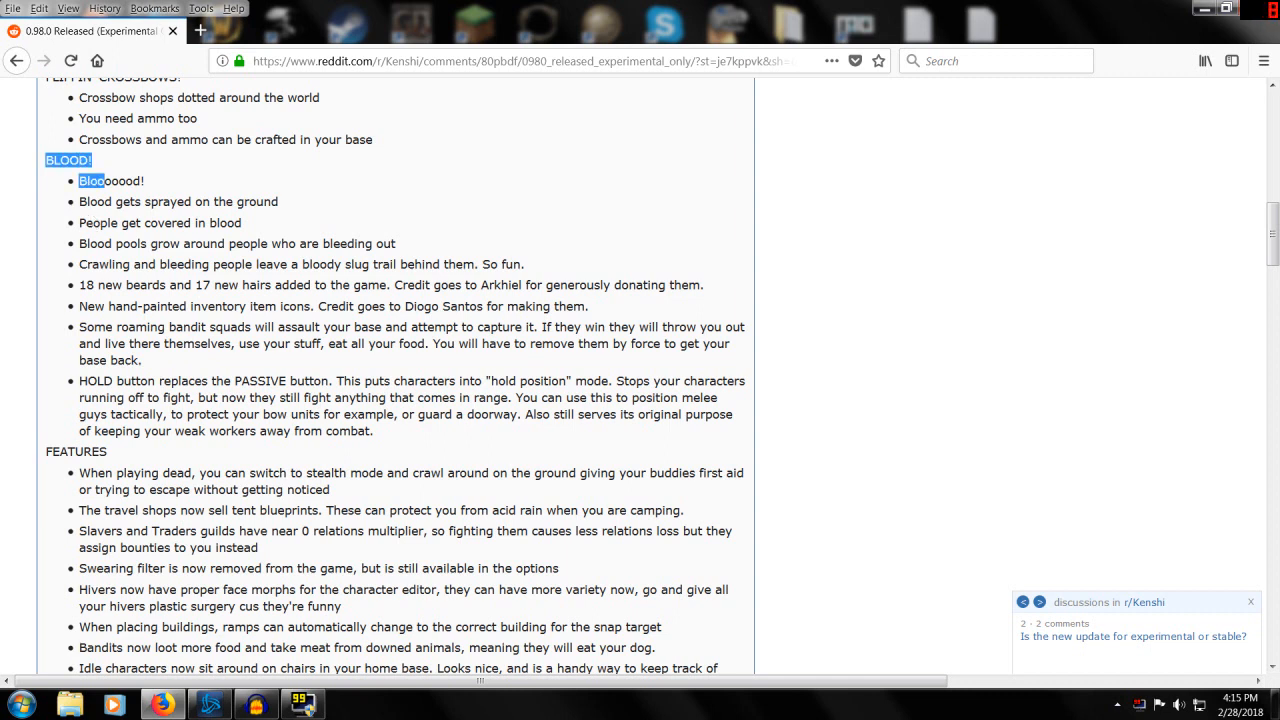
double_click(110, 181)
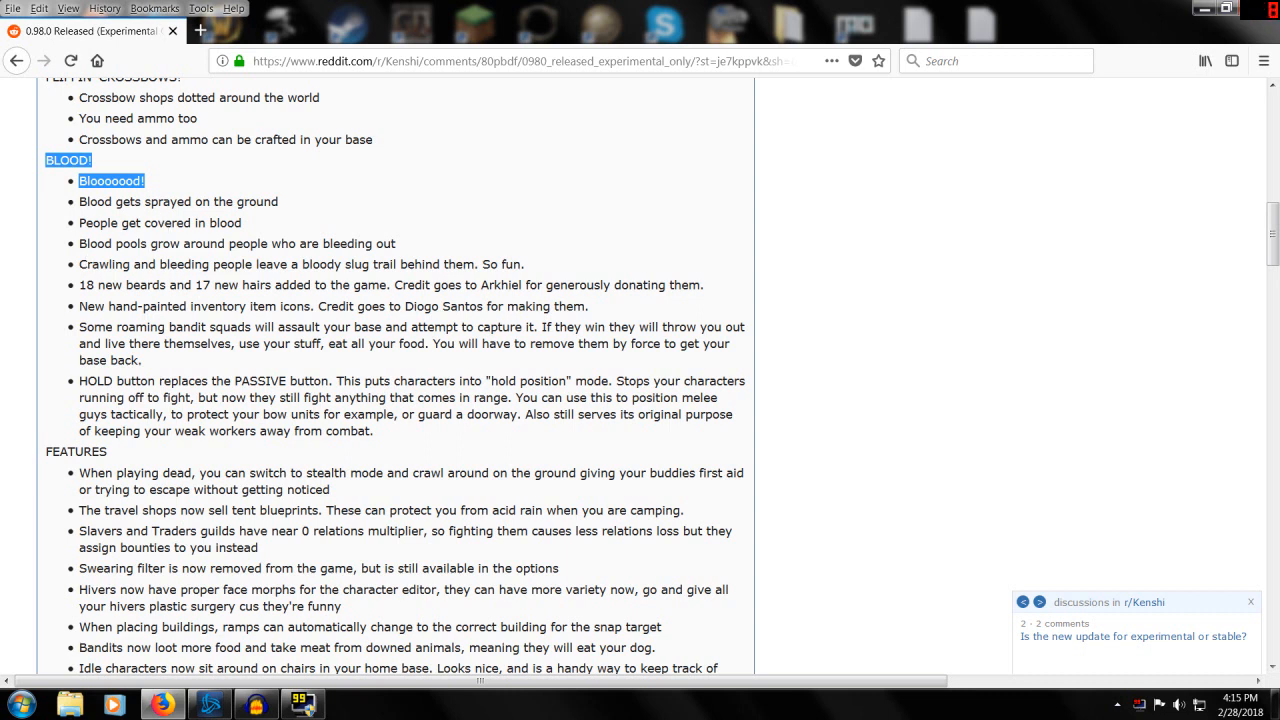
left_click(68, 160)
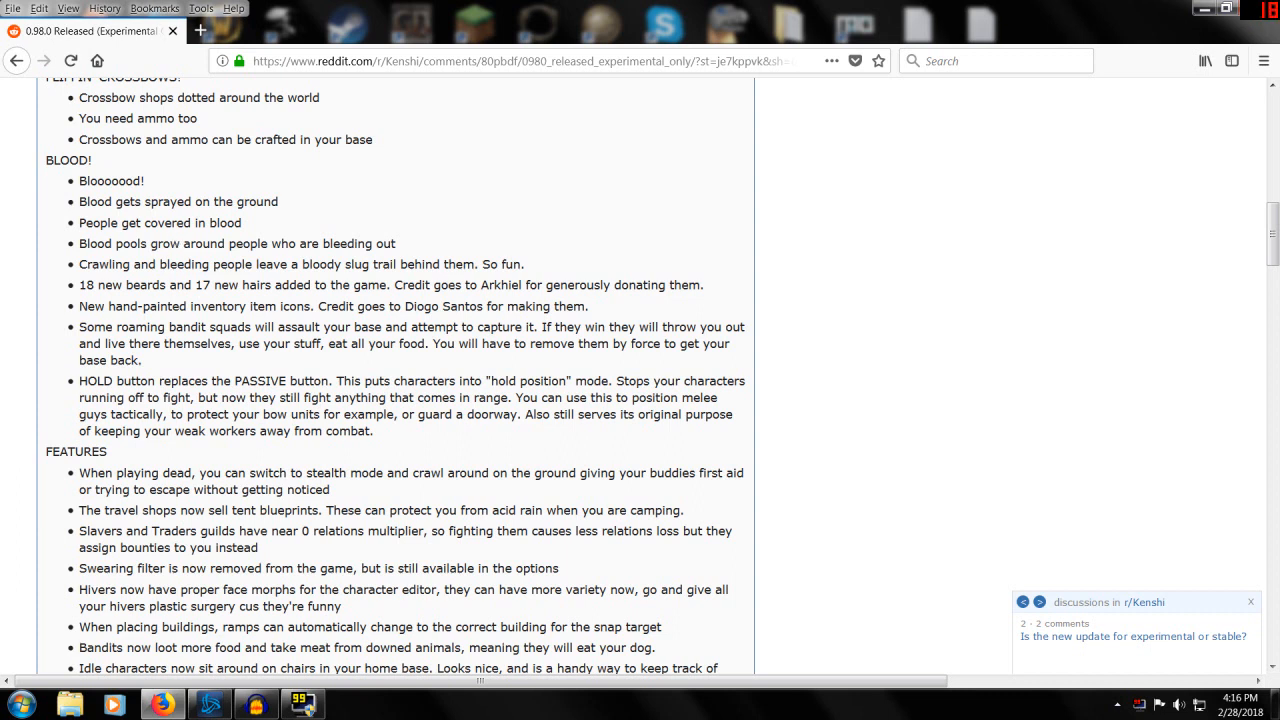
mouse_move(62, 291)
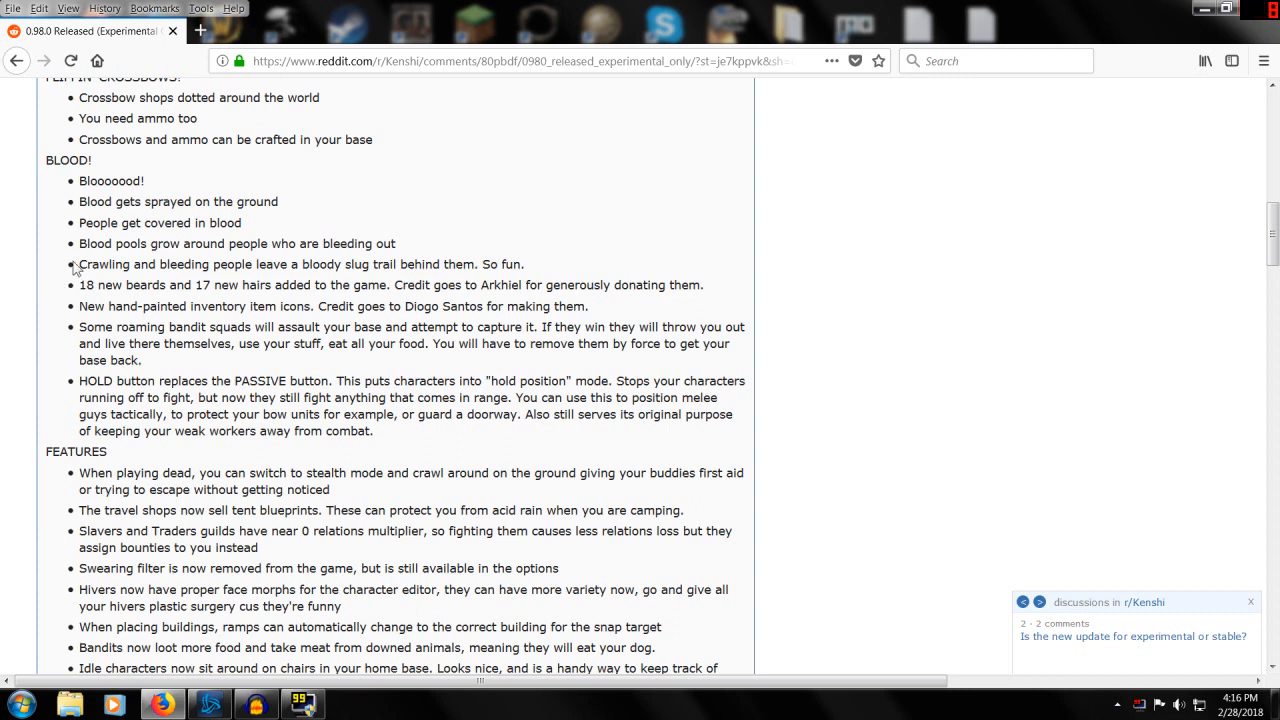
mouse_move(650, 303)
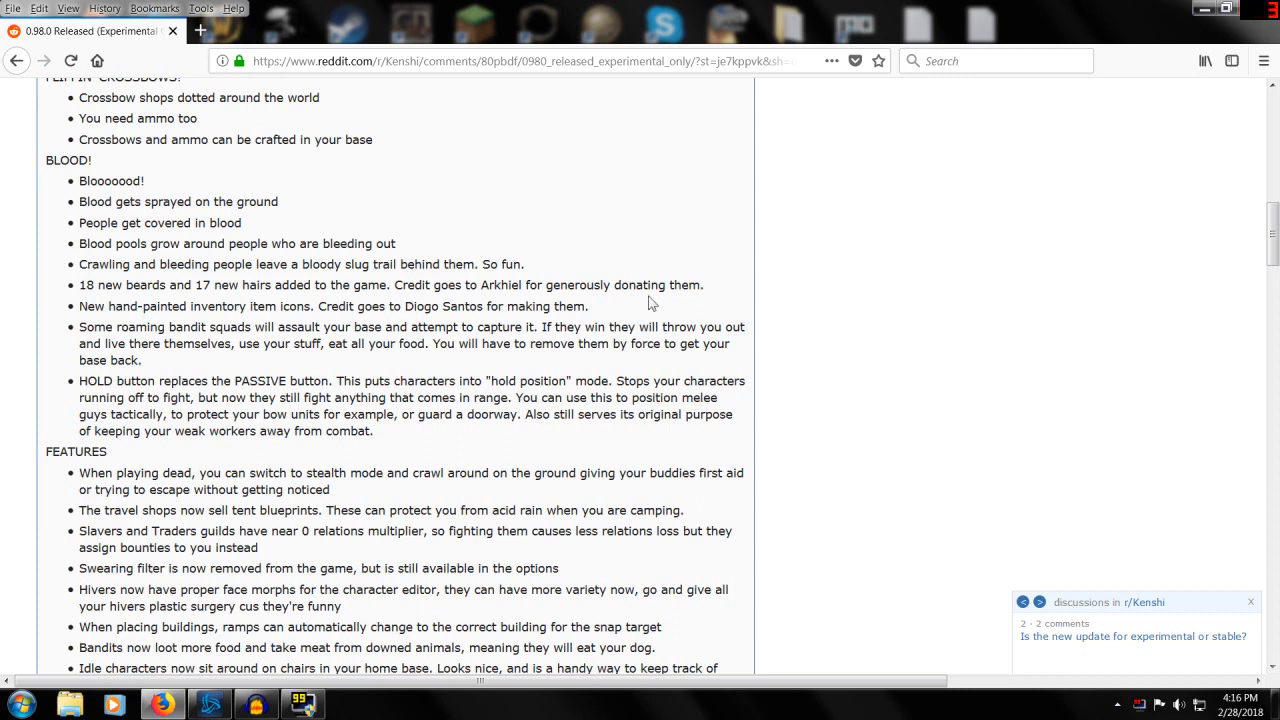
- Highlight the item icons and bandit raid notes, then scroll into the Features list
double_click(499, 285)
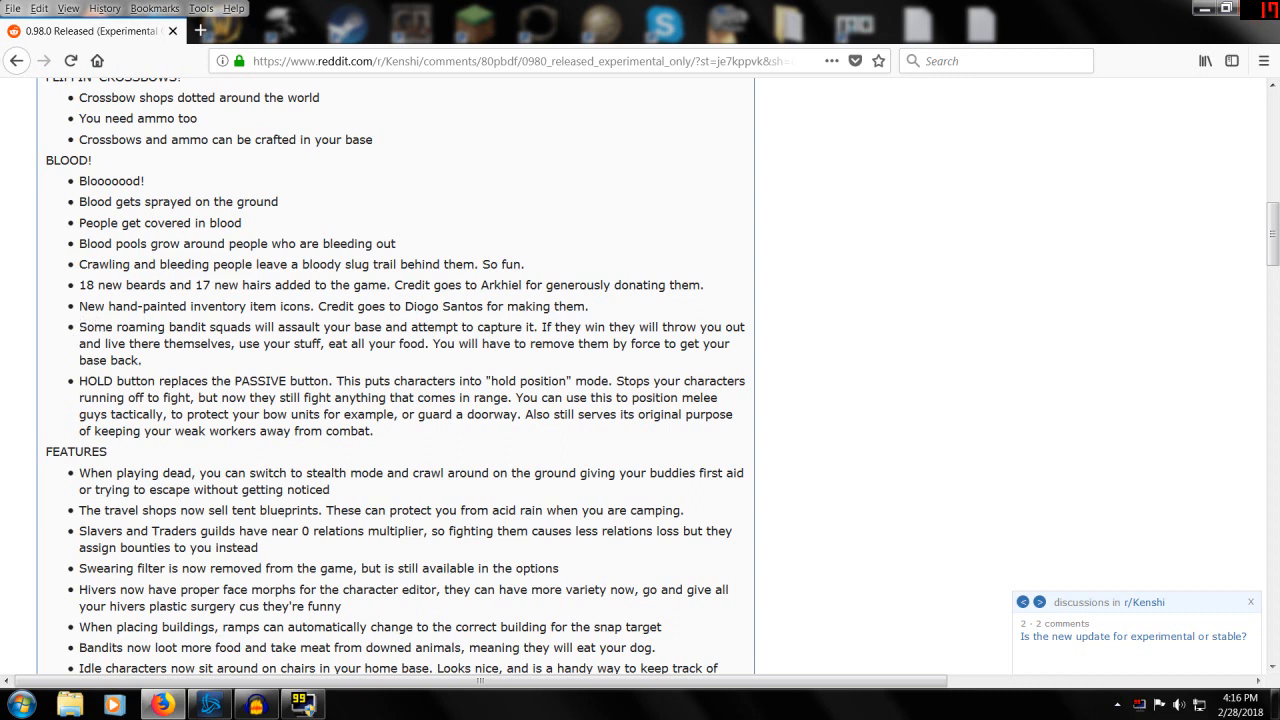
double_click(444, 306)
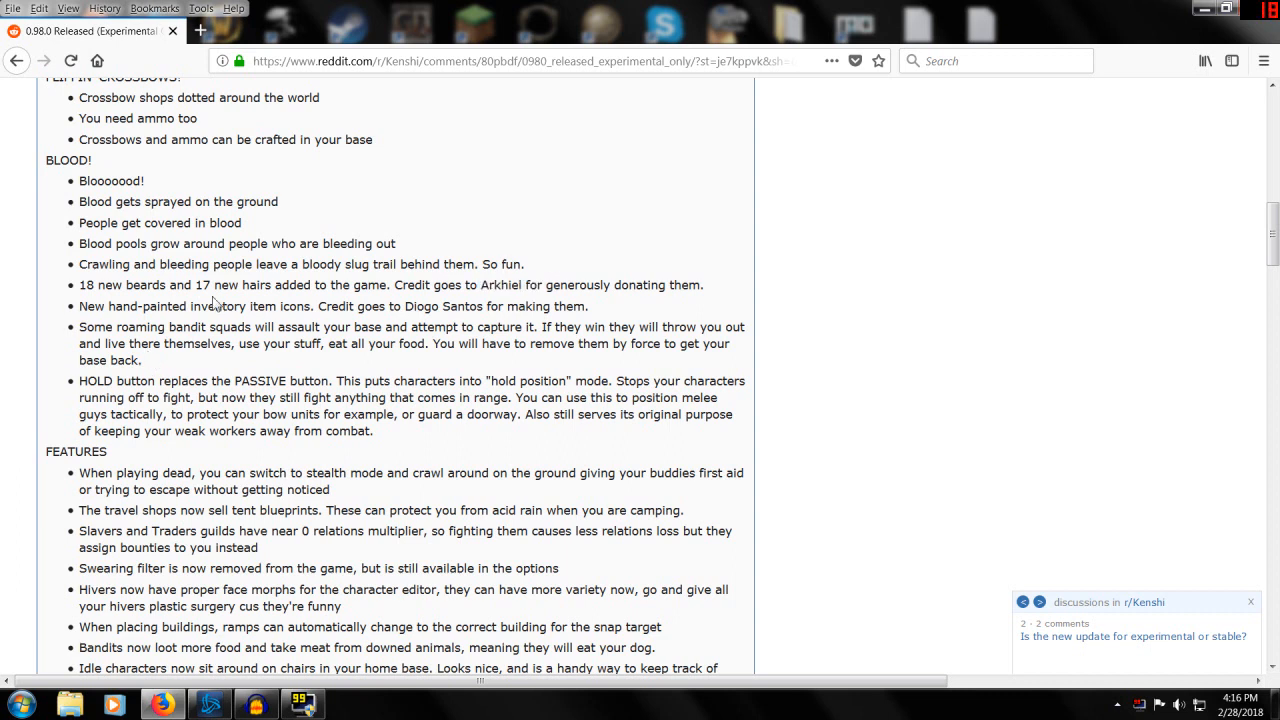
left_click_drag(189, 306, 343, 327)
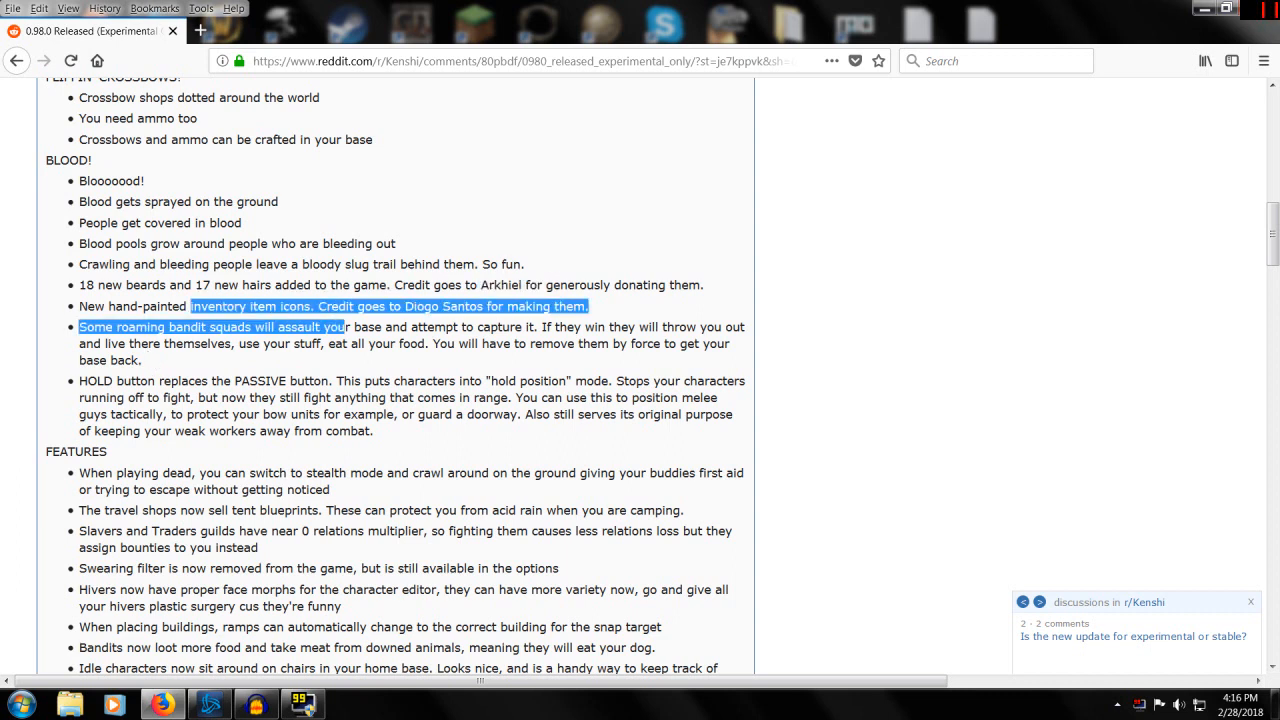
left_click(80, 348)
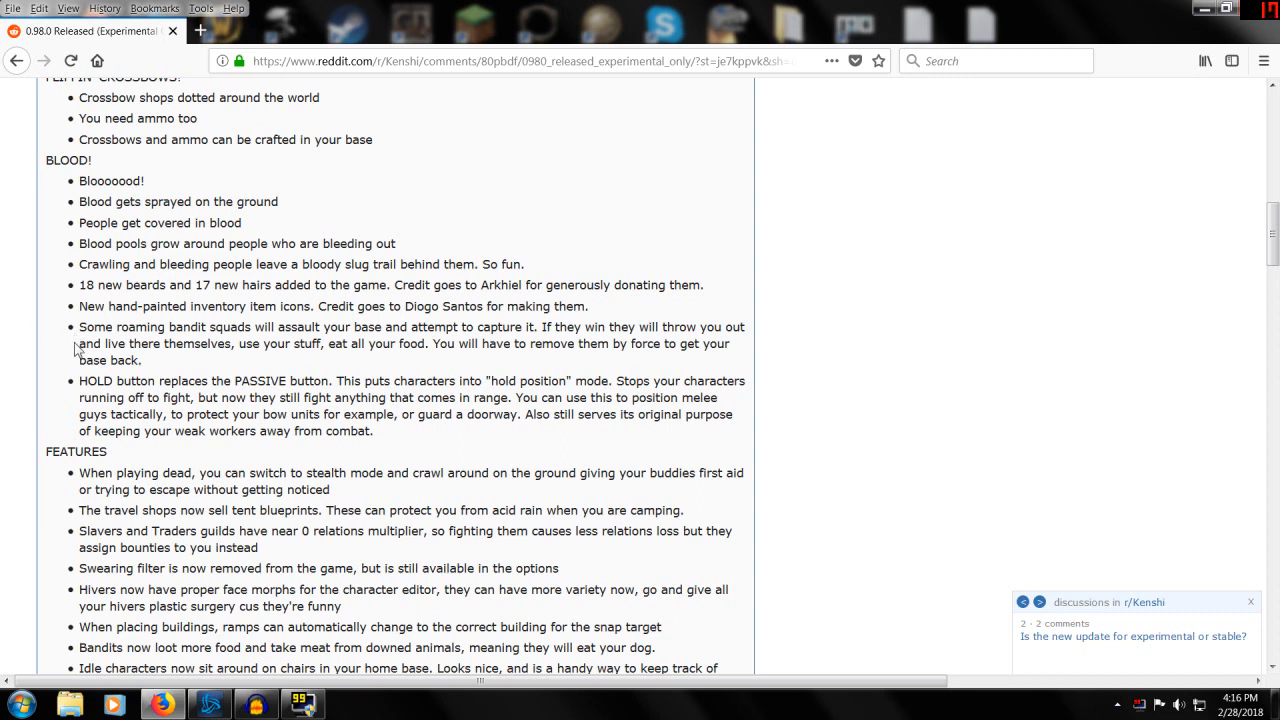
mouse_move(476, 362)
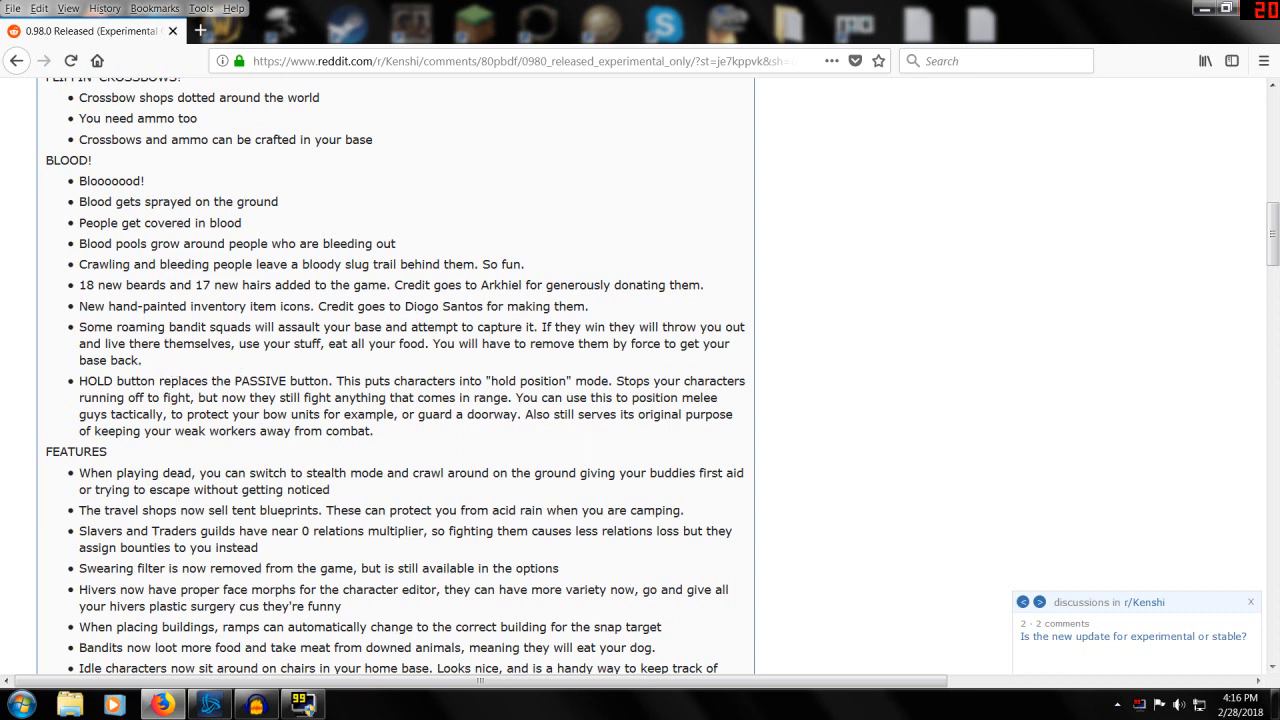
mouse_move(481, 363)
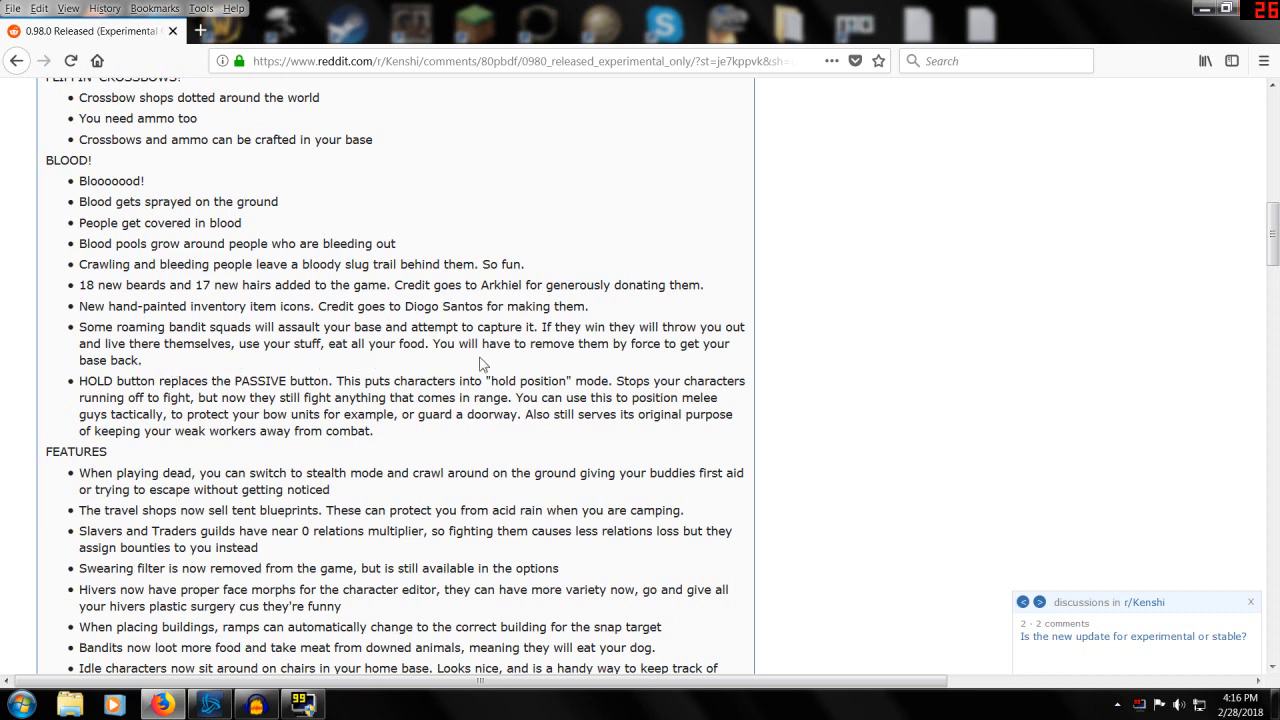
mouse_move(470, 362)
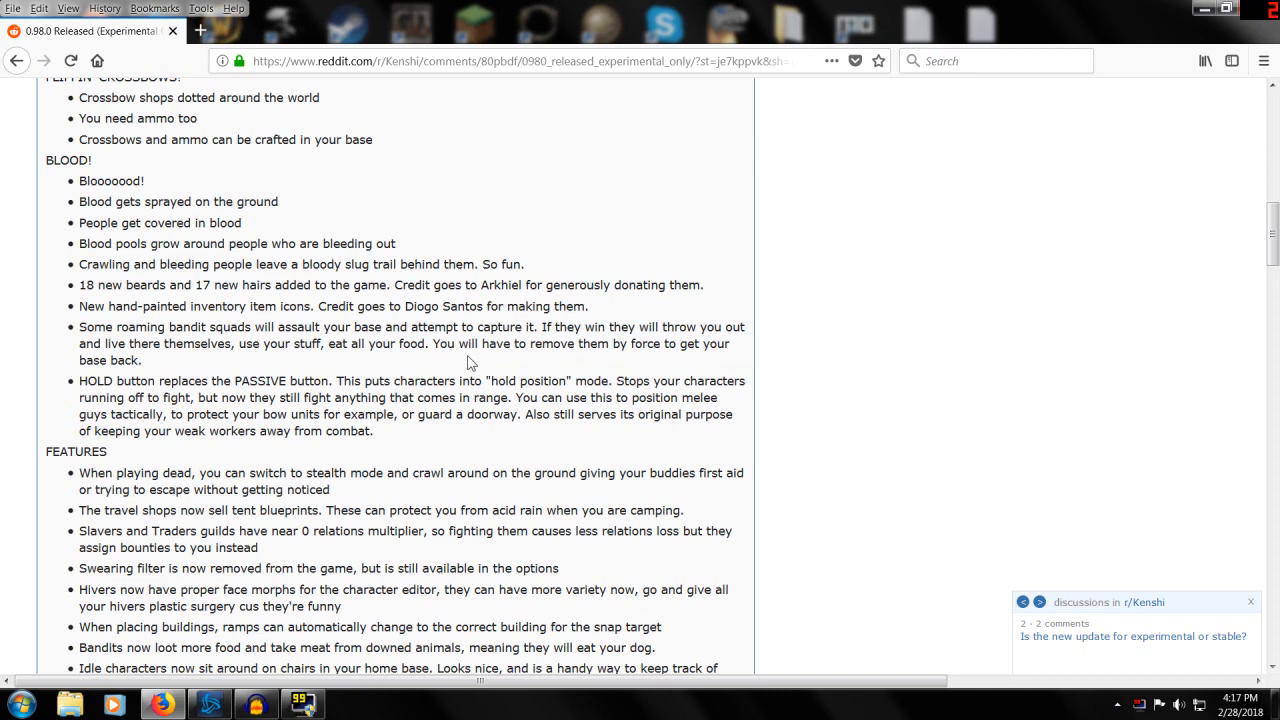
scroll("down", 3)
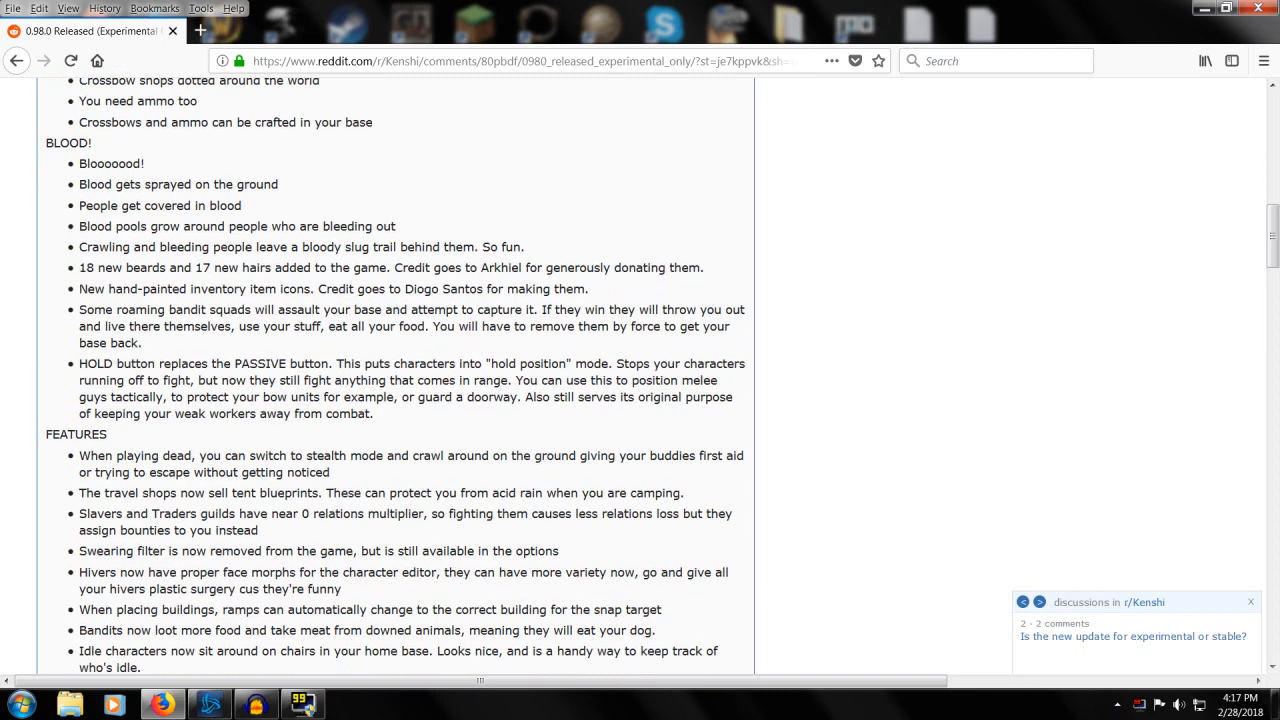
scroll("down", 3)
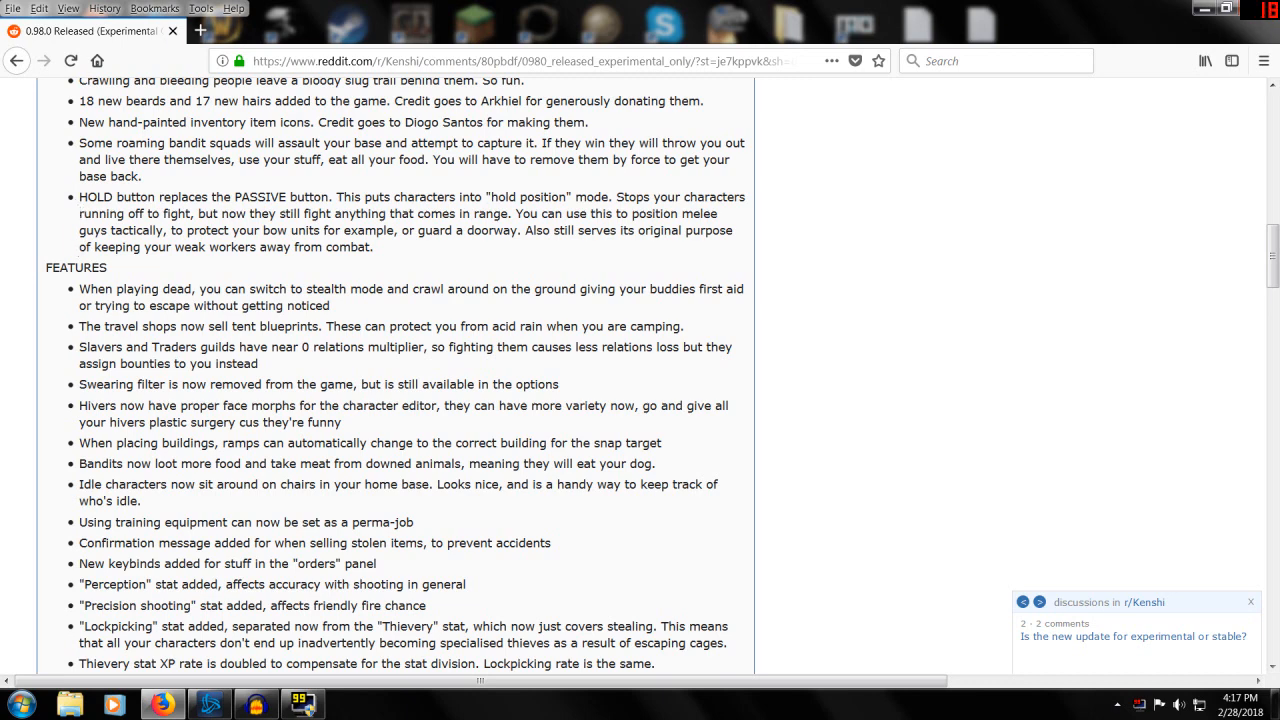
scroll("down", 3)
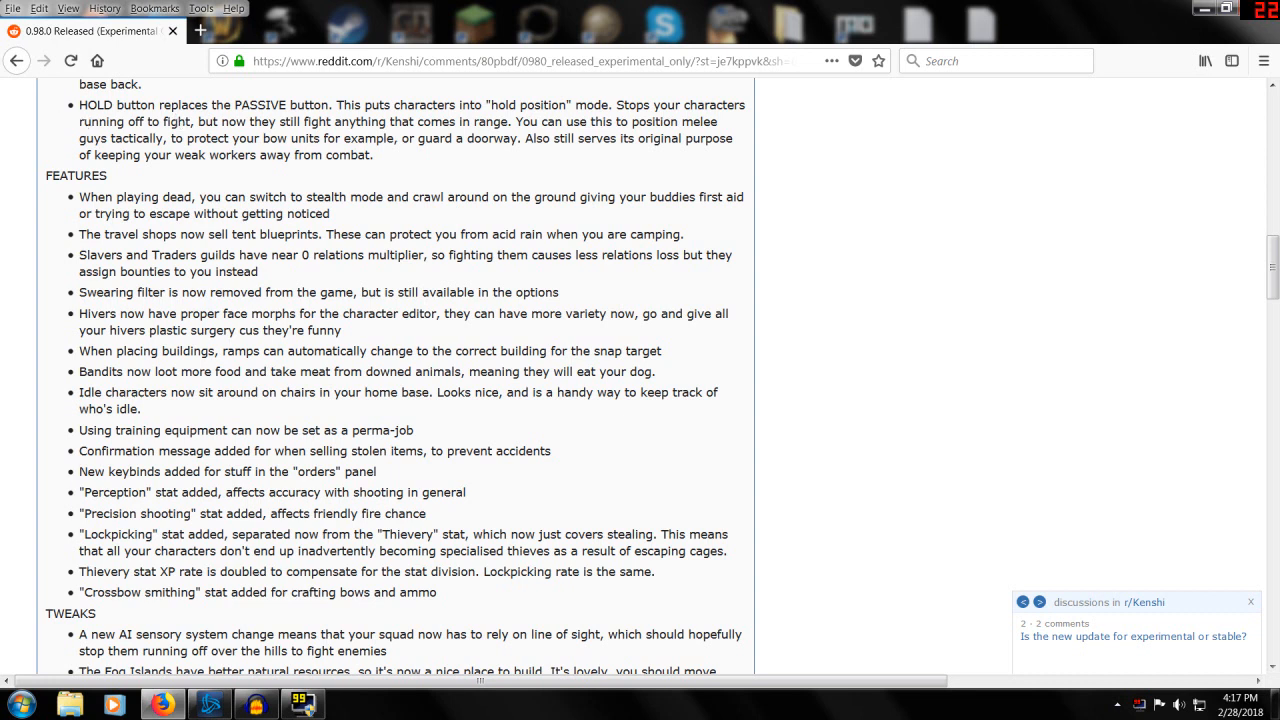
mouse_move(95, 120)
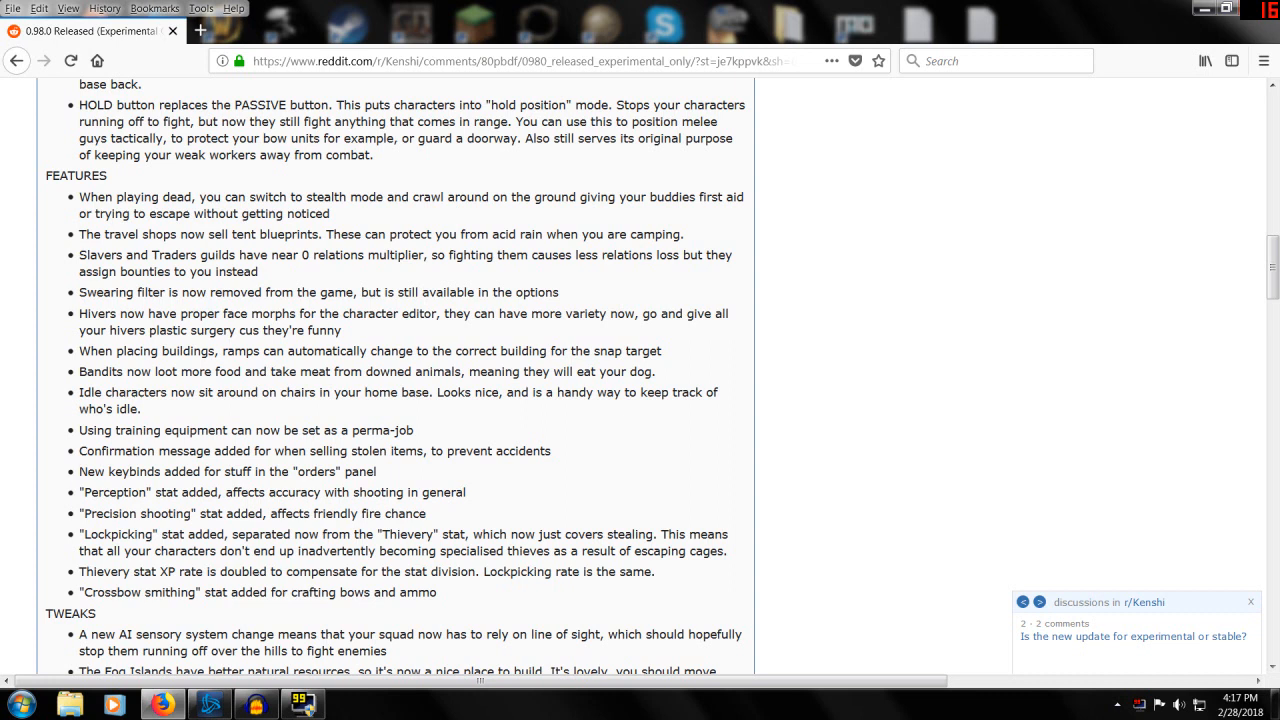
mouse_move(485, 155)
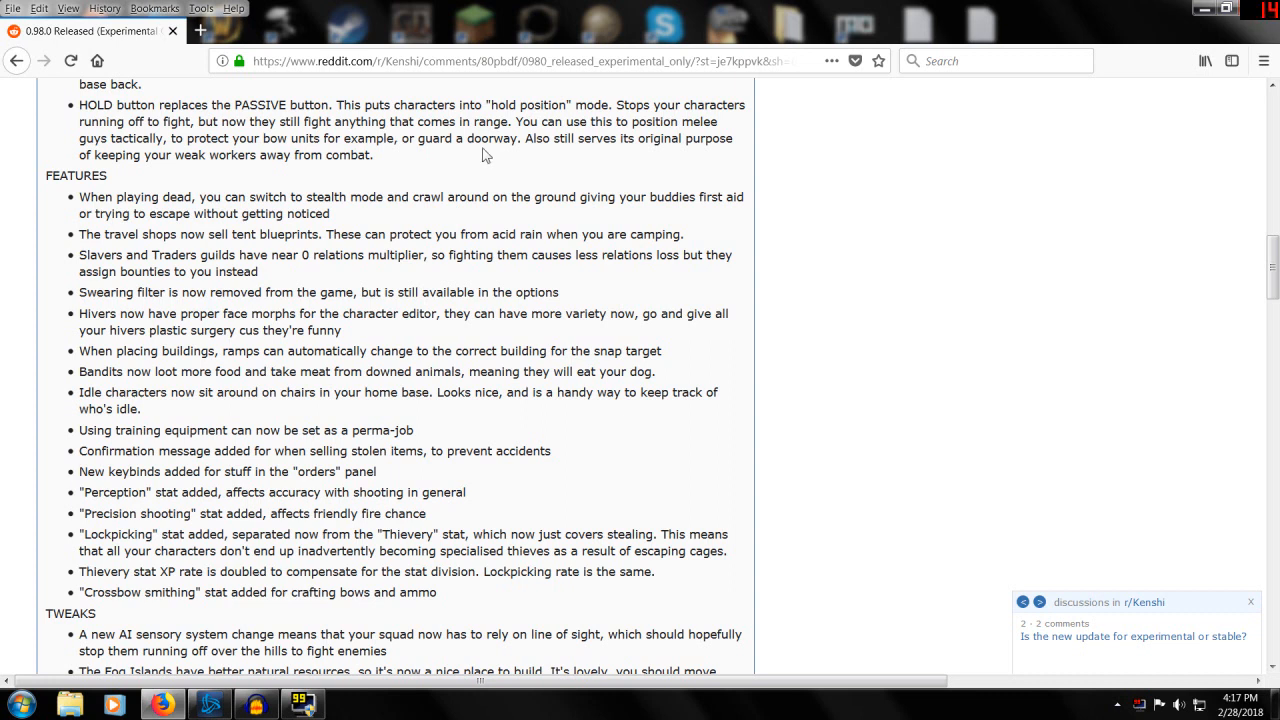
mouse_move(592, 137)
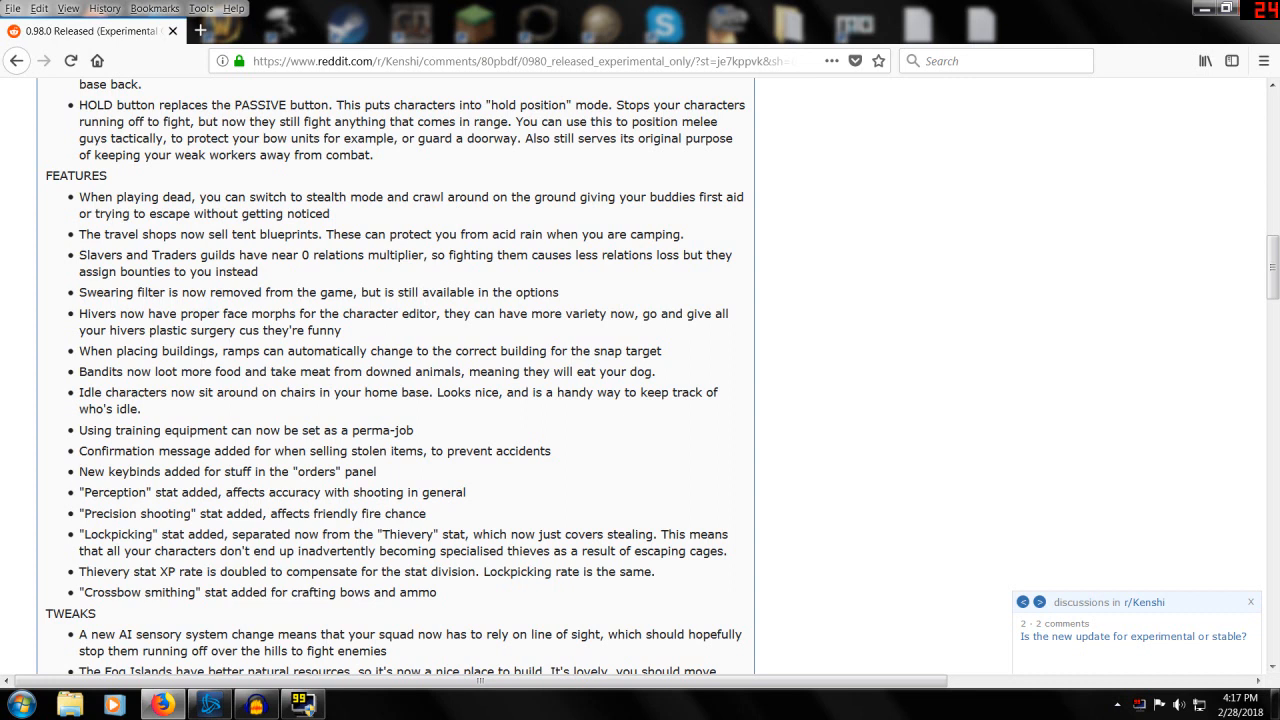
mouse_move(500, 156)
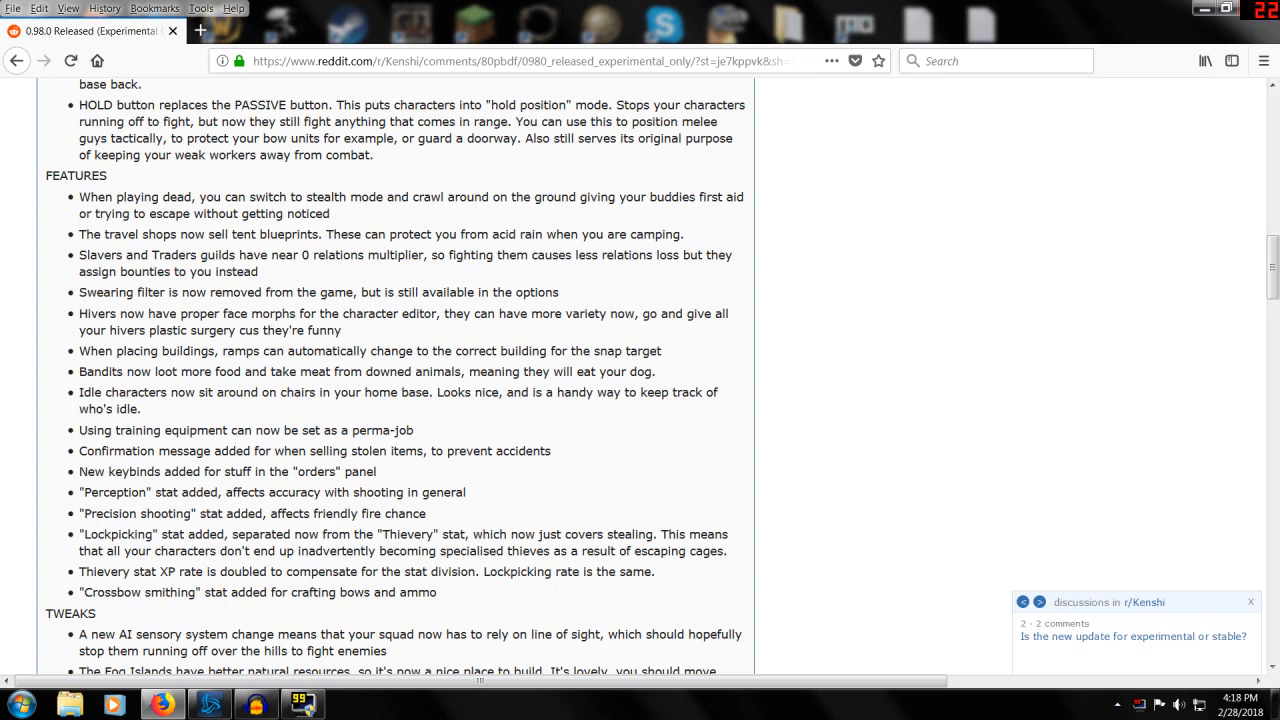
double_click(96, 105)
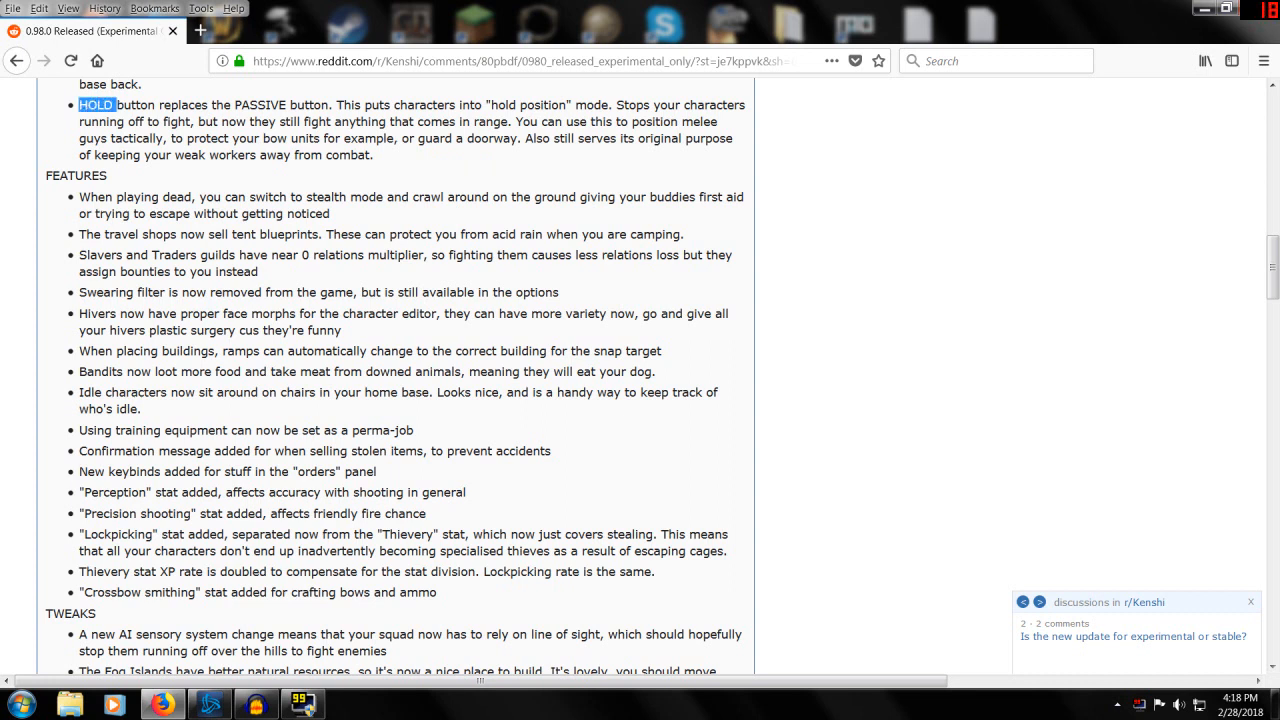
left_click_drag(114, 105, 285, 105)
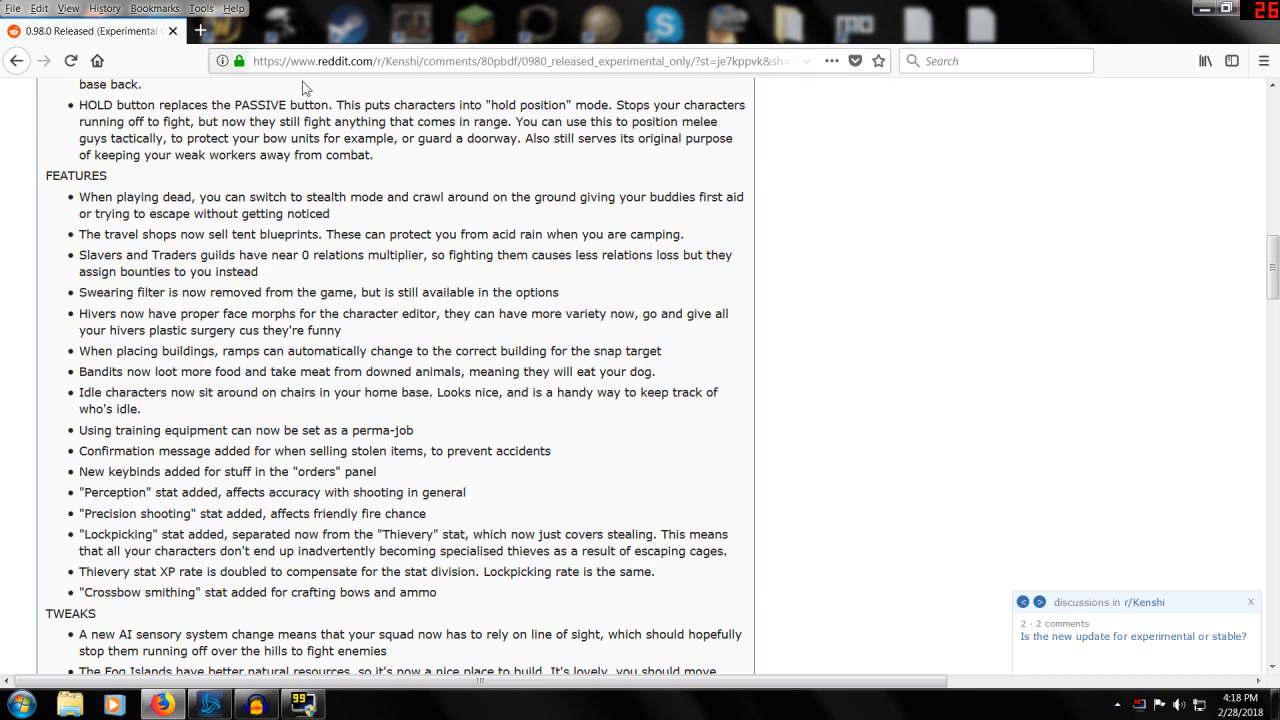
- Scroll through the Features and Tweaks lists, marking the word Slavers while reading
scroll("down", 3)
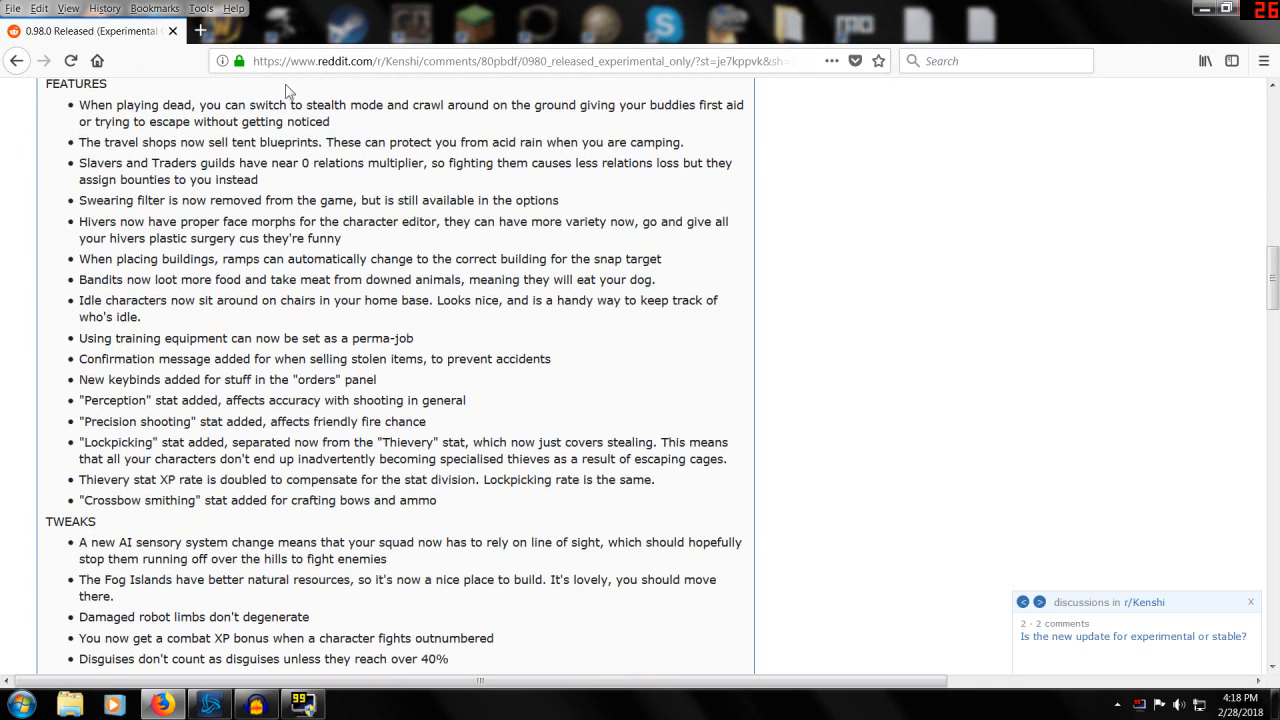
mouse_move(72, 132)
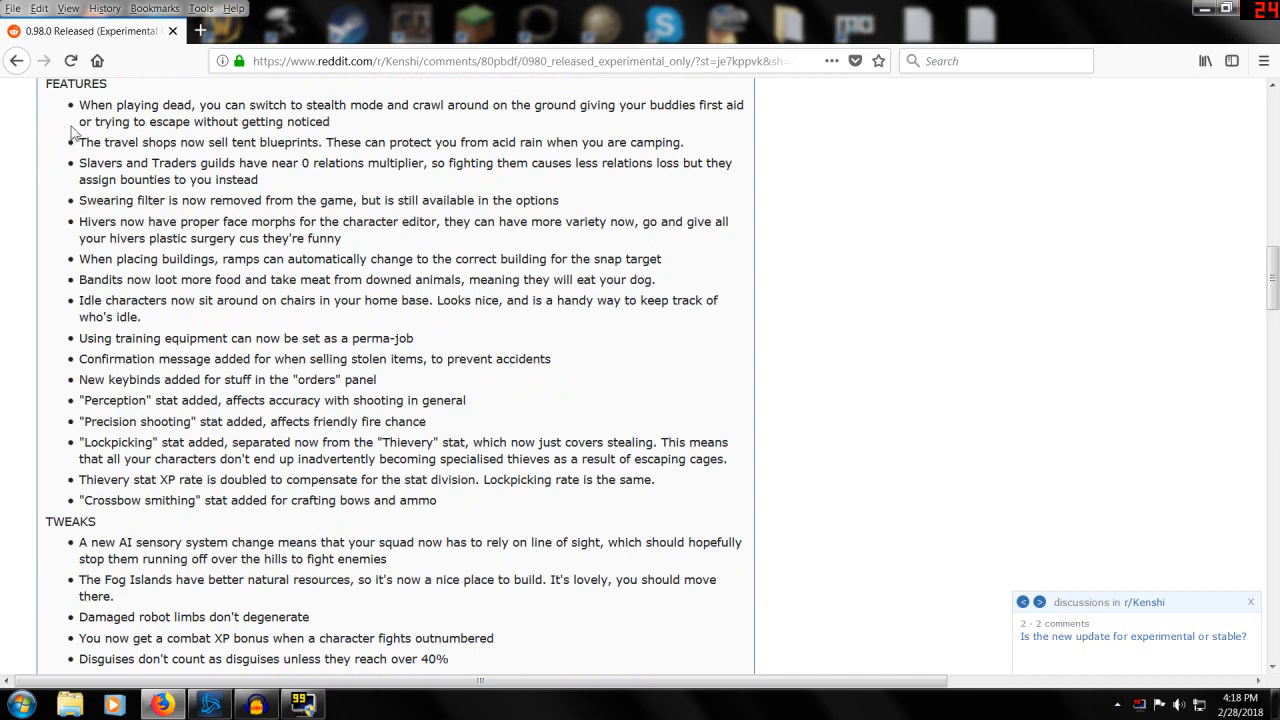
mouse_move(360, 126)
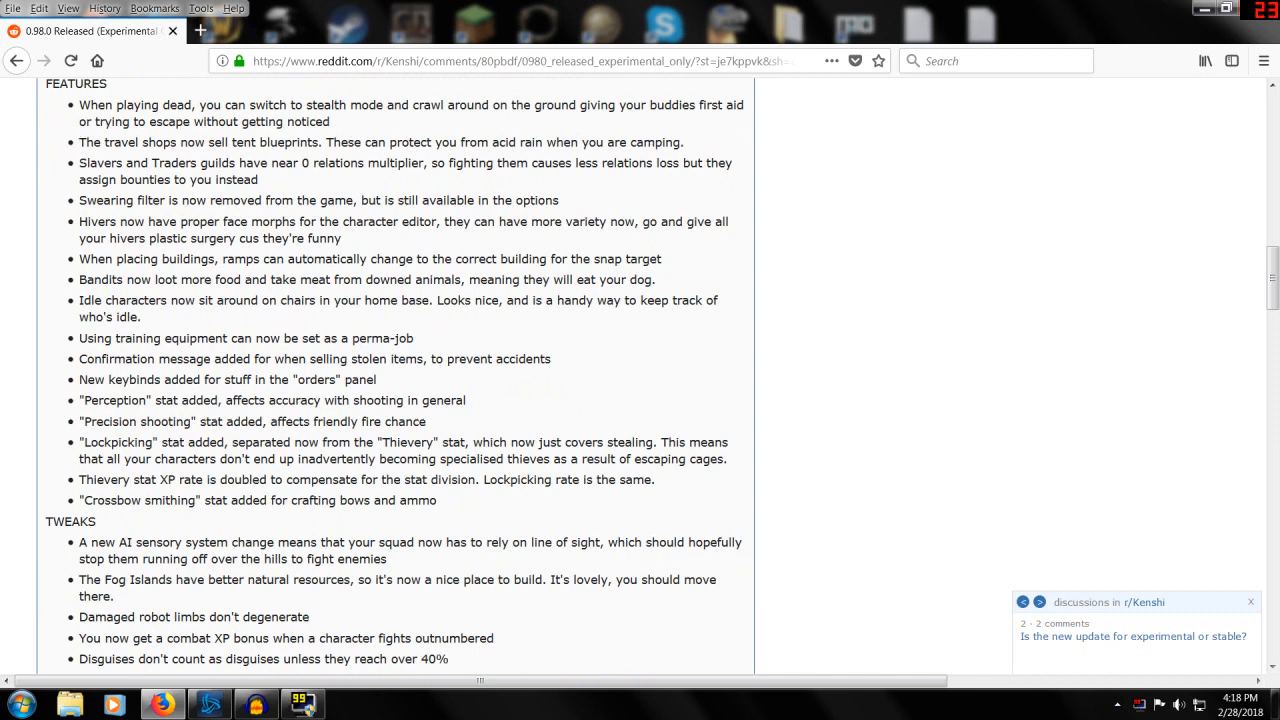
mouse_move(67, 163)
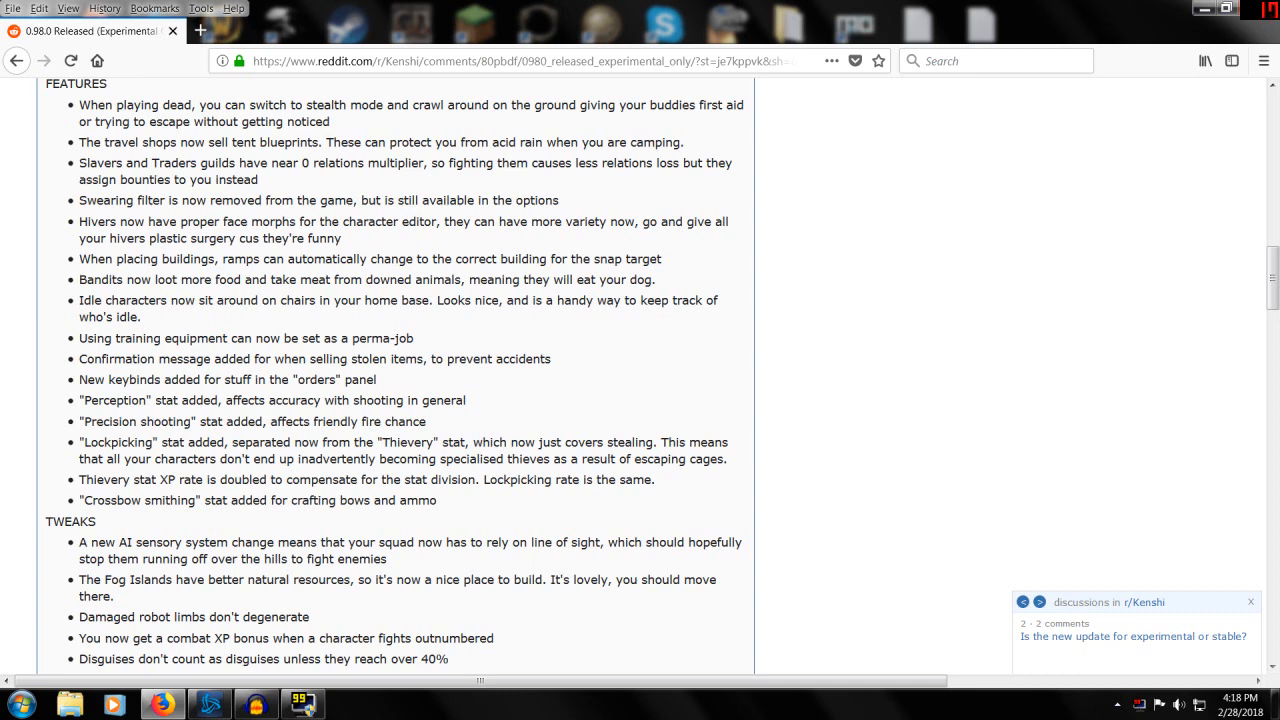
mouse_move(463, 178)
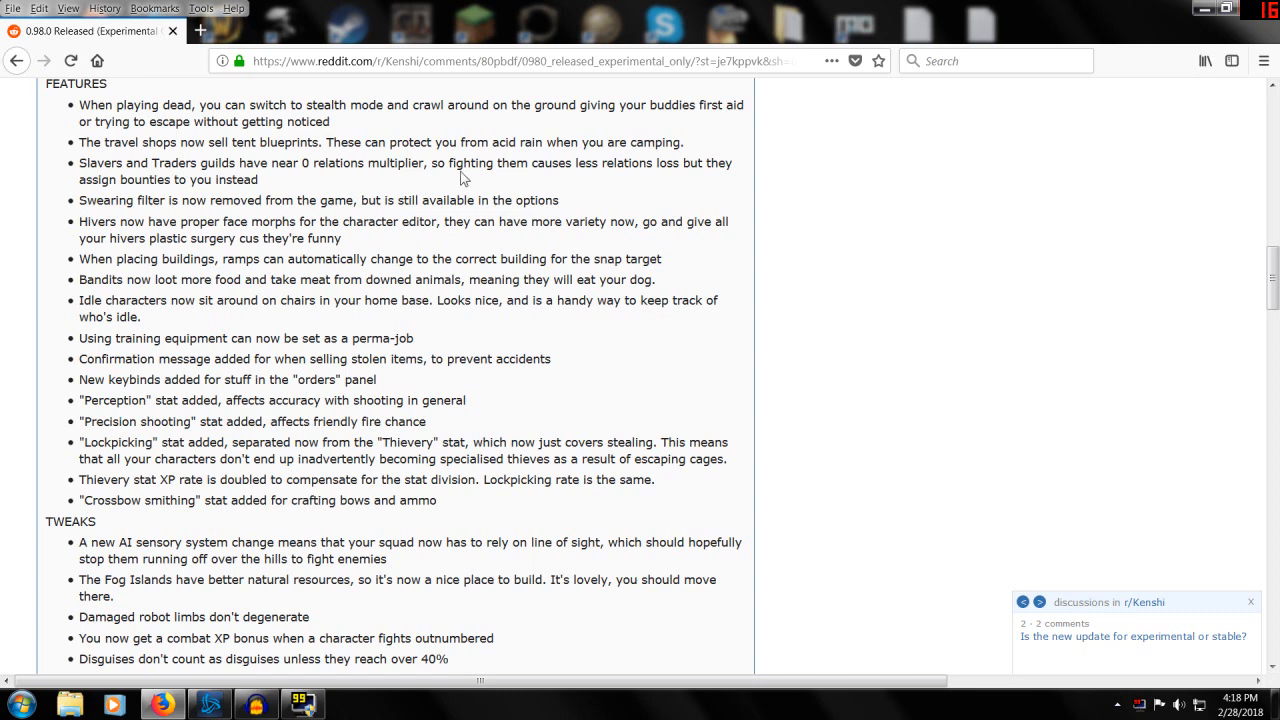
mouse_move(637, 183)
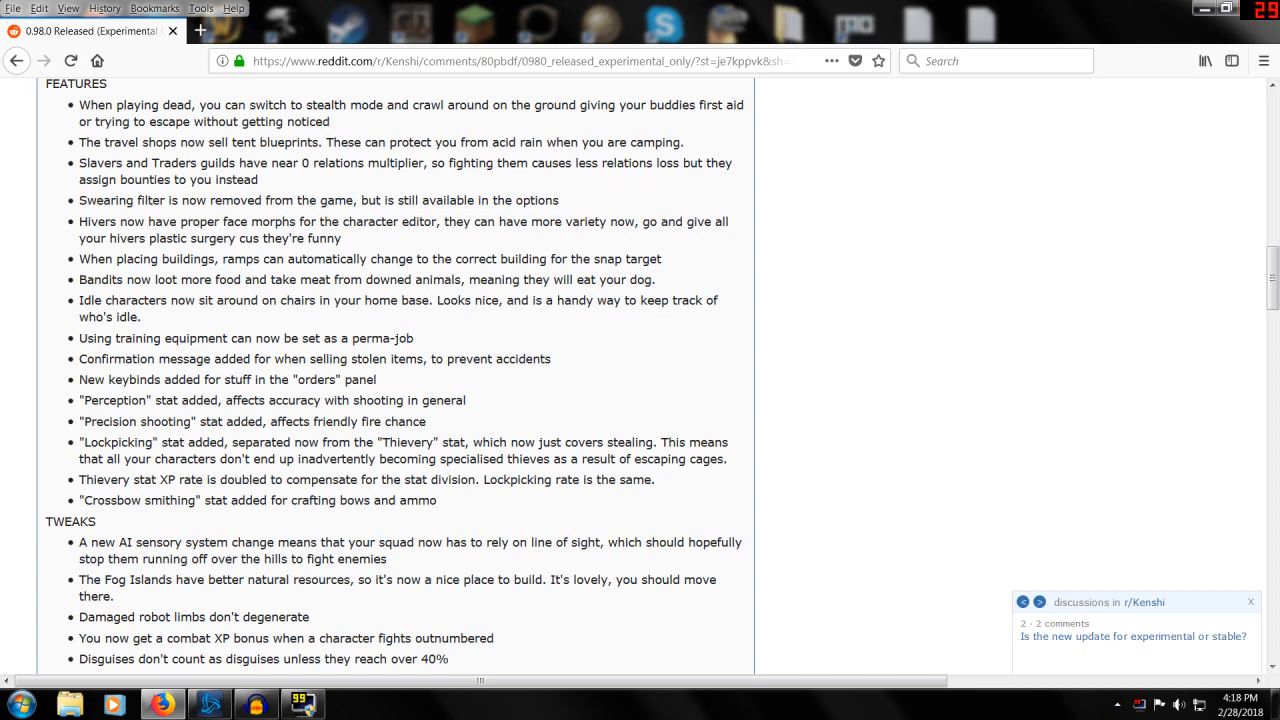
mouse_move(265, 190)
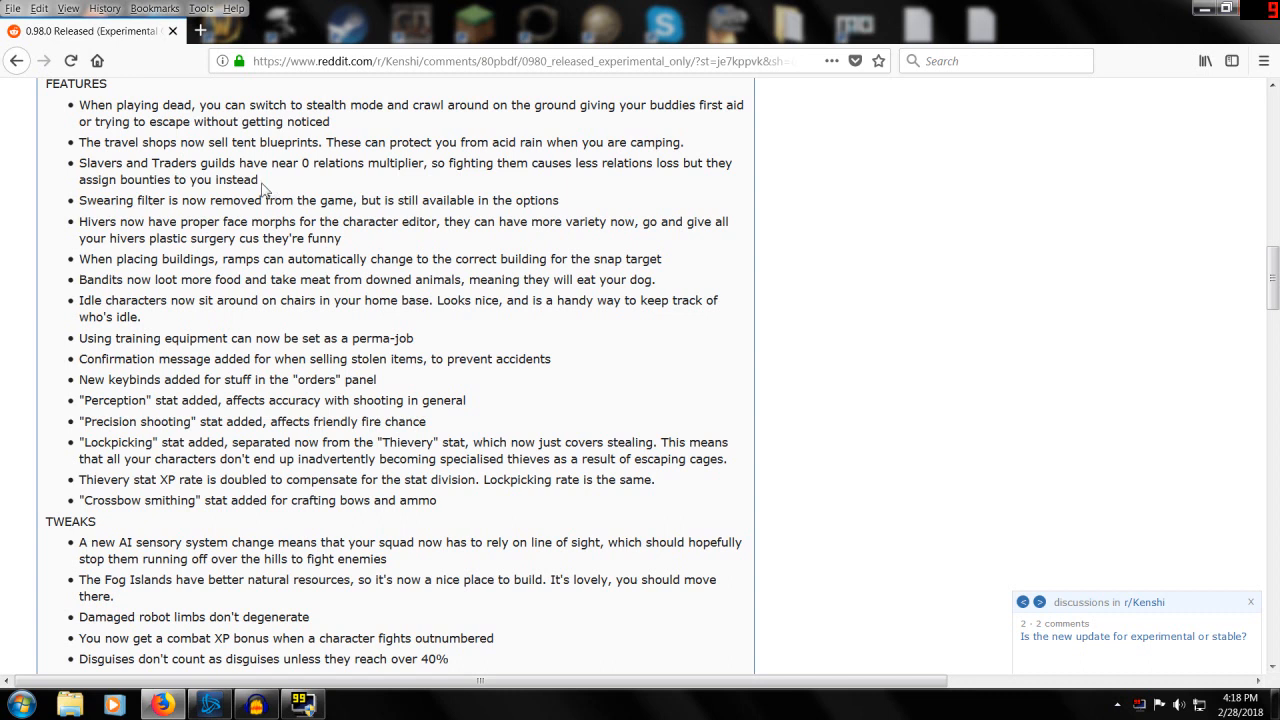
double_click(100, 163)
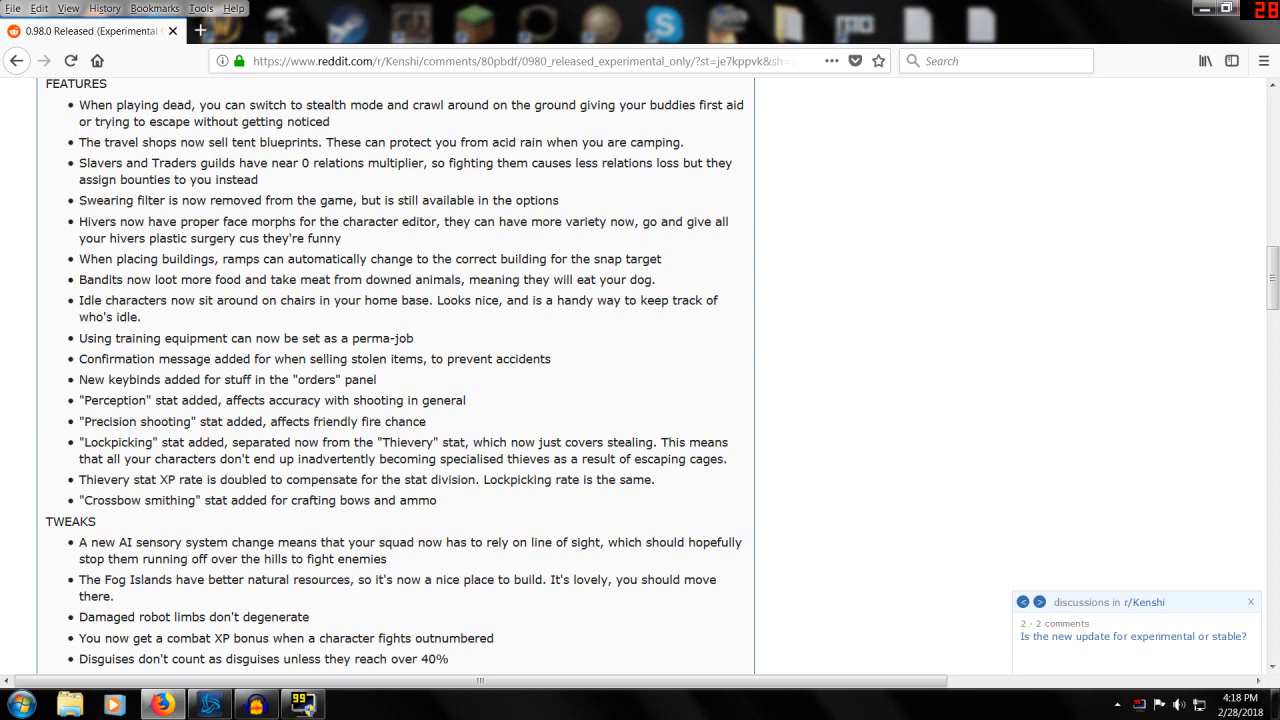
double_click(100, 163)
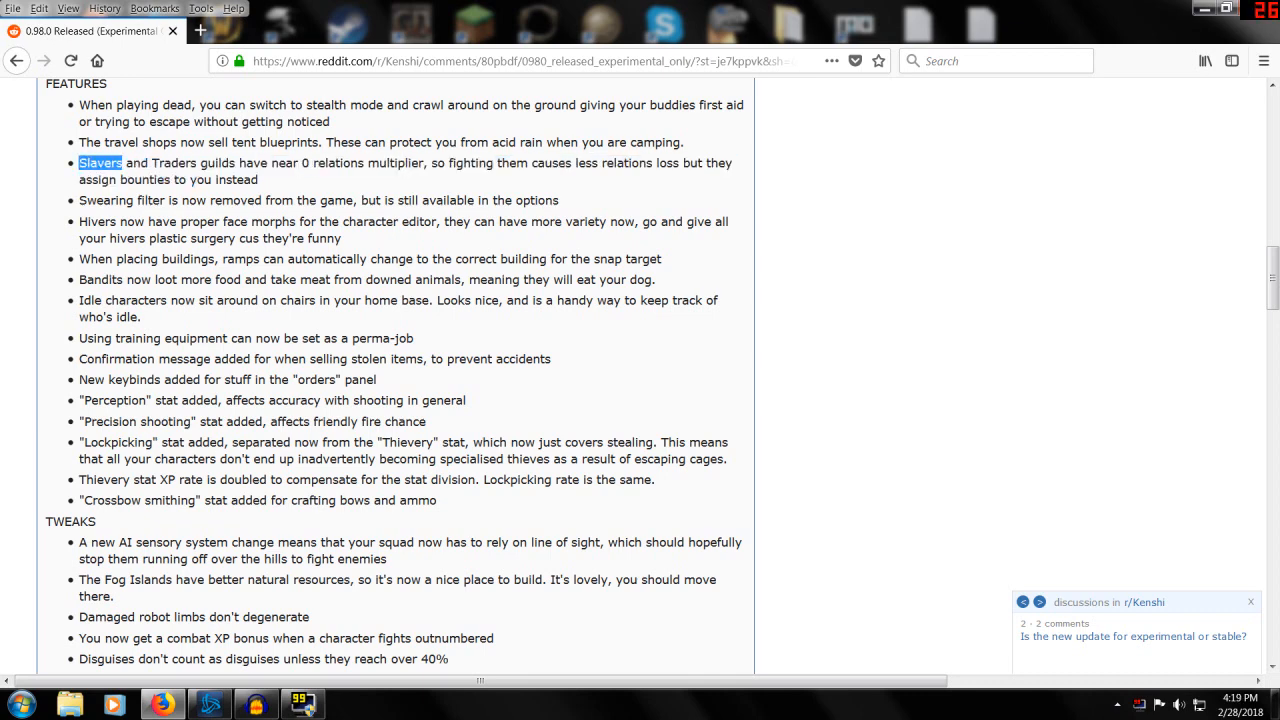
scroll("down", 3)
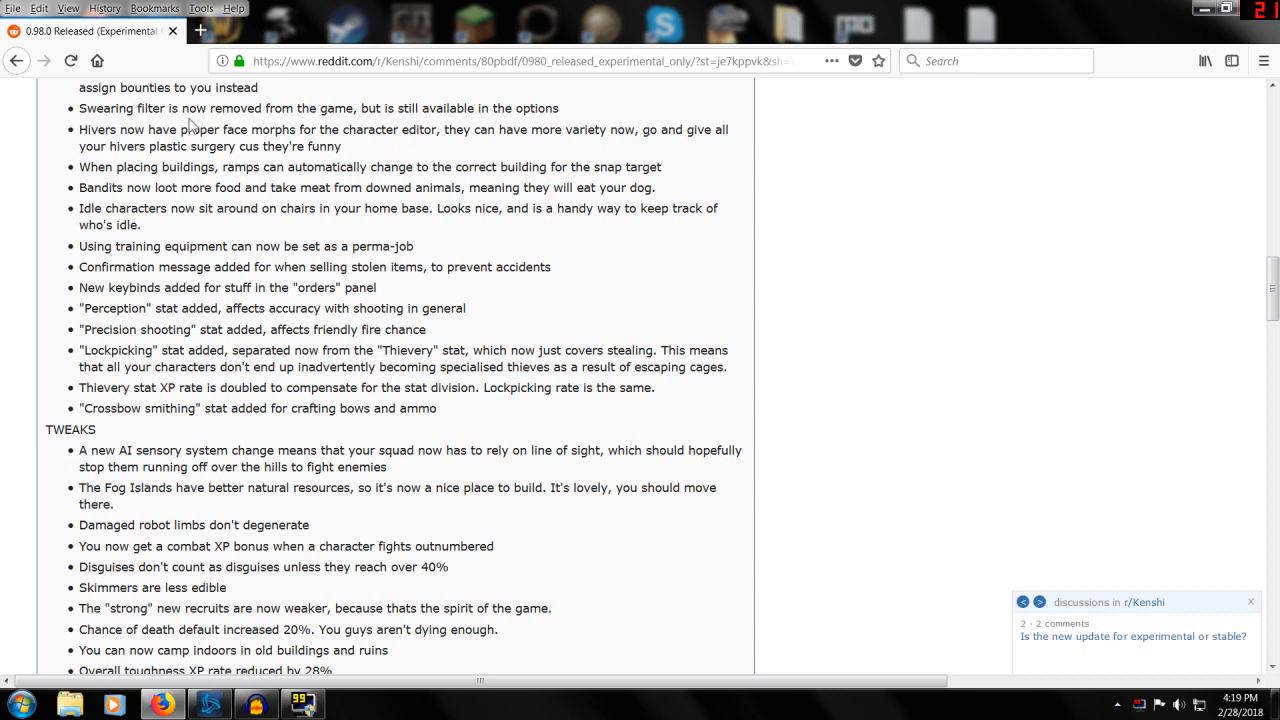
mouse_move(613, 117)
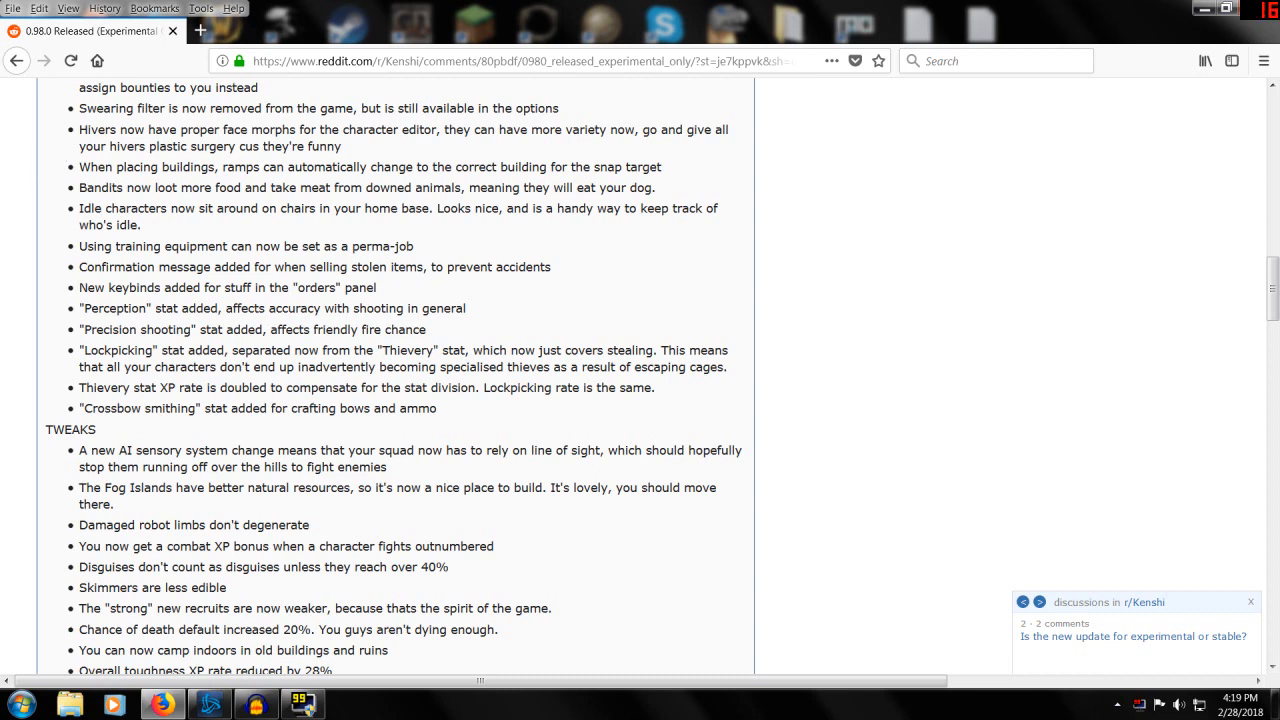
mouse_move(220, 143)
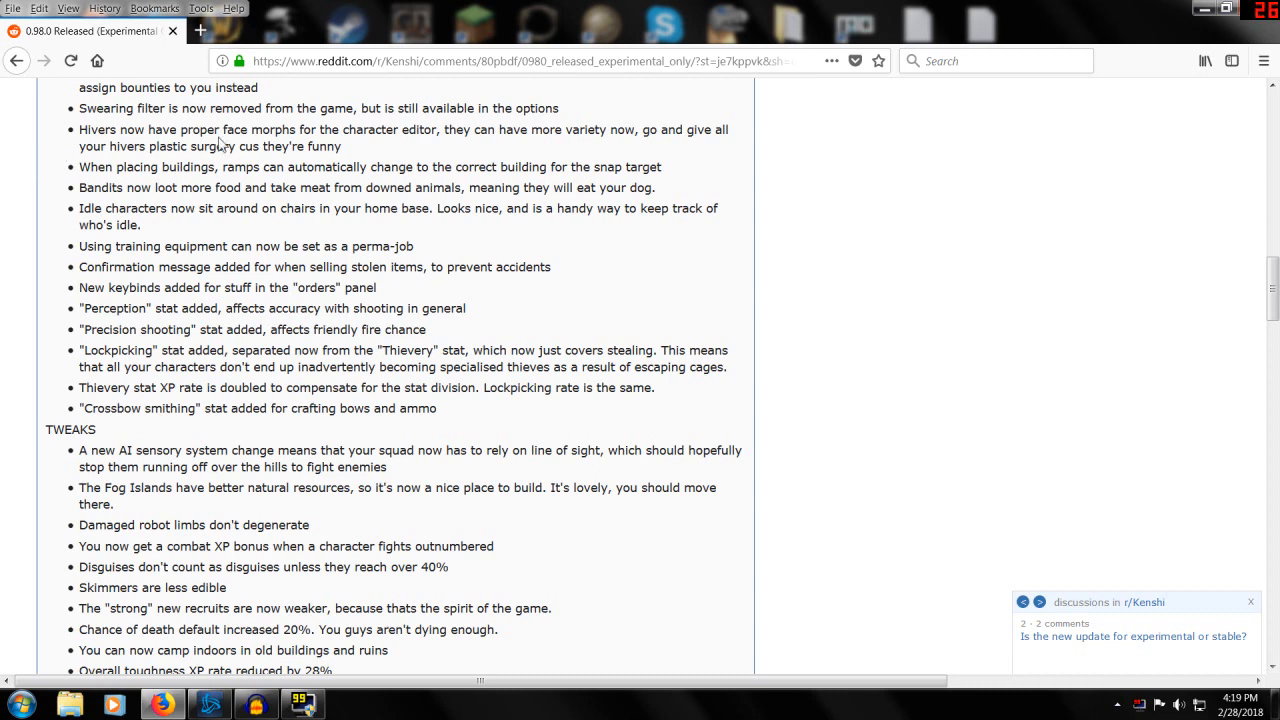
mouse_move(80, 135)
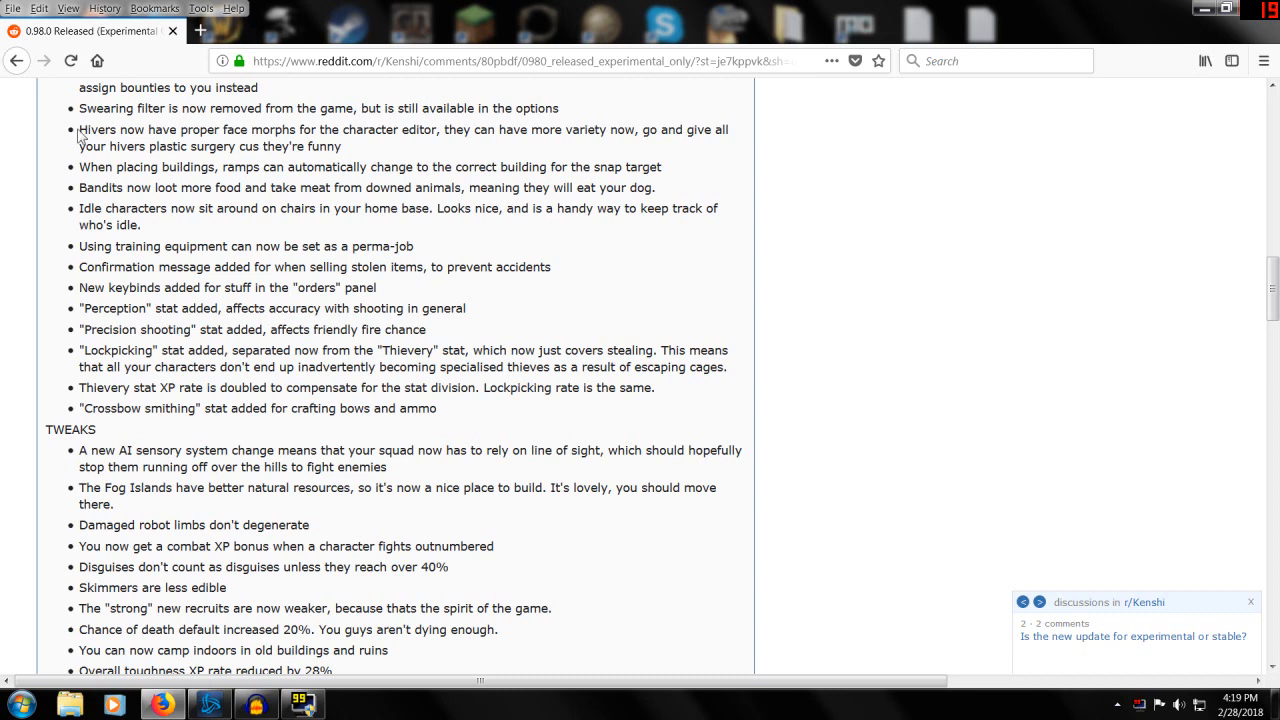
mouse_move(85, 166)
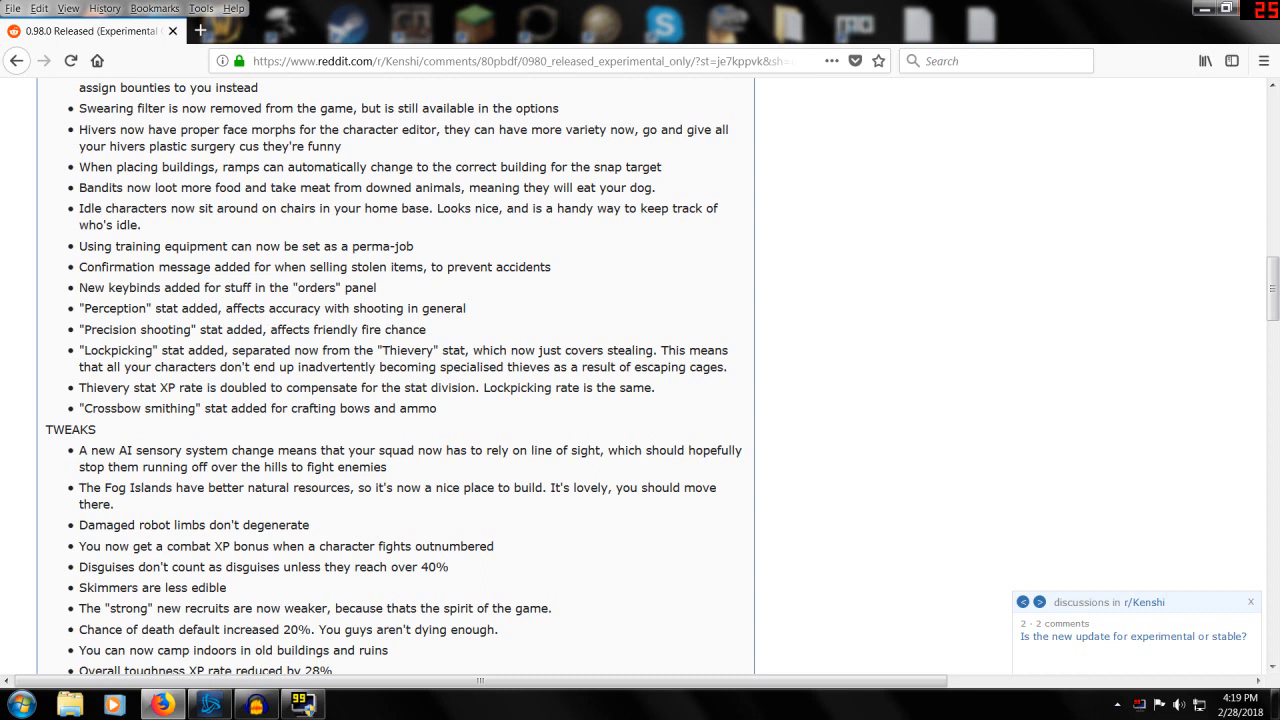
double_click(285, 146)
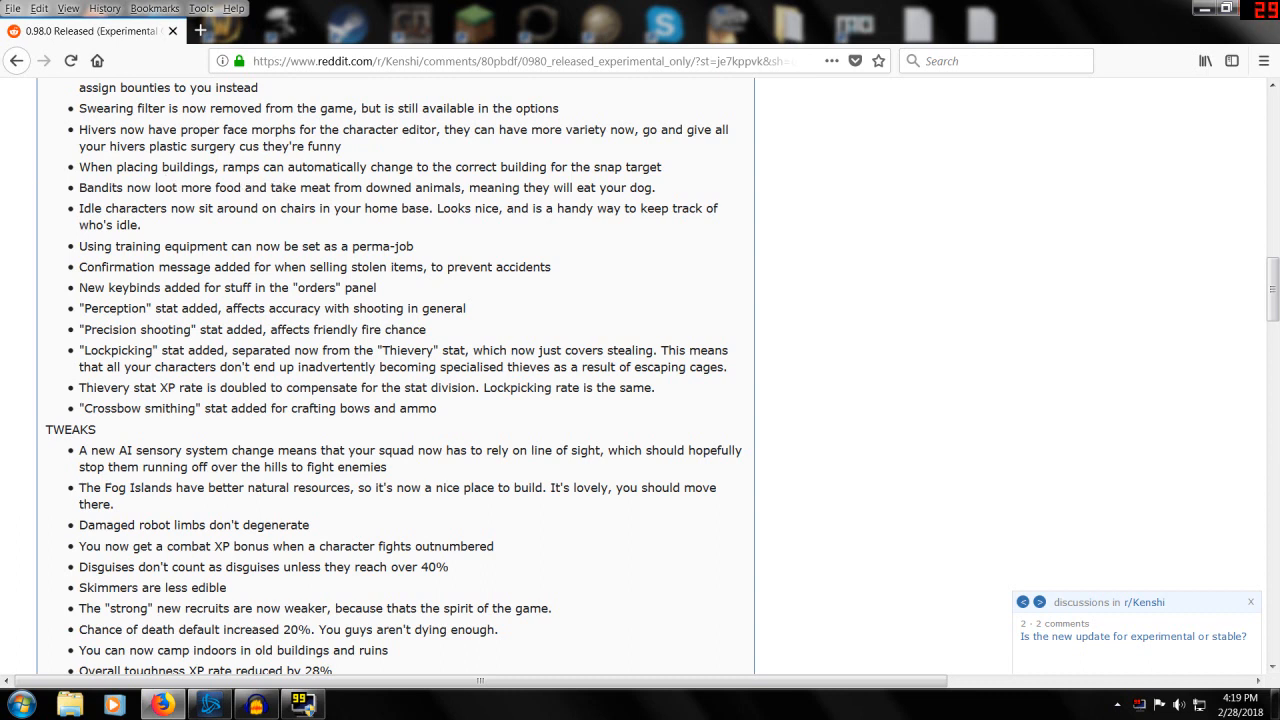
- Mark the Perception, Precision shooting and Lockpicking stat lines, then clear the marking
scroll("down", 3)
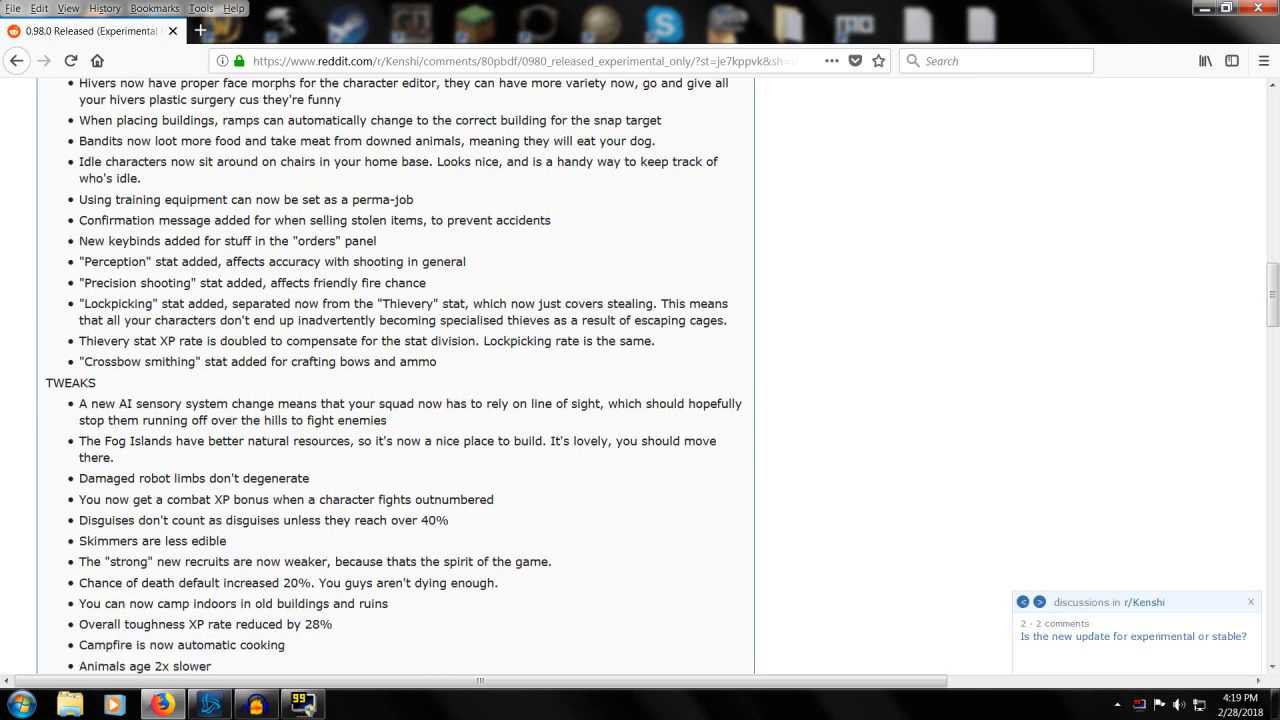
scroll("down", 3)
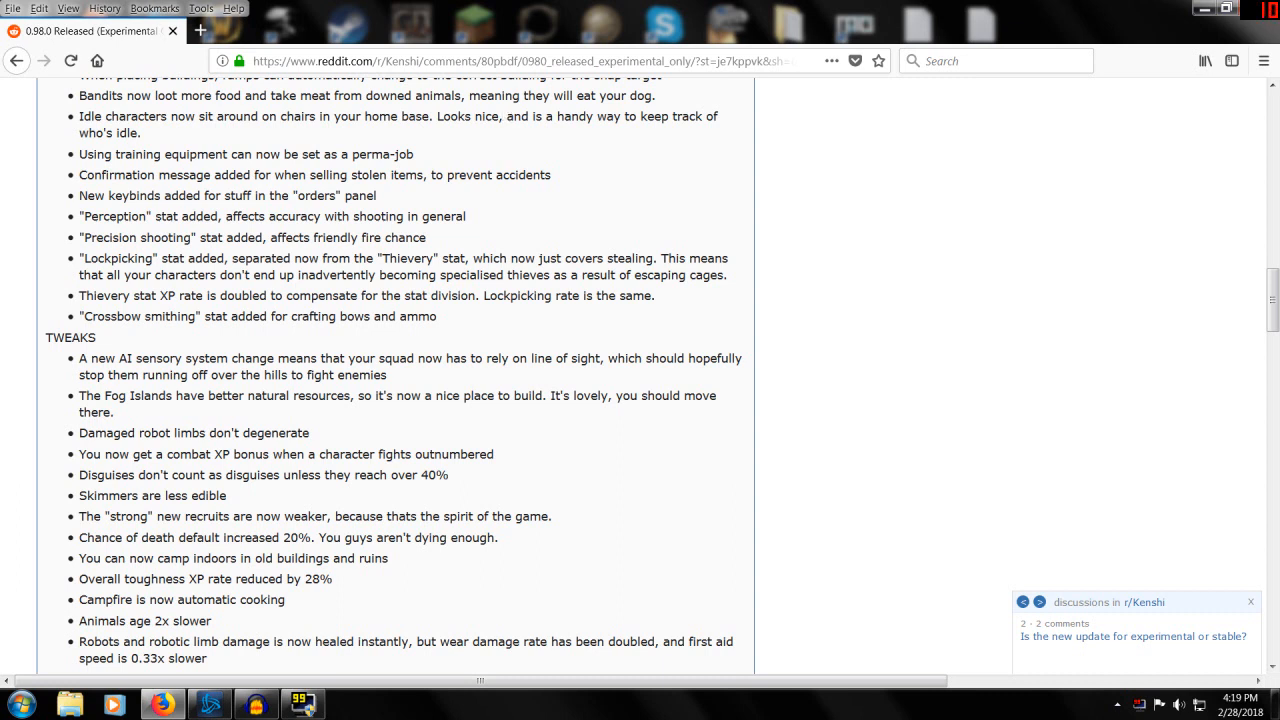
mouse_move(470, 138)
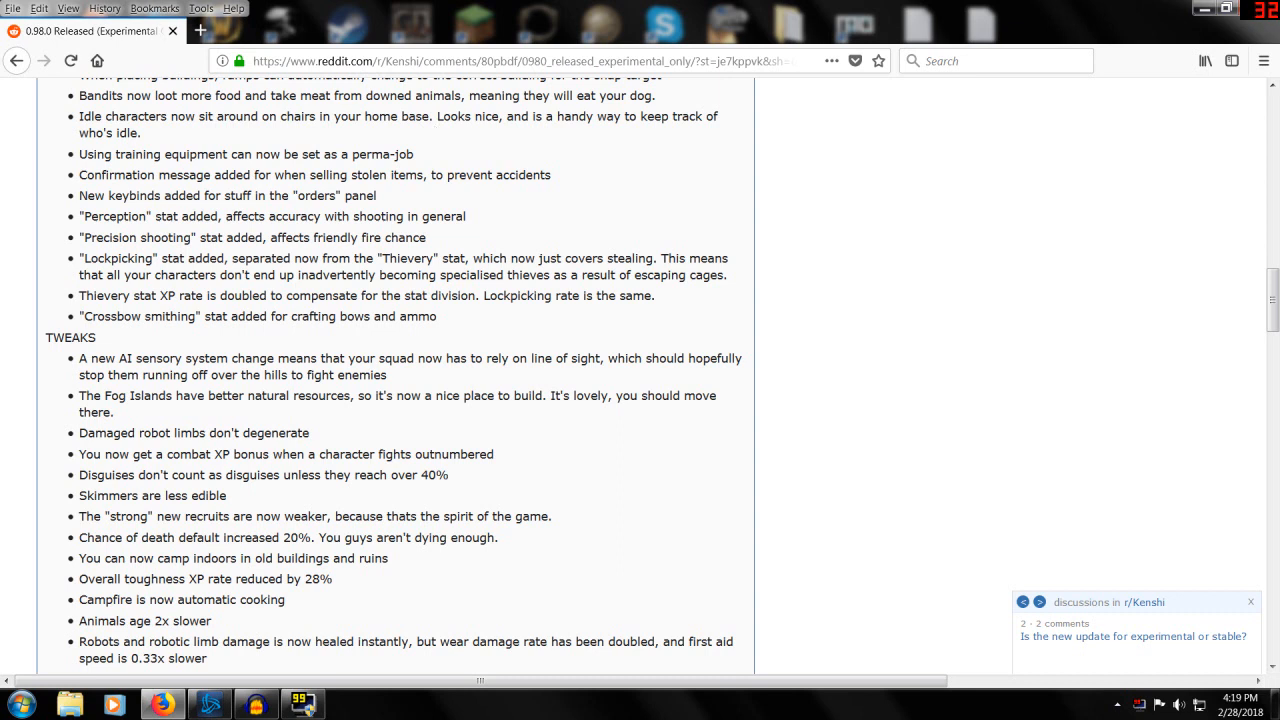
mouse_move(211, 138)
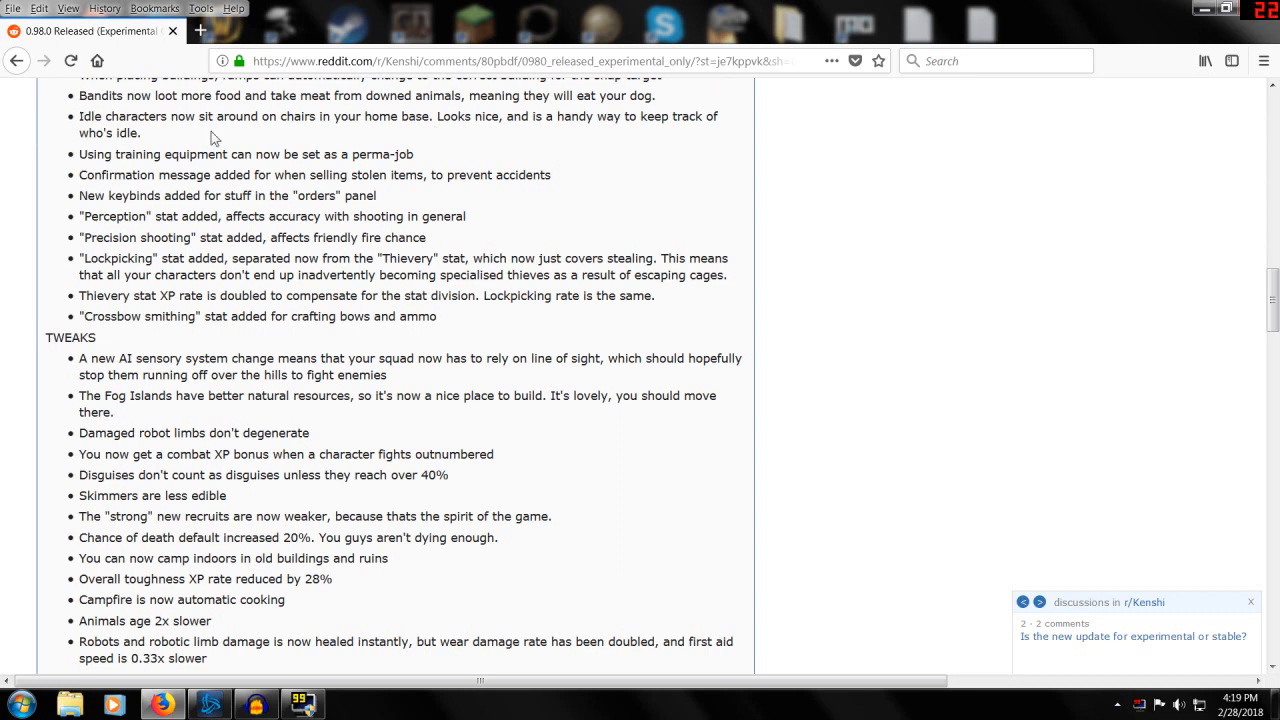
mouse_move(419, 133)
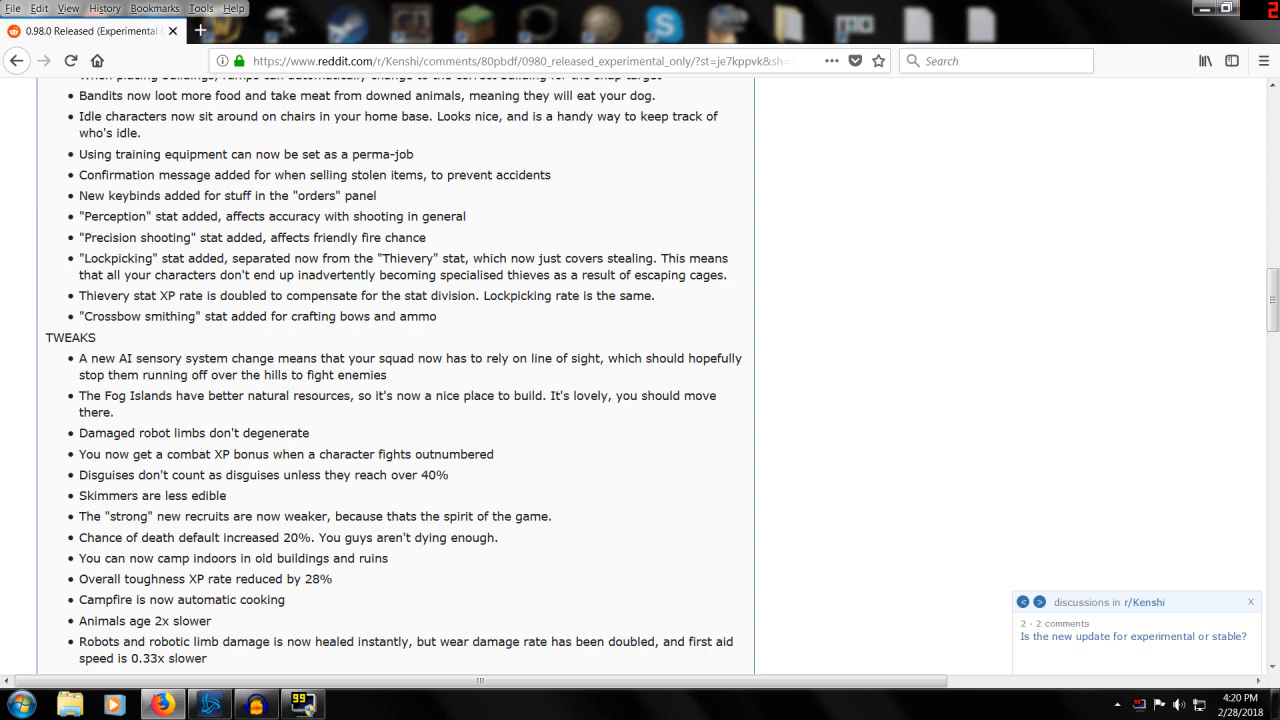
mouse_move(519, 135)
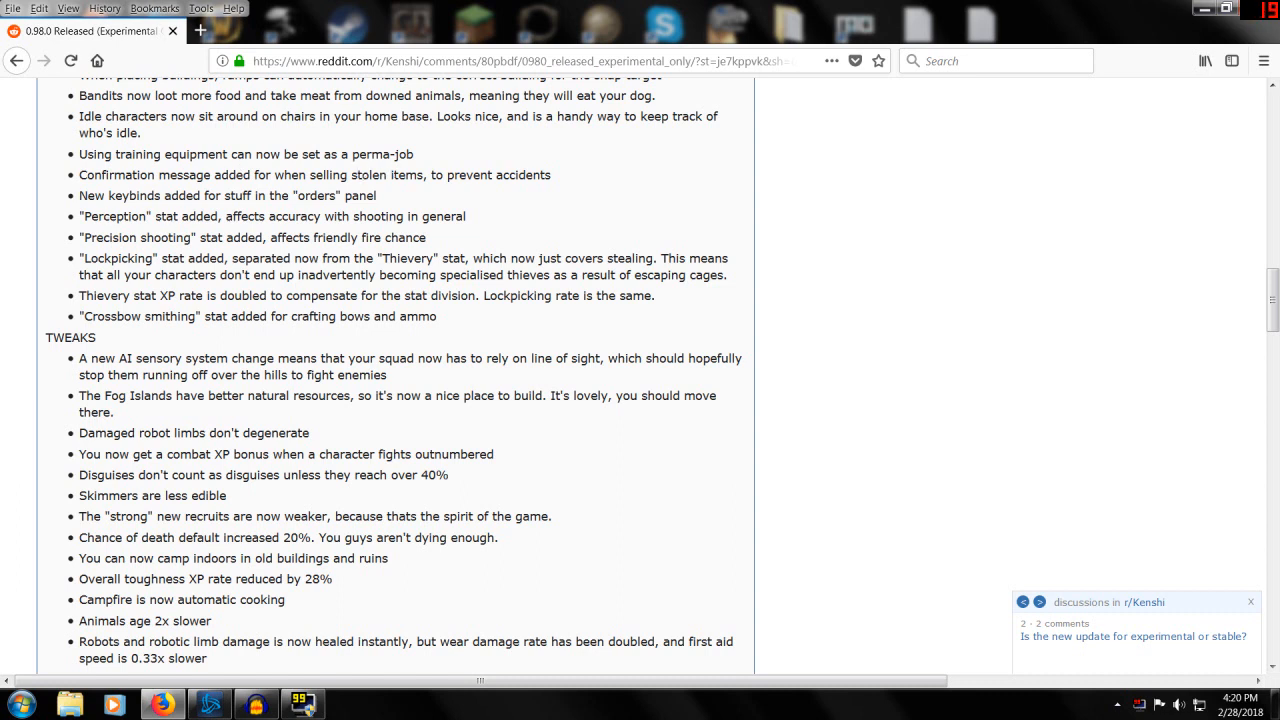
mouse_move(100, 195)
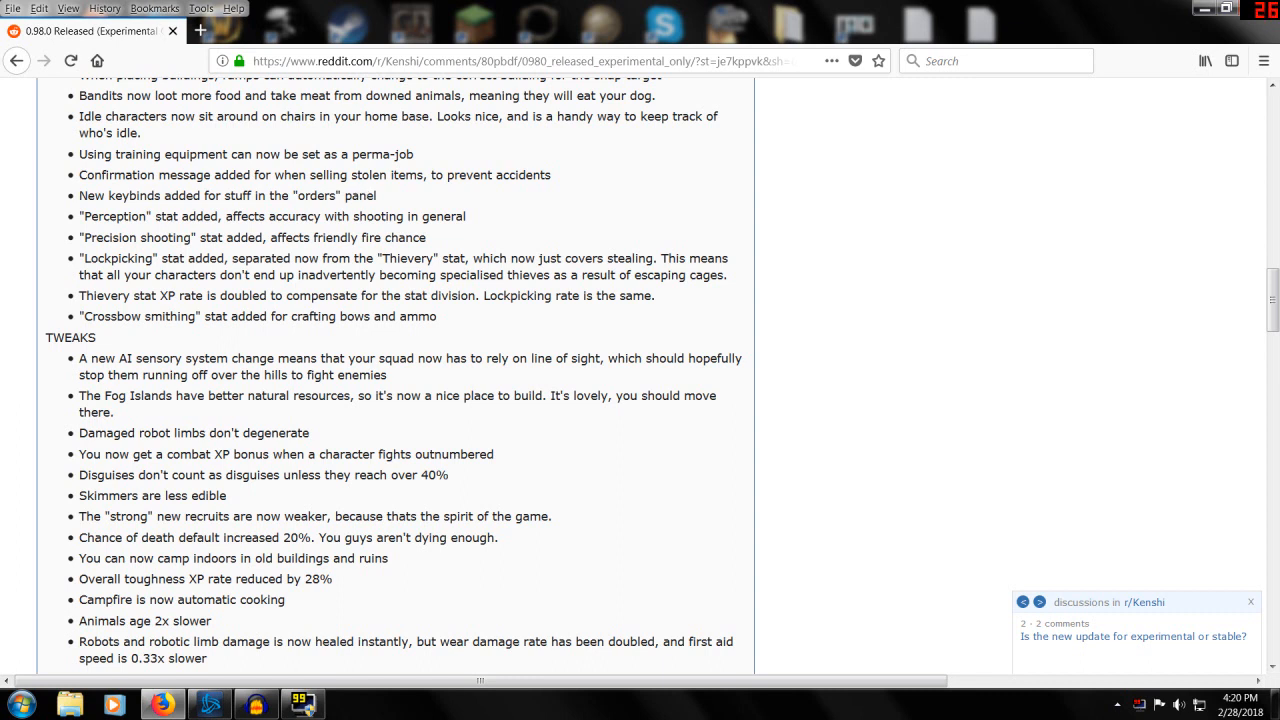
mouse_move(57, 210)
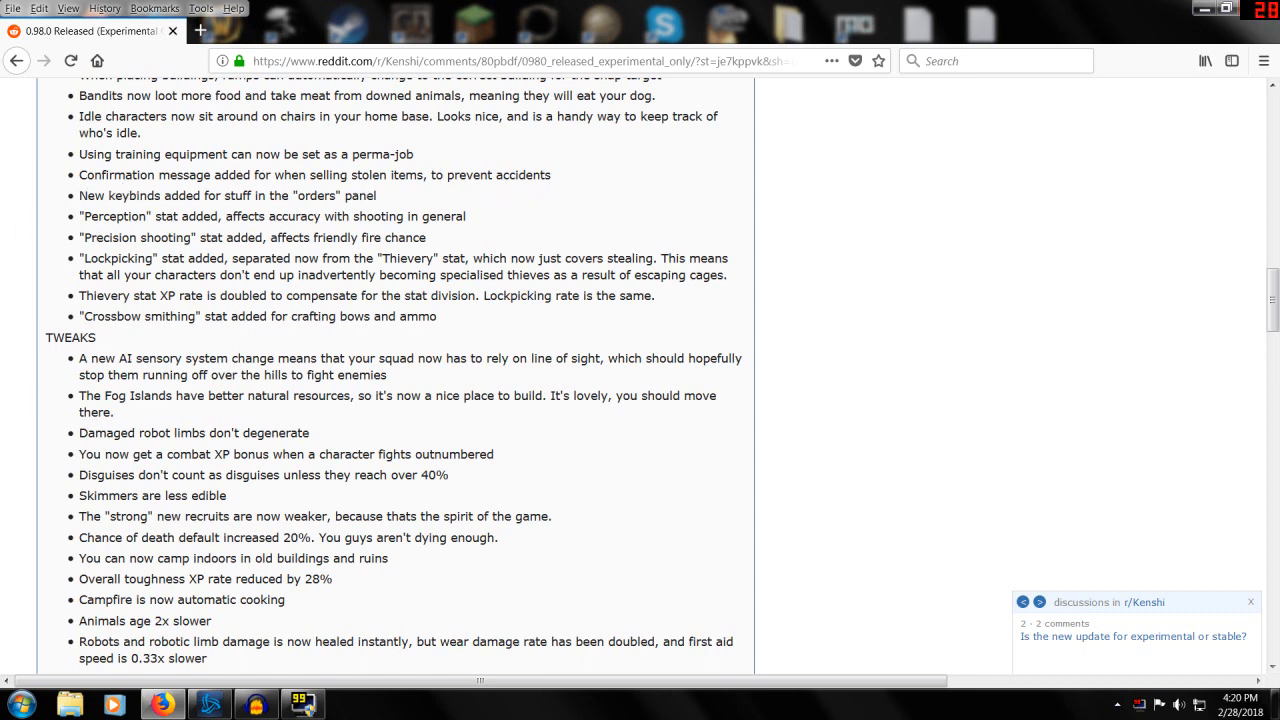
mouse_move(78, 219)
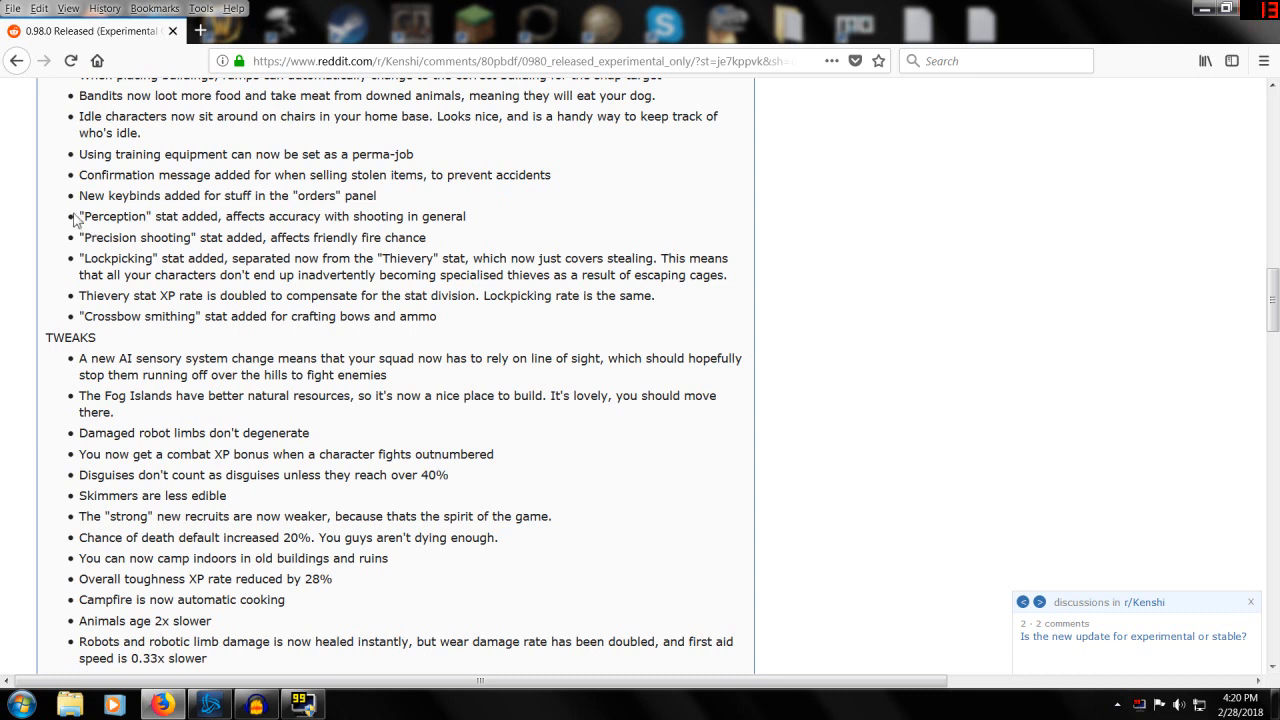
left_click_drag(79, 216, 425, 237)
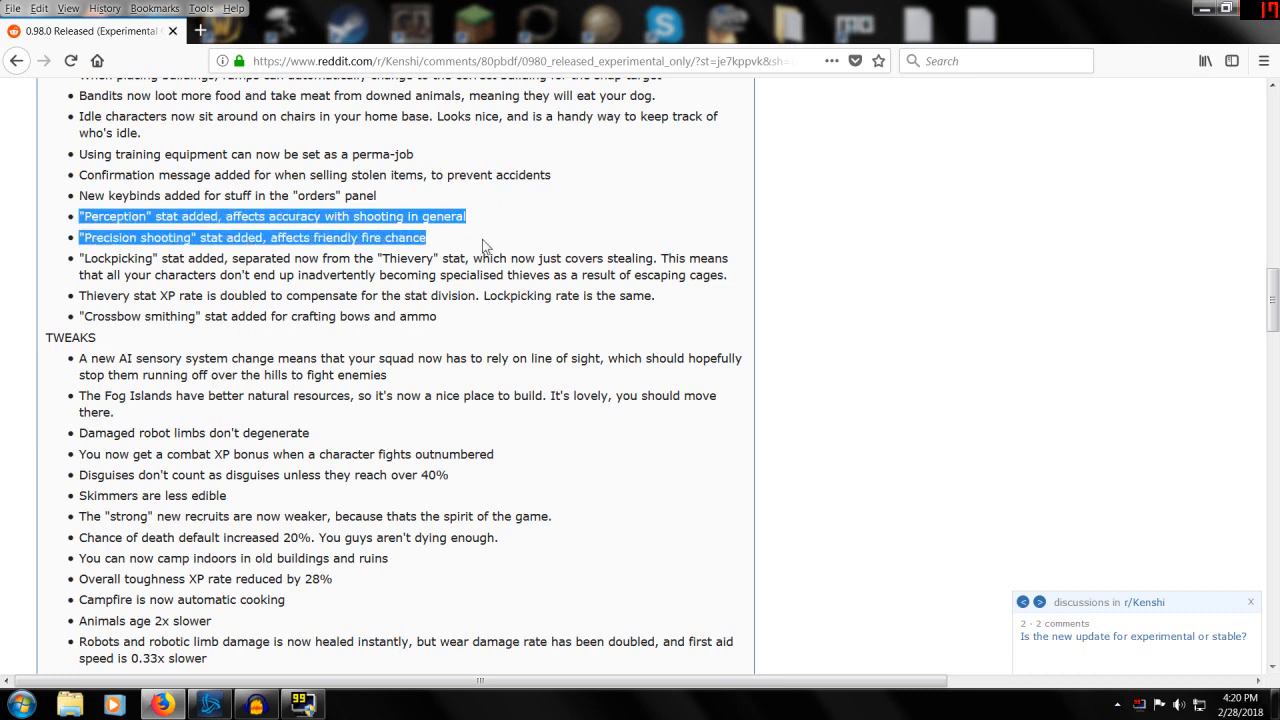
mouse_move(391, 230)
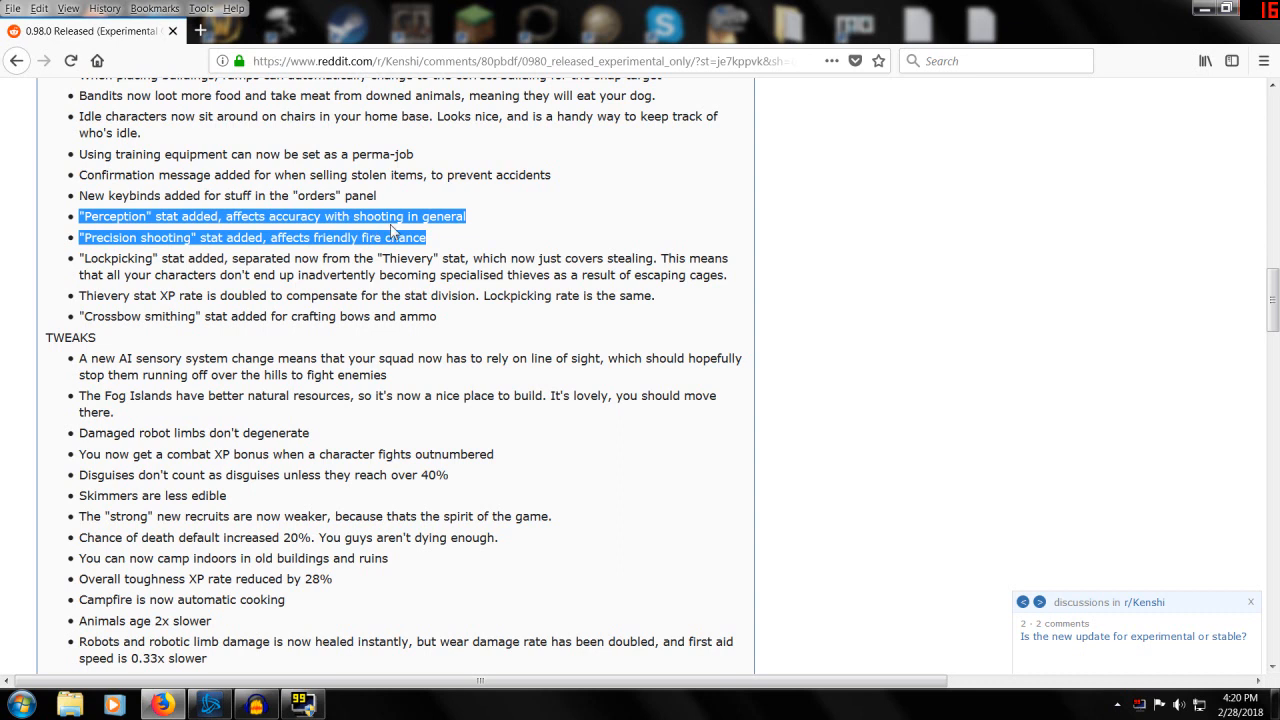
mouse_move(392, 232)
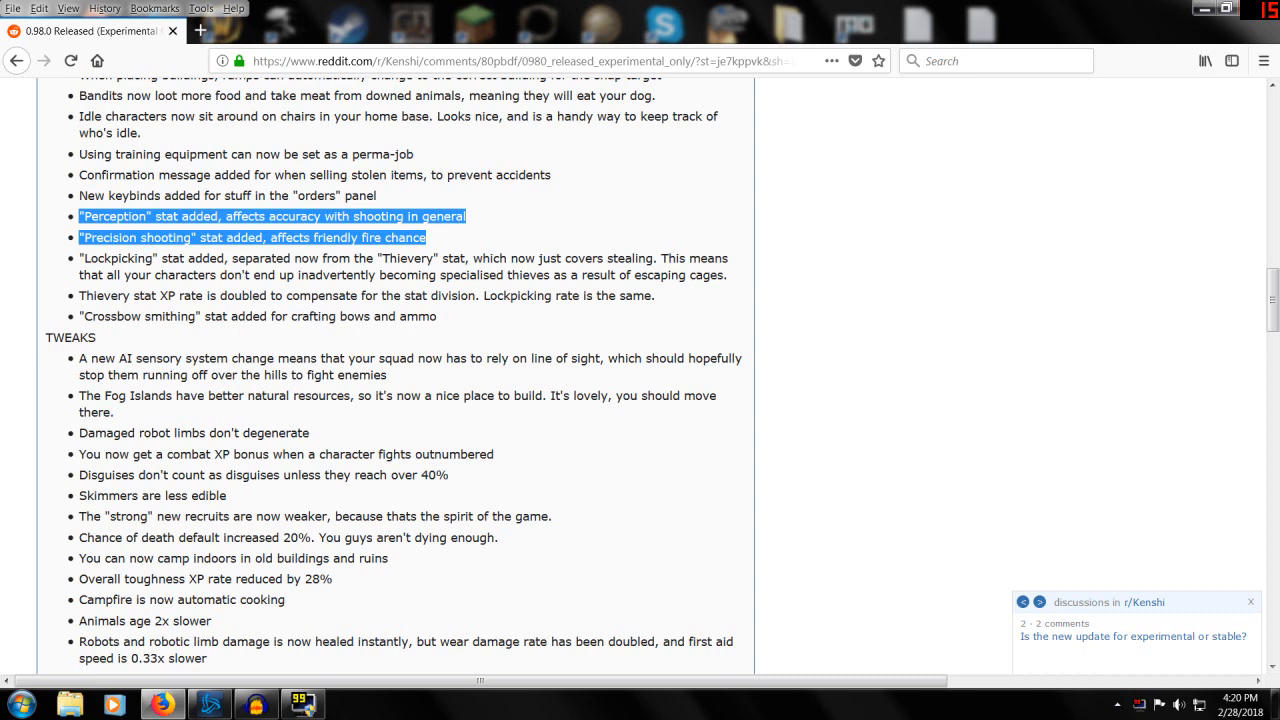
mouse_move(110, 258)
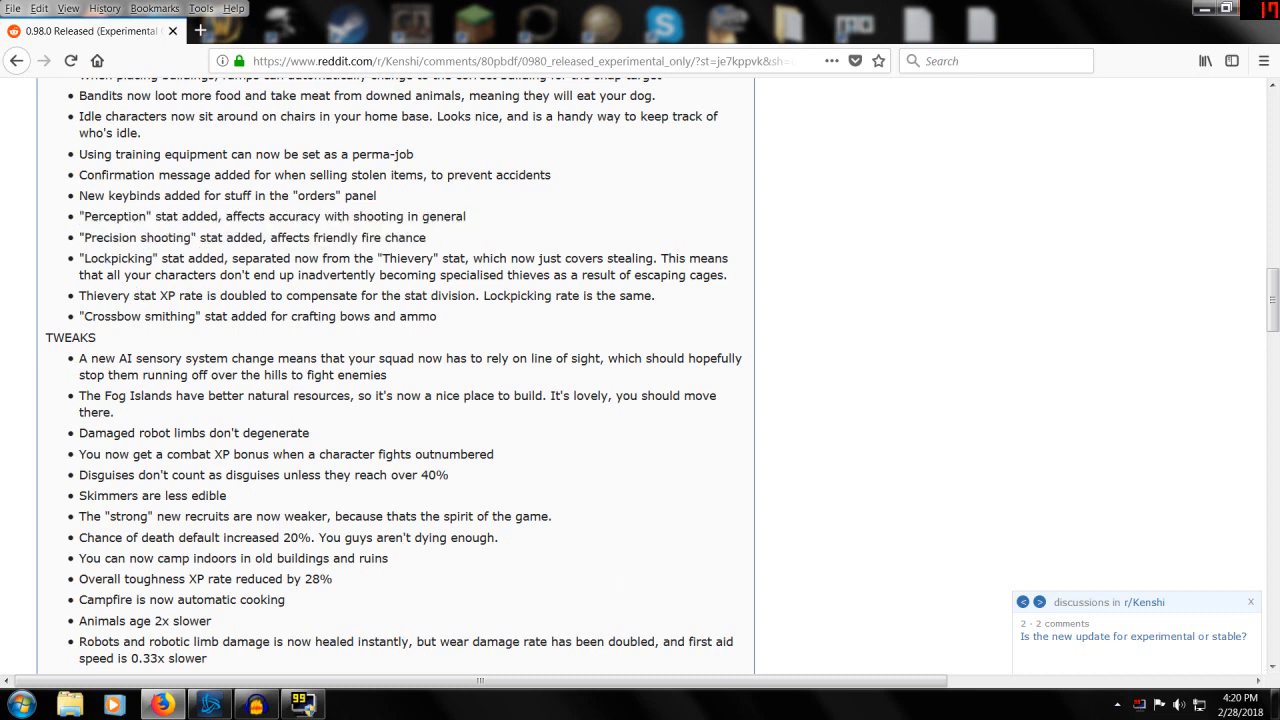
left_click_drag(78, 258, 370, 258)
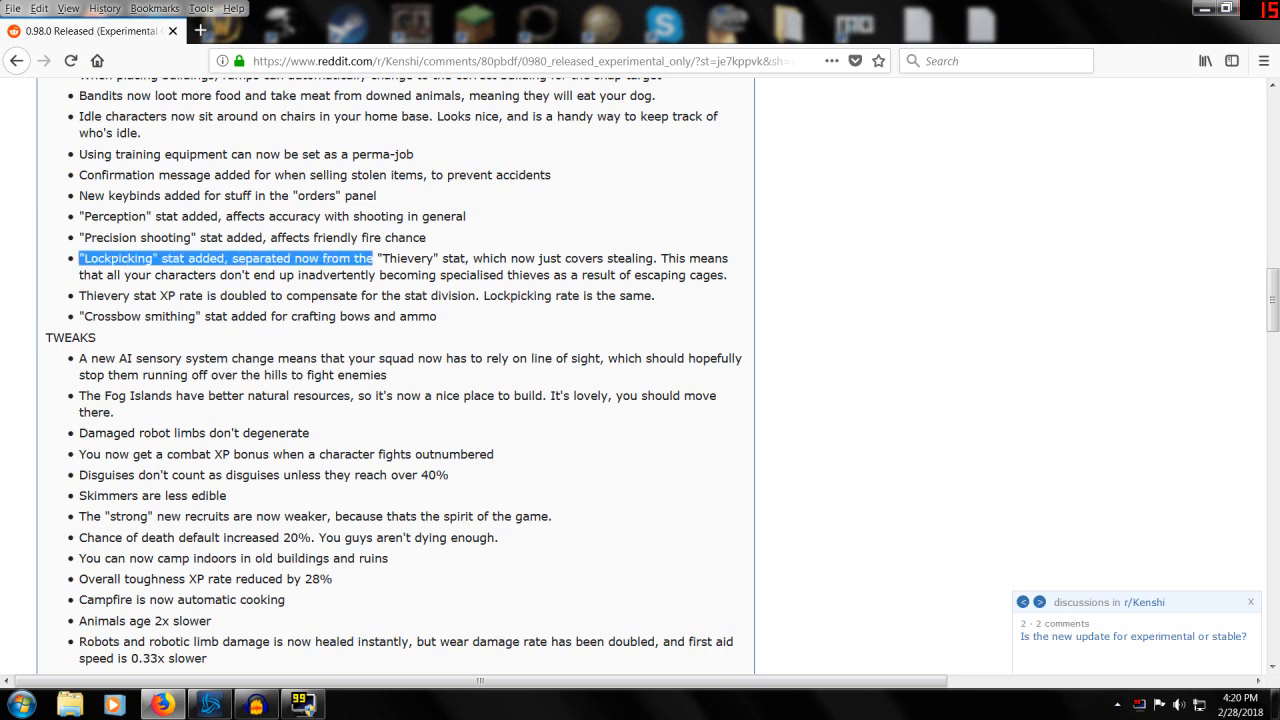
left_click_drag(371, 258, 464, 258)
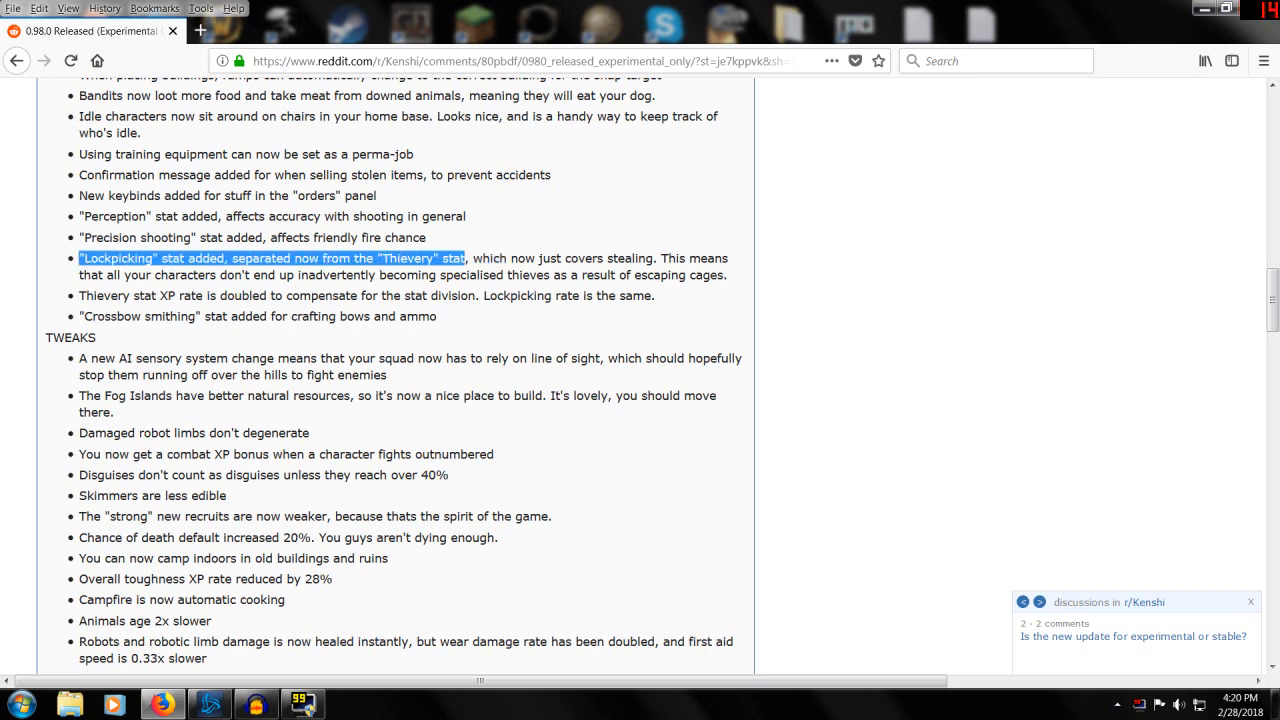
left_click_drag(464, 258, 288, 275)
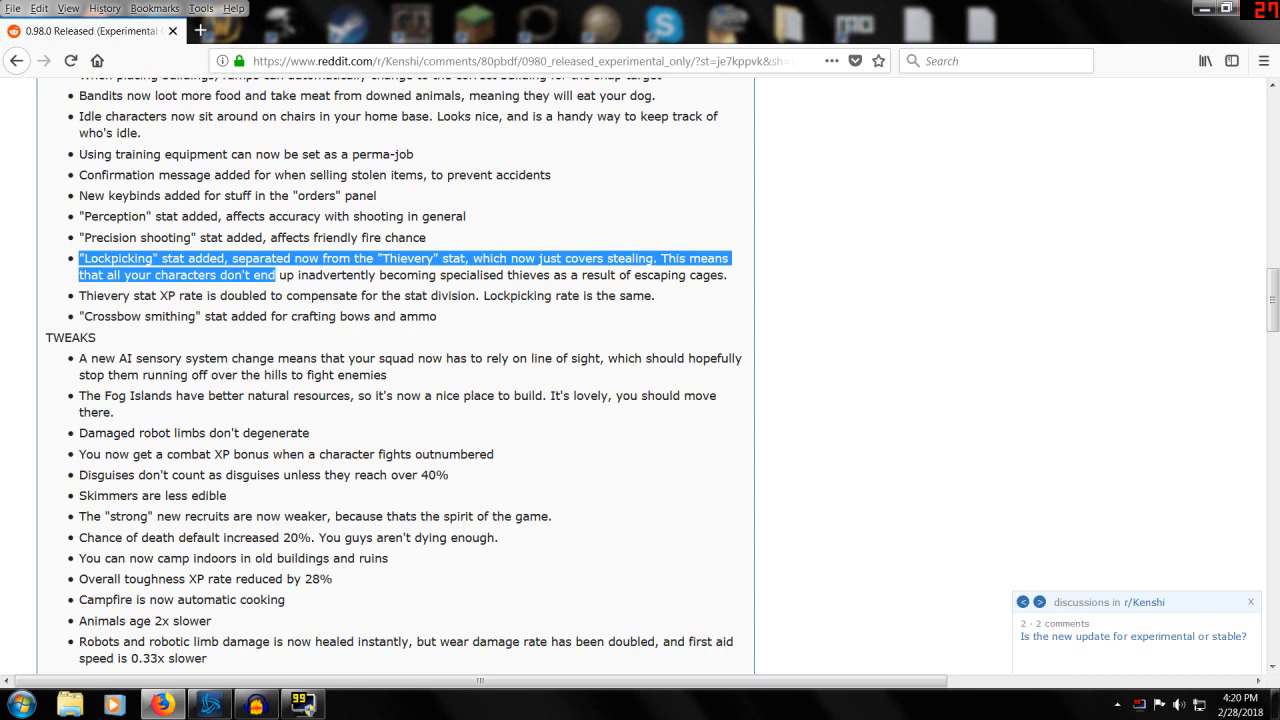
left_click_drag(288, 275, 705, 275)
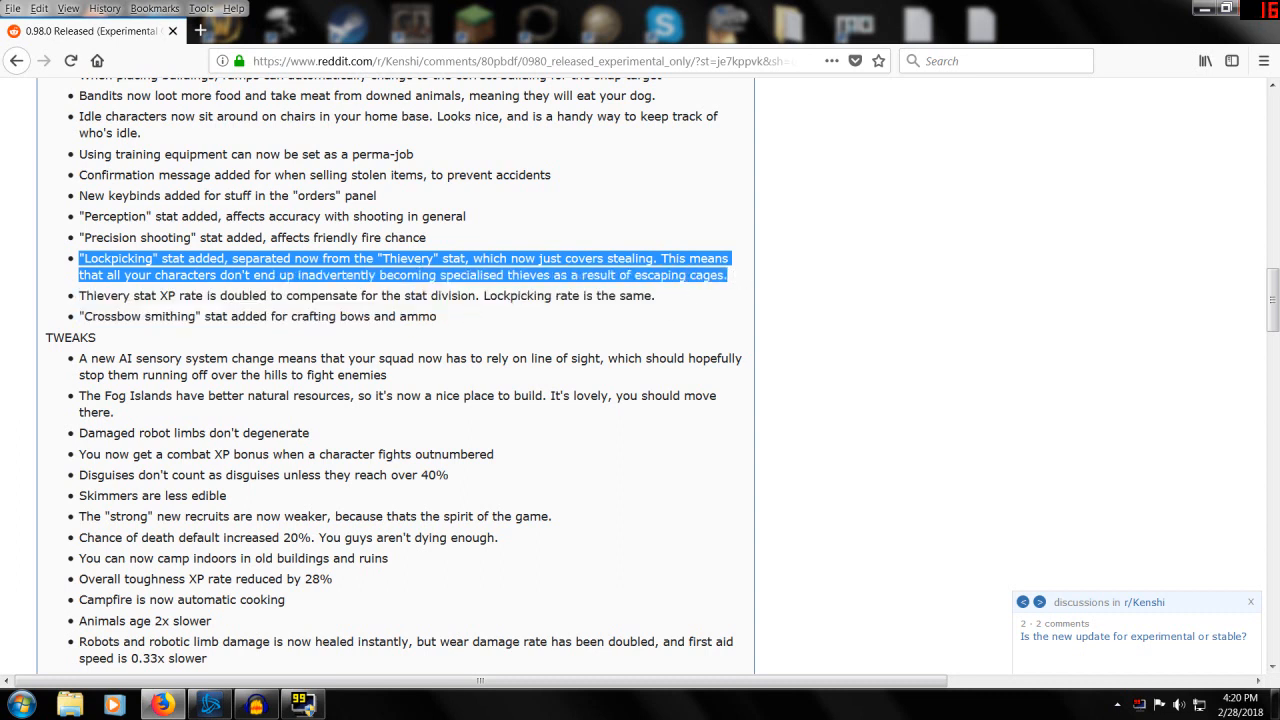
left_click(400, 450)
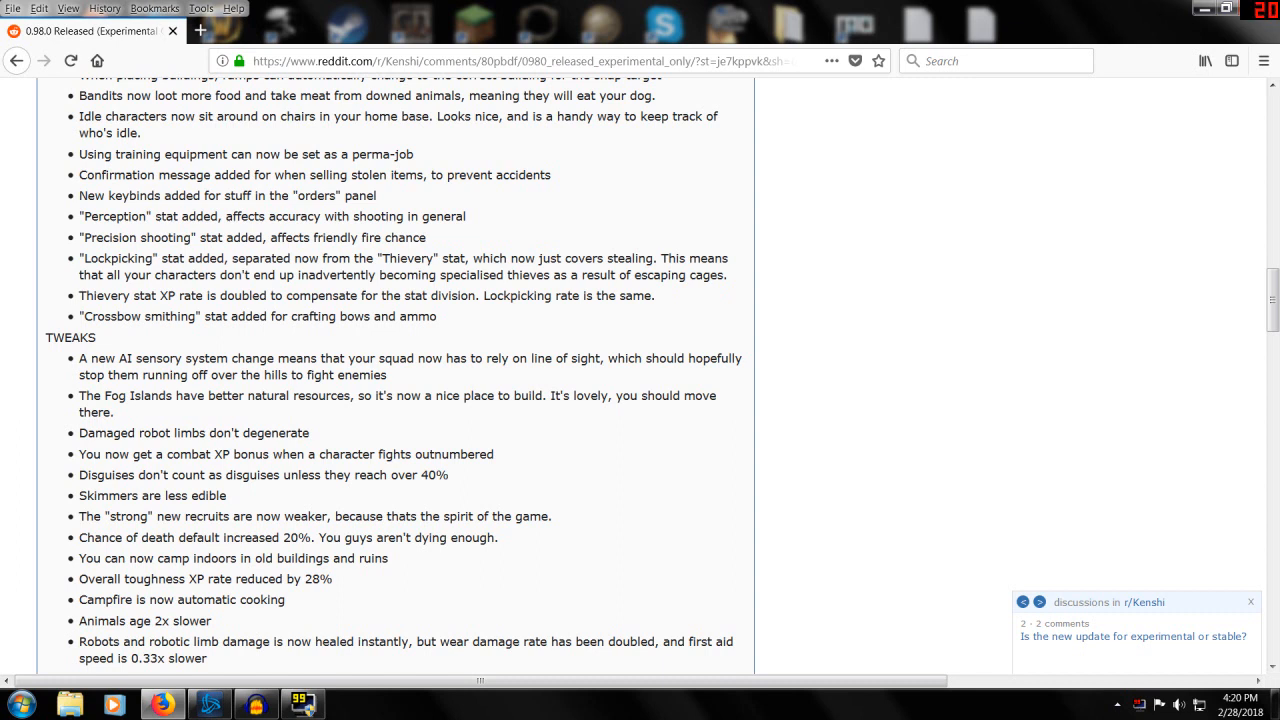
mouse_move(32, 246)
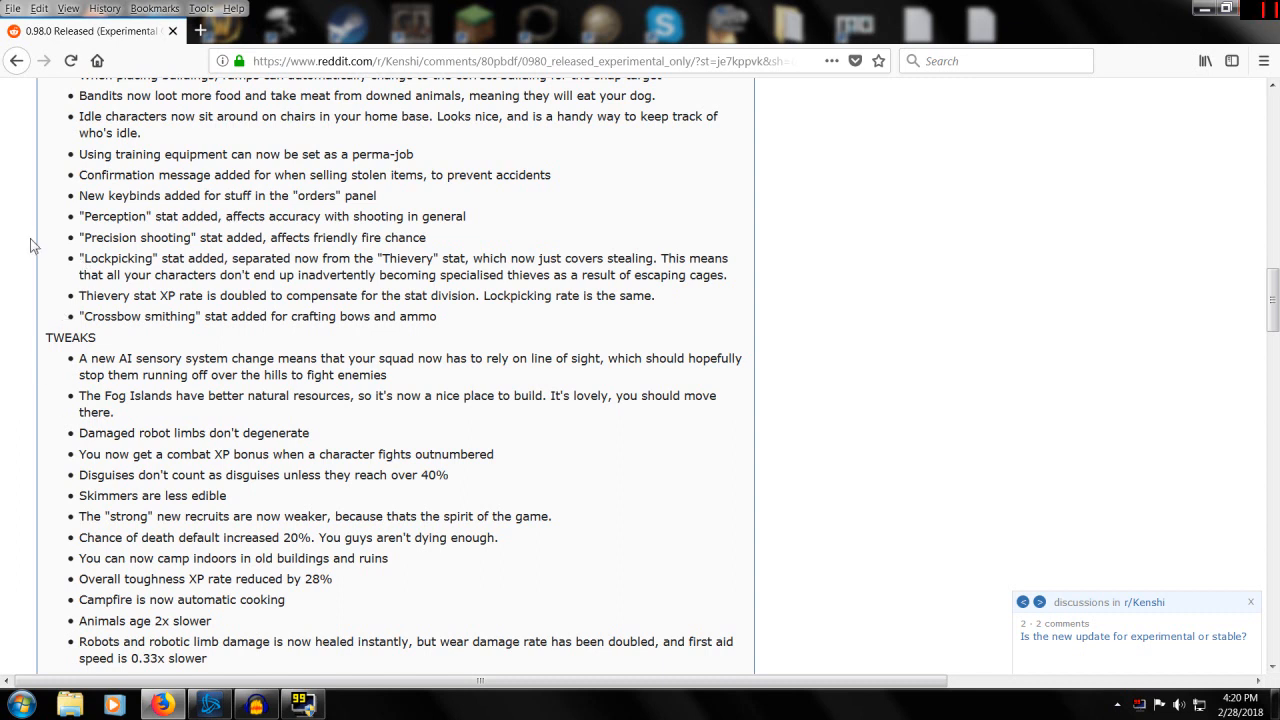
mouse_move(110, 310)
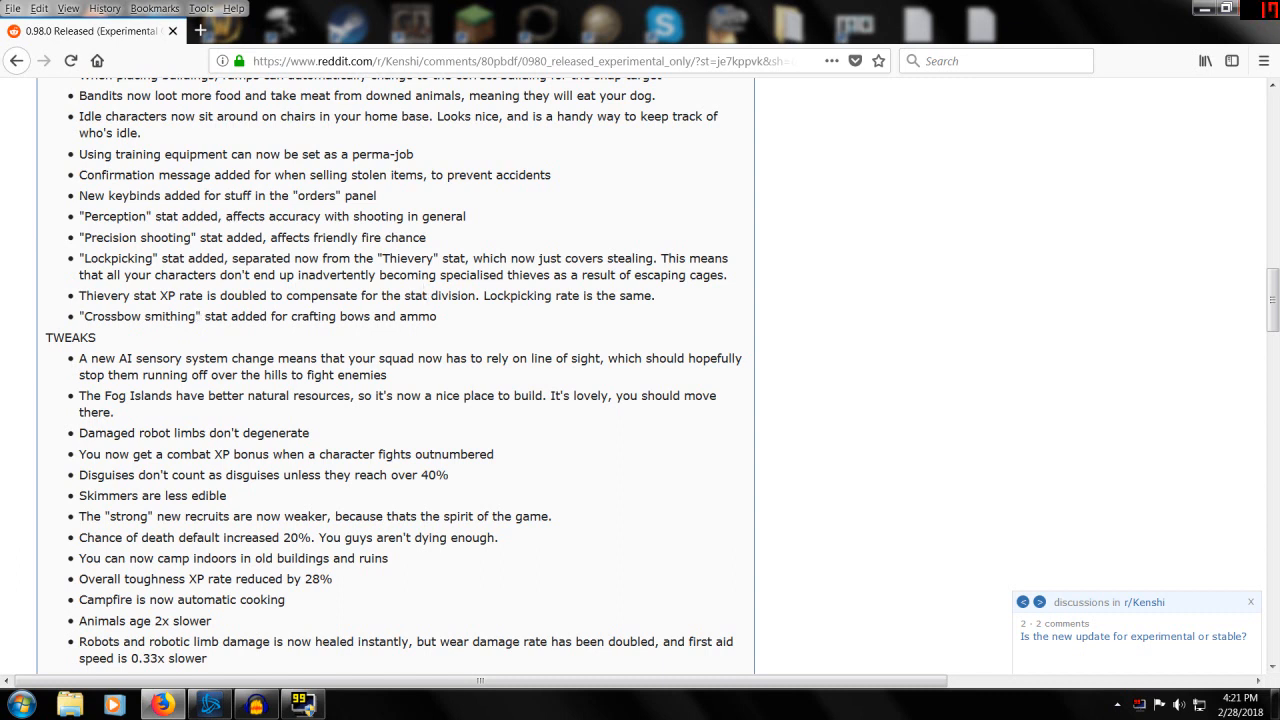
mouse_move(662, 307)
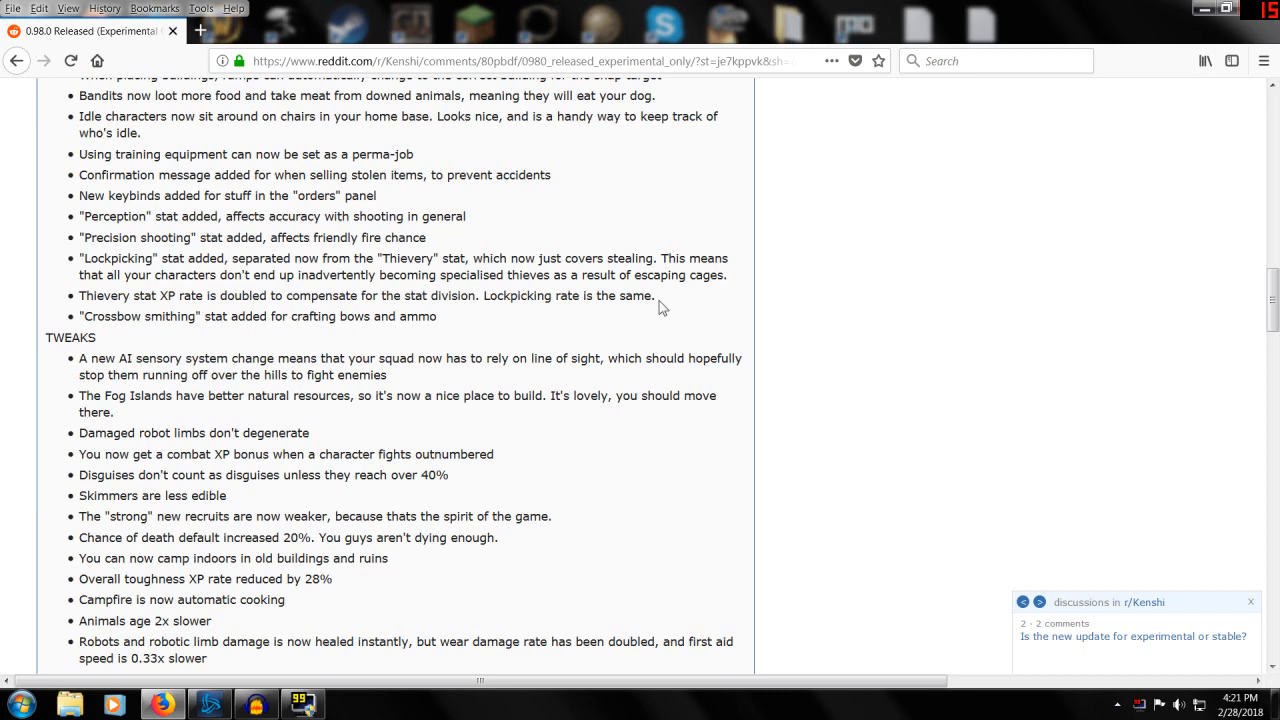
mouse_move(93, 332)
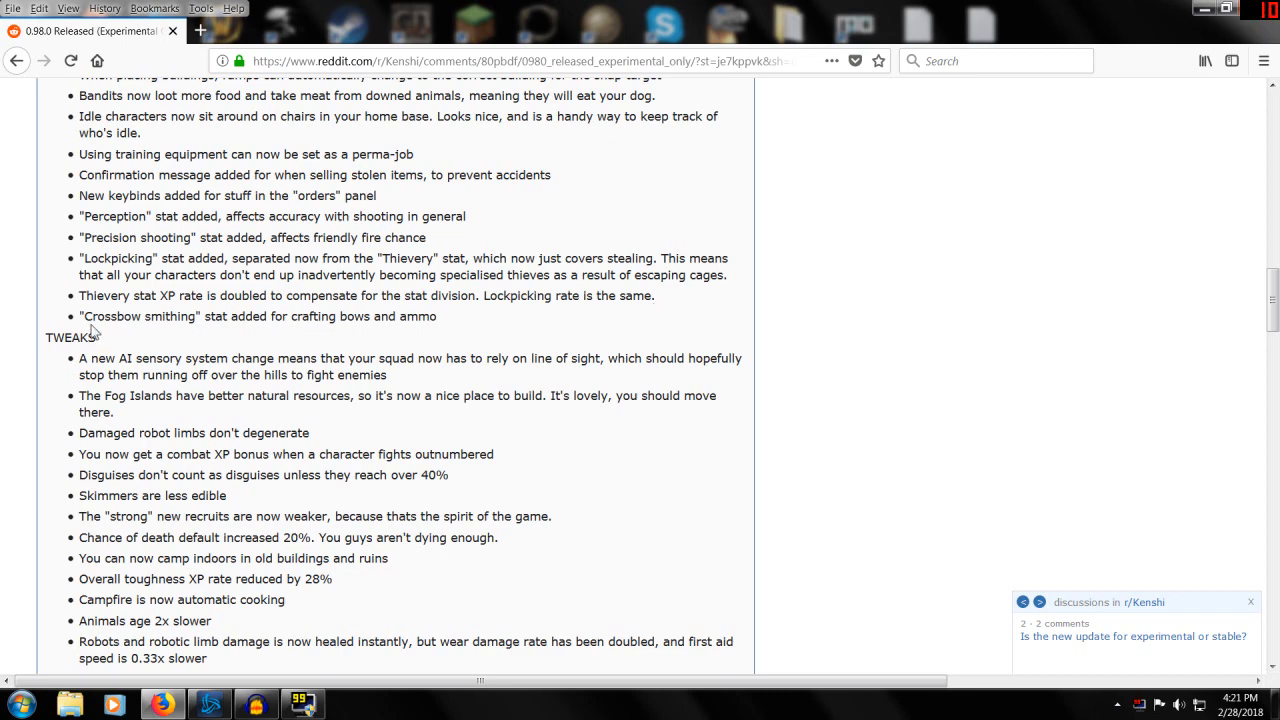
- Scroll through Tweaks toward Economic Balance, clearing the mark on the combat XP bonus line
scroll("down", 3)
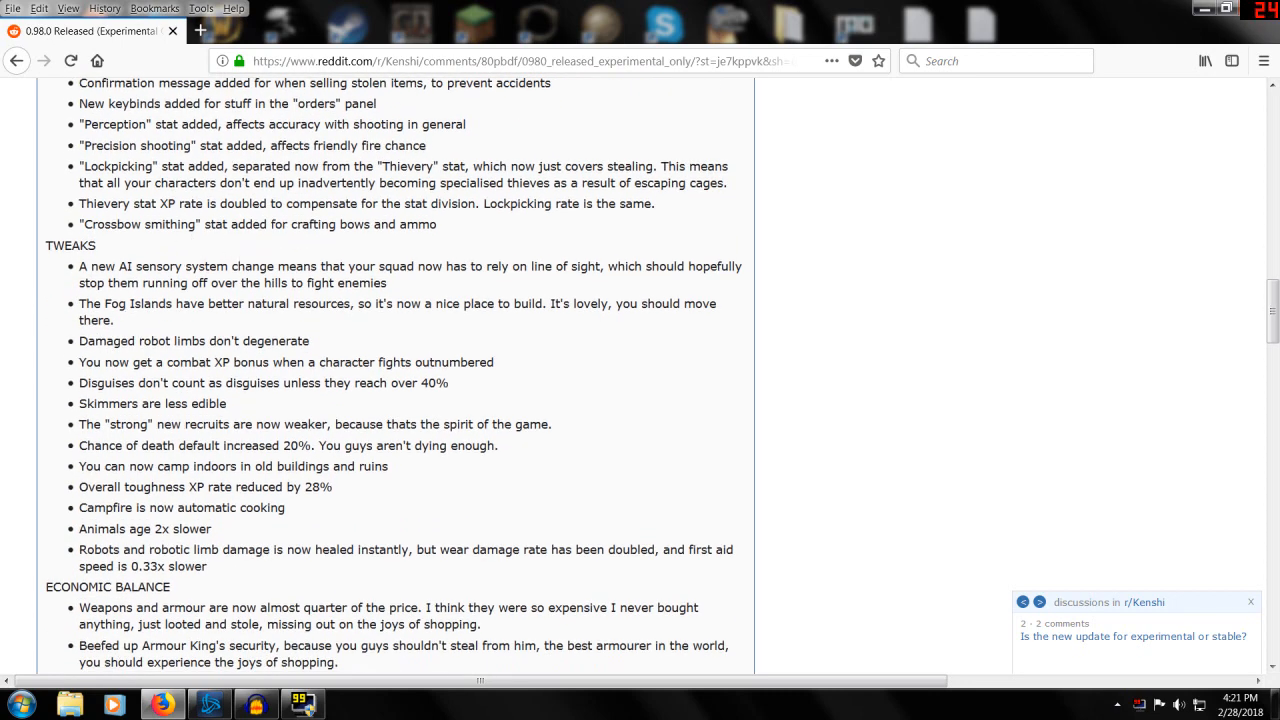
scroll("down", 3)
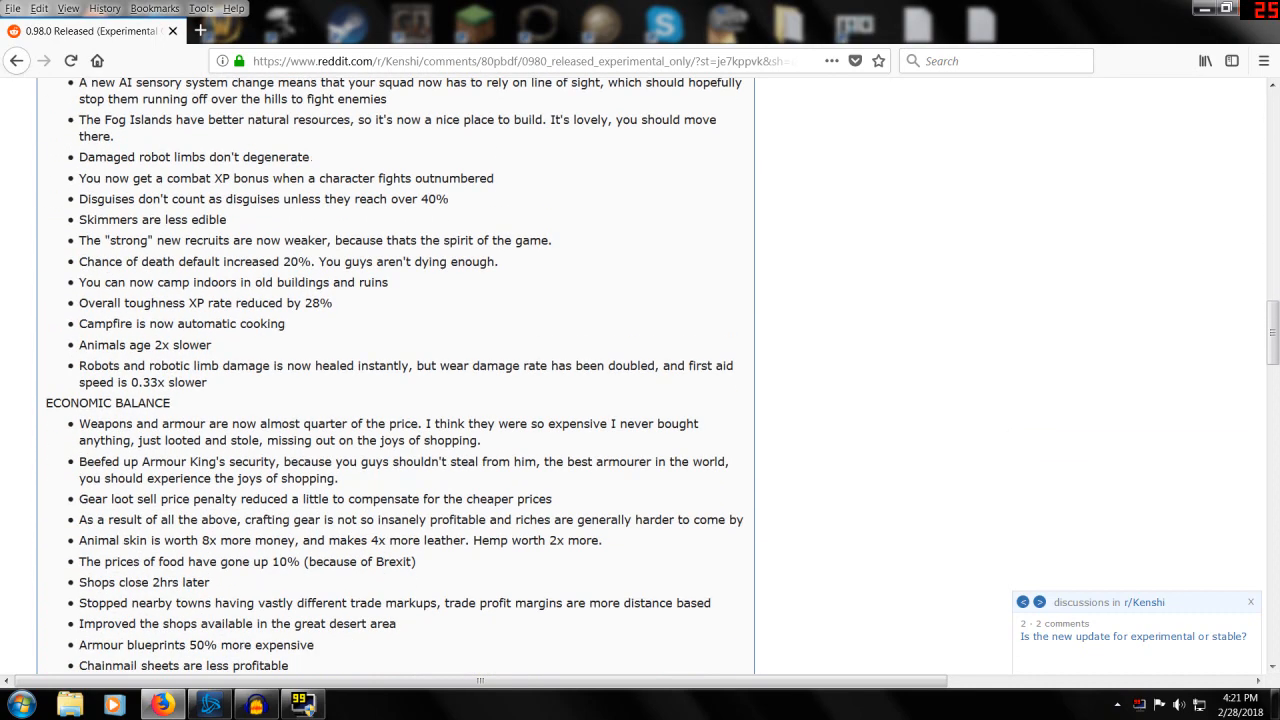
scroll("up", 3)
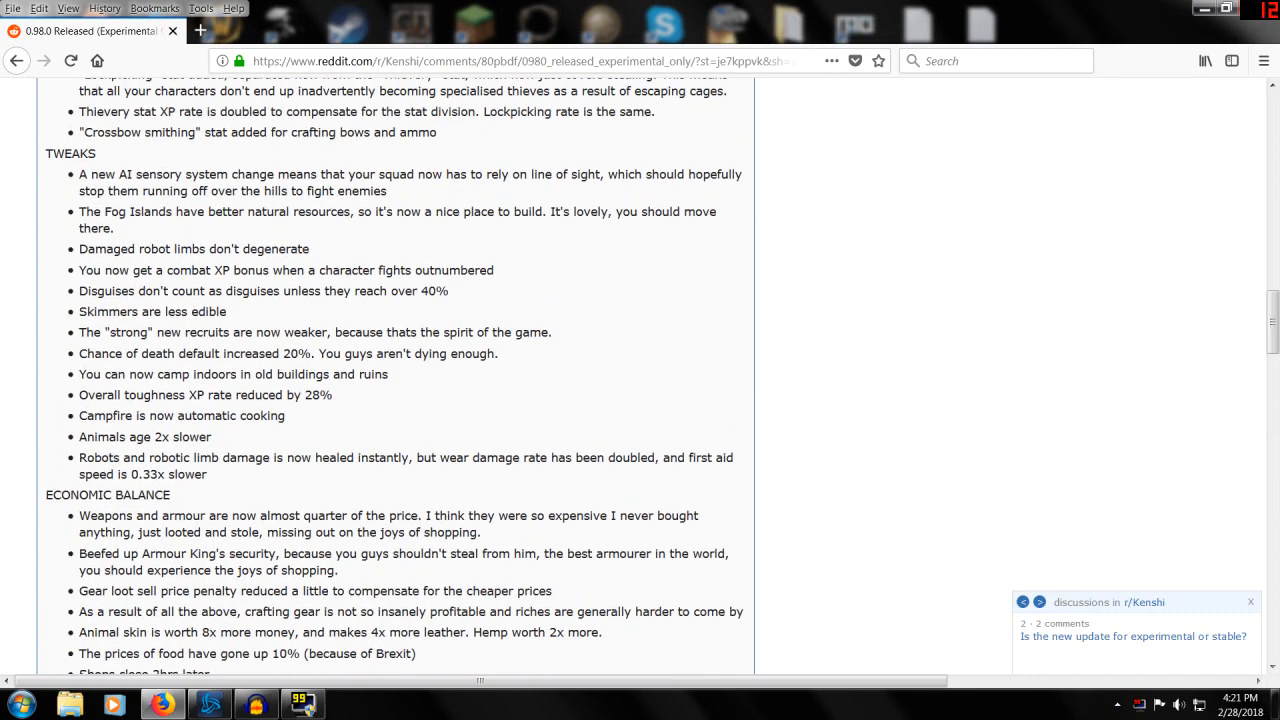
mouse_move(470, 191)
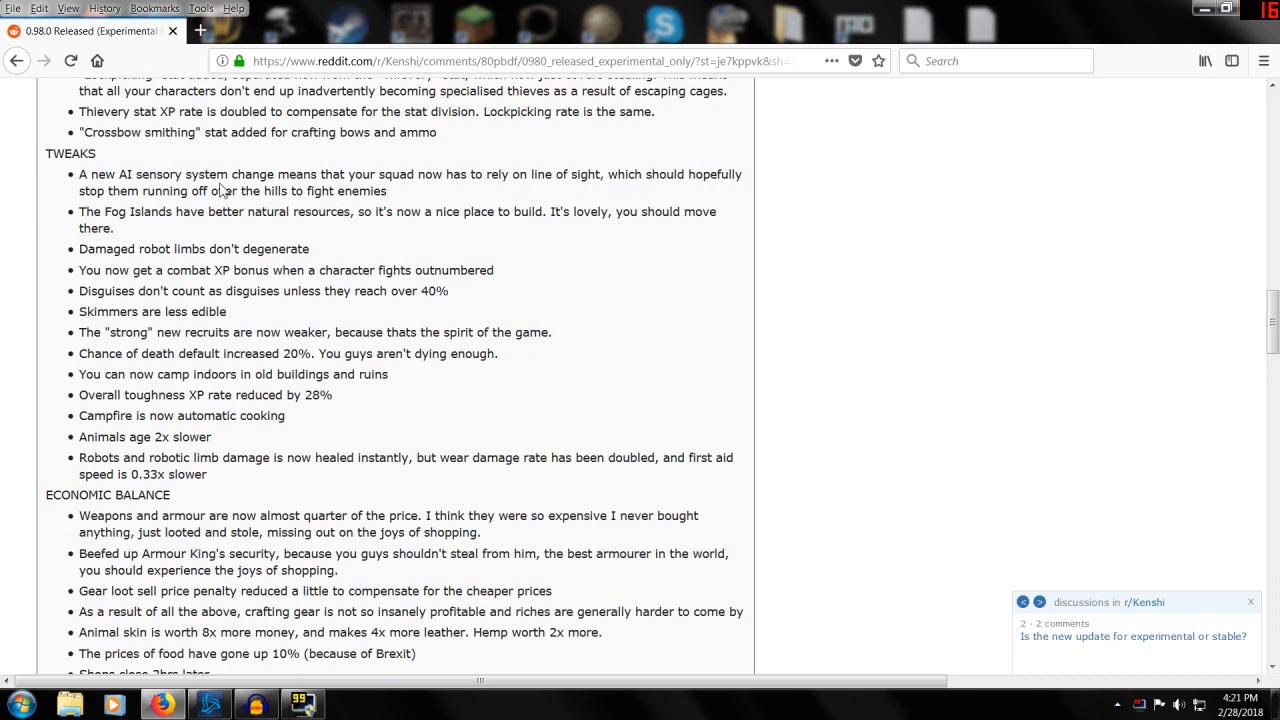
mouse_move(82, 180)
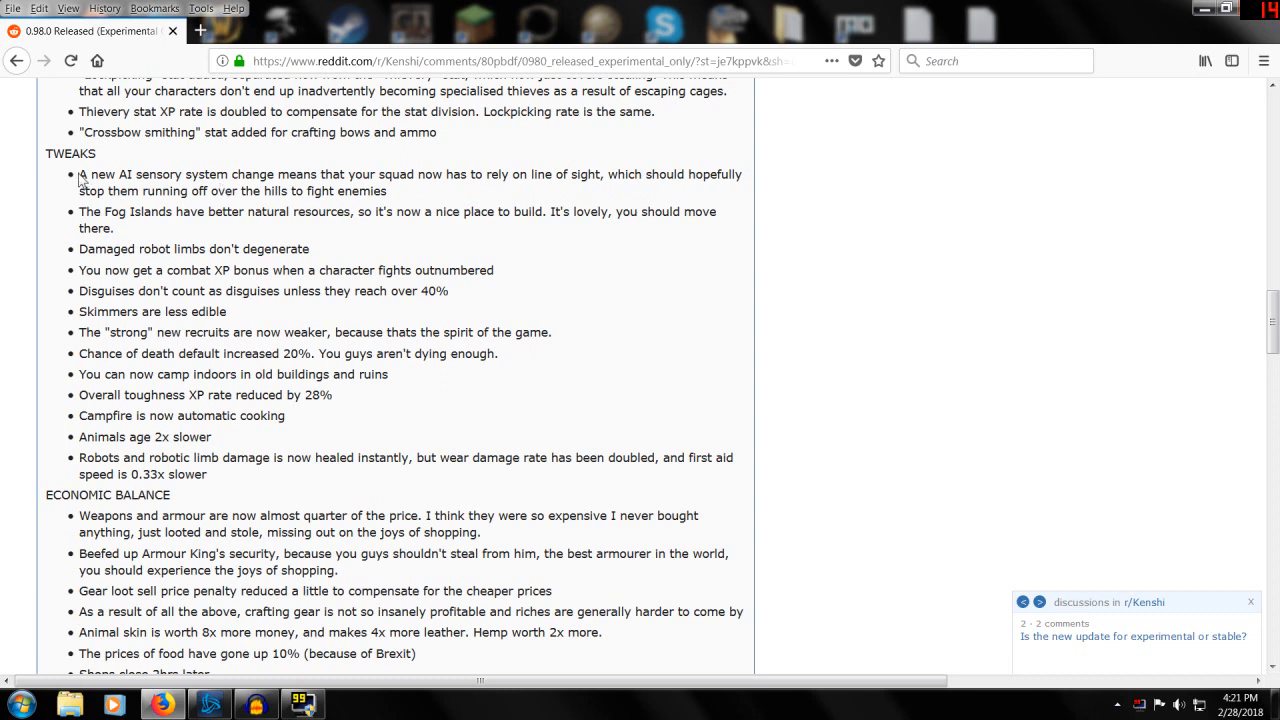
mouse_move(70, 252)
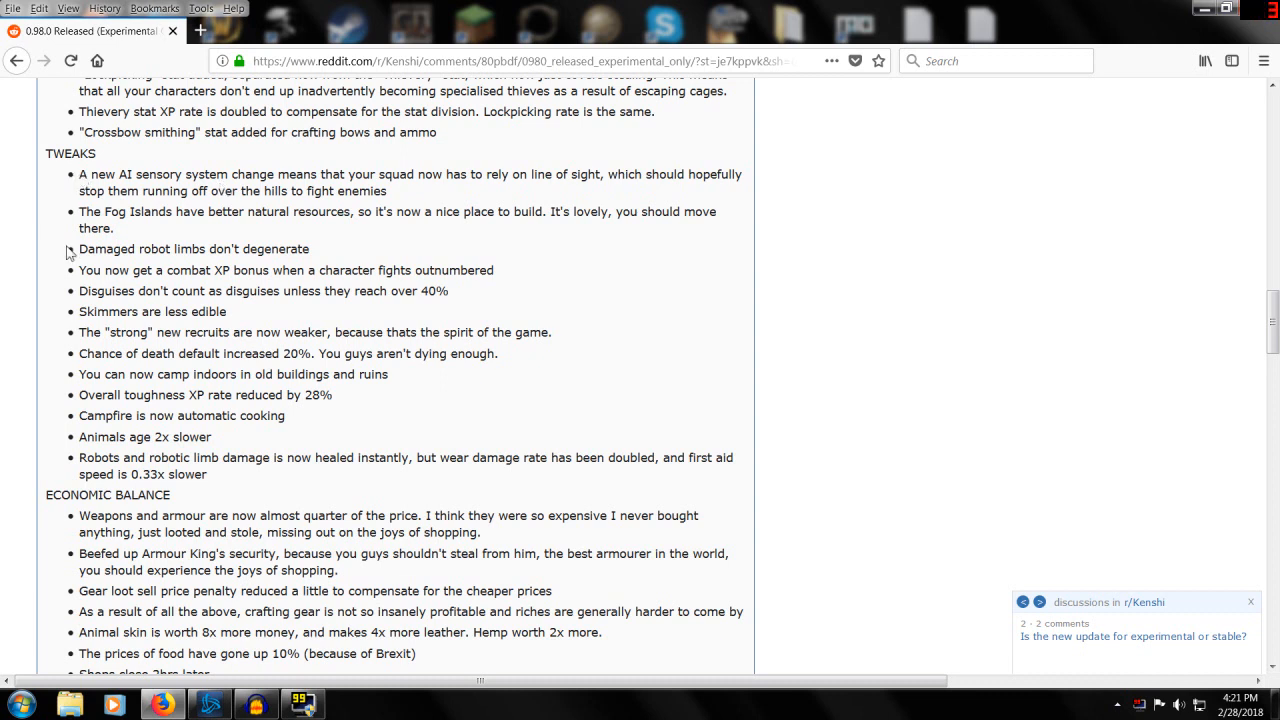
mouse_move(53, 231)
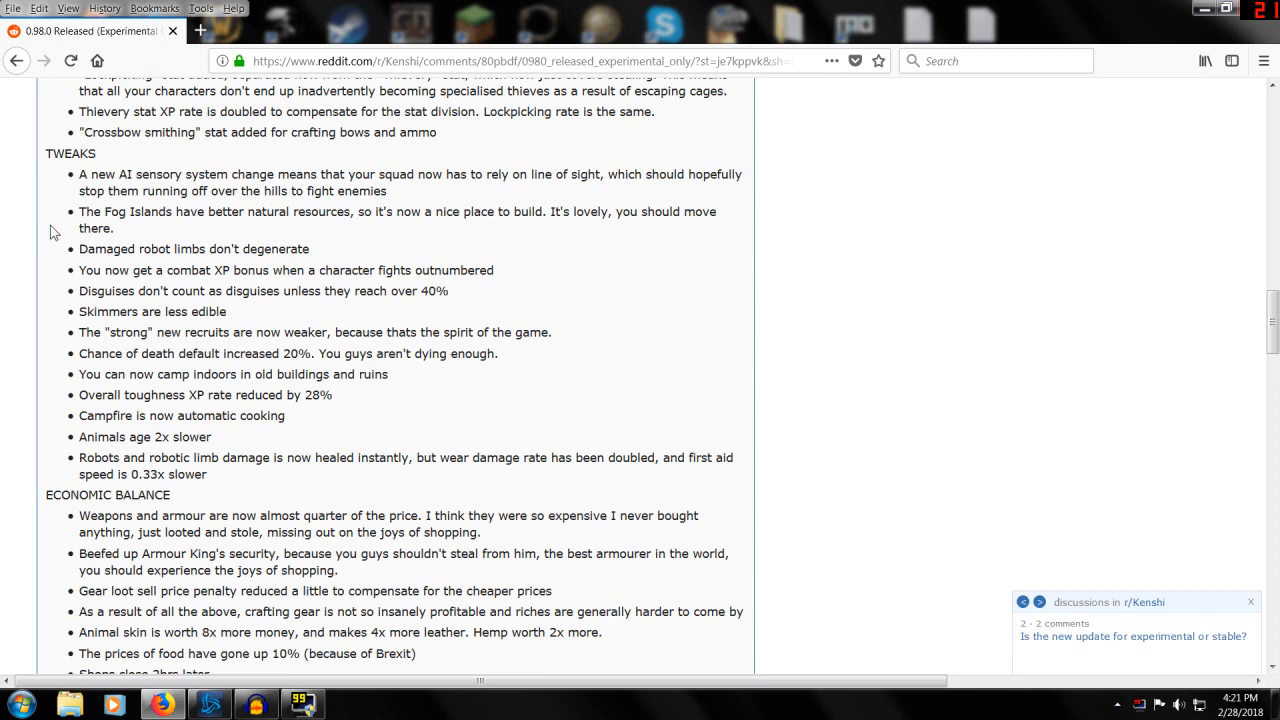
mouse_move(72, 250)
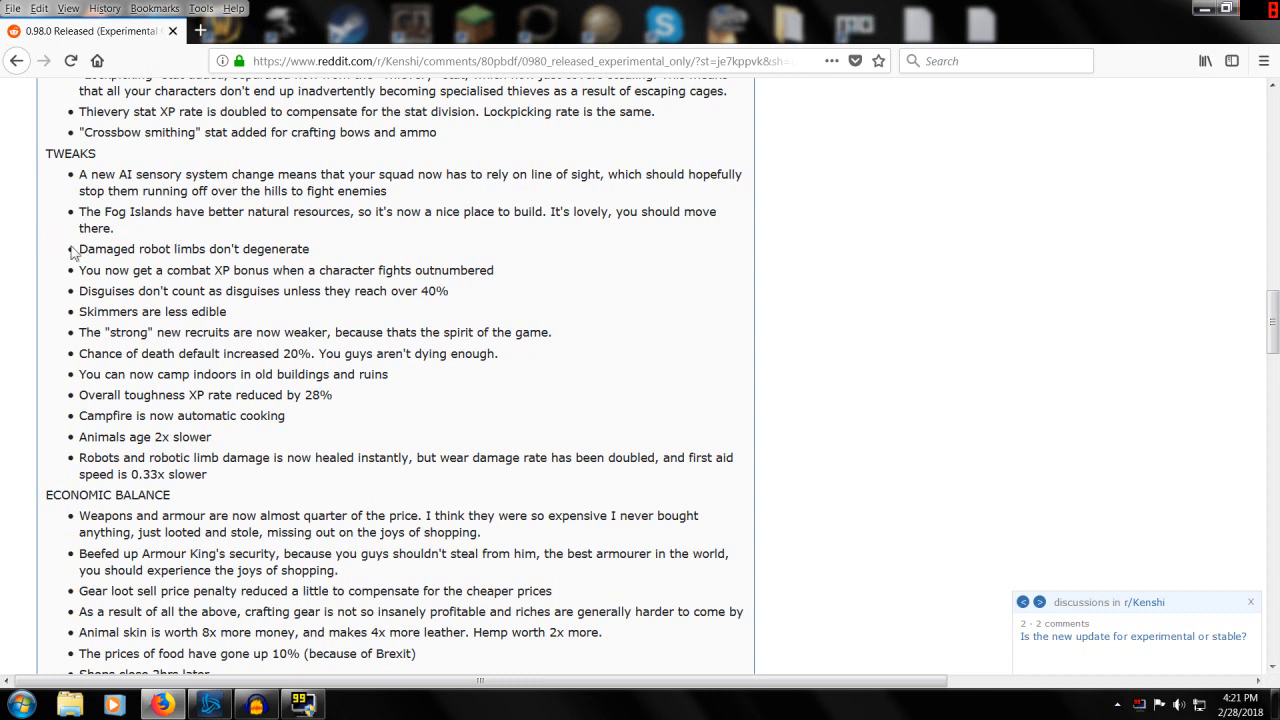
mouse_move(150, 270)
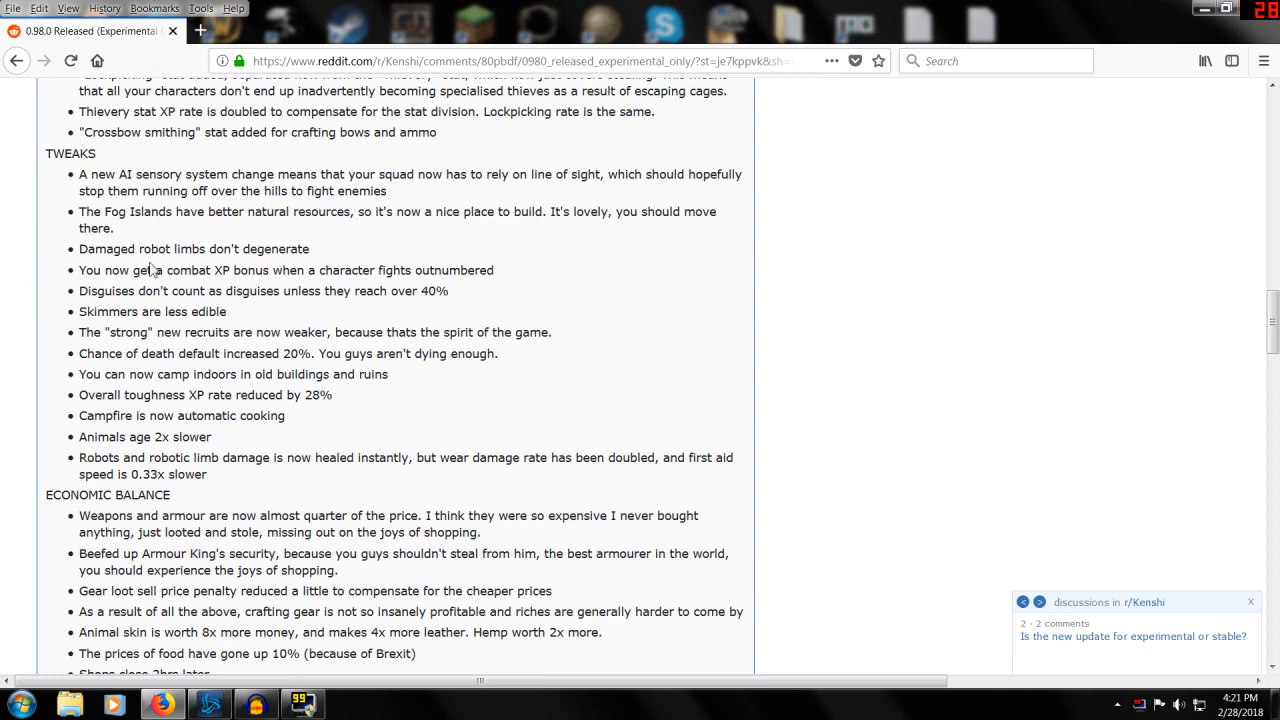
mouse_move(35, 307)
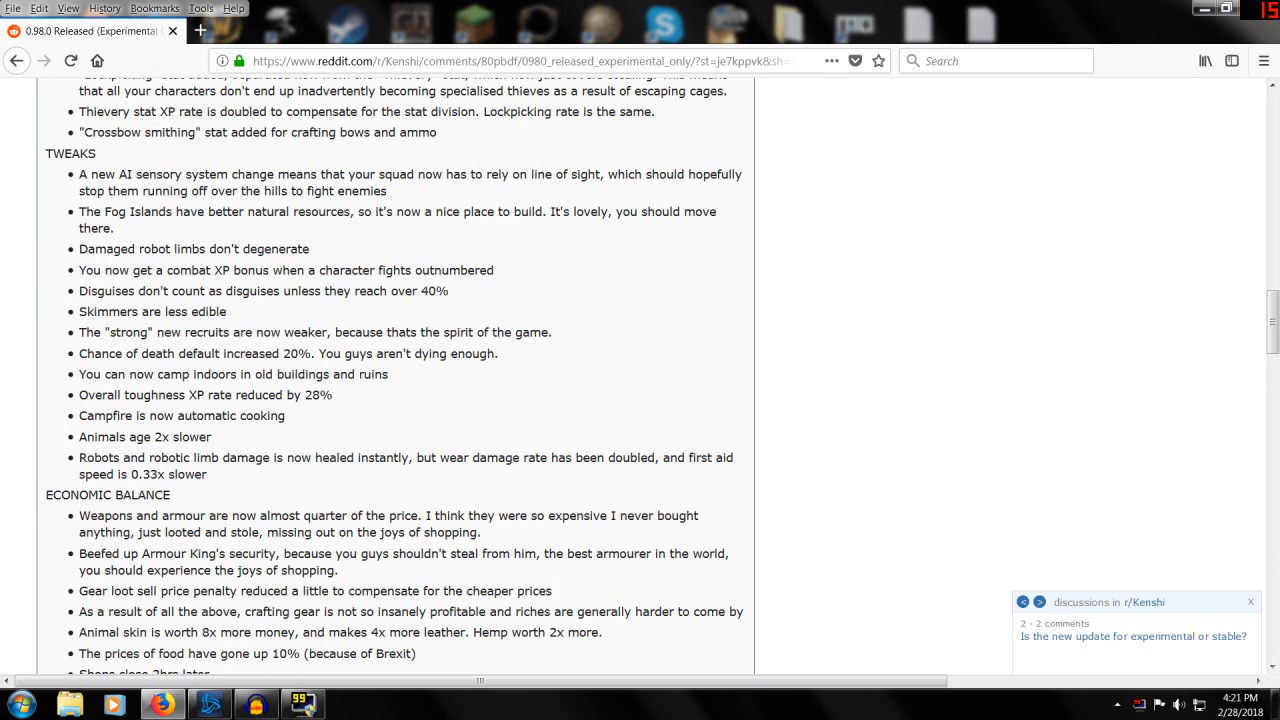
mouse_move(80, 295)
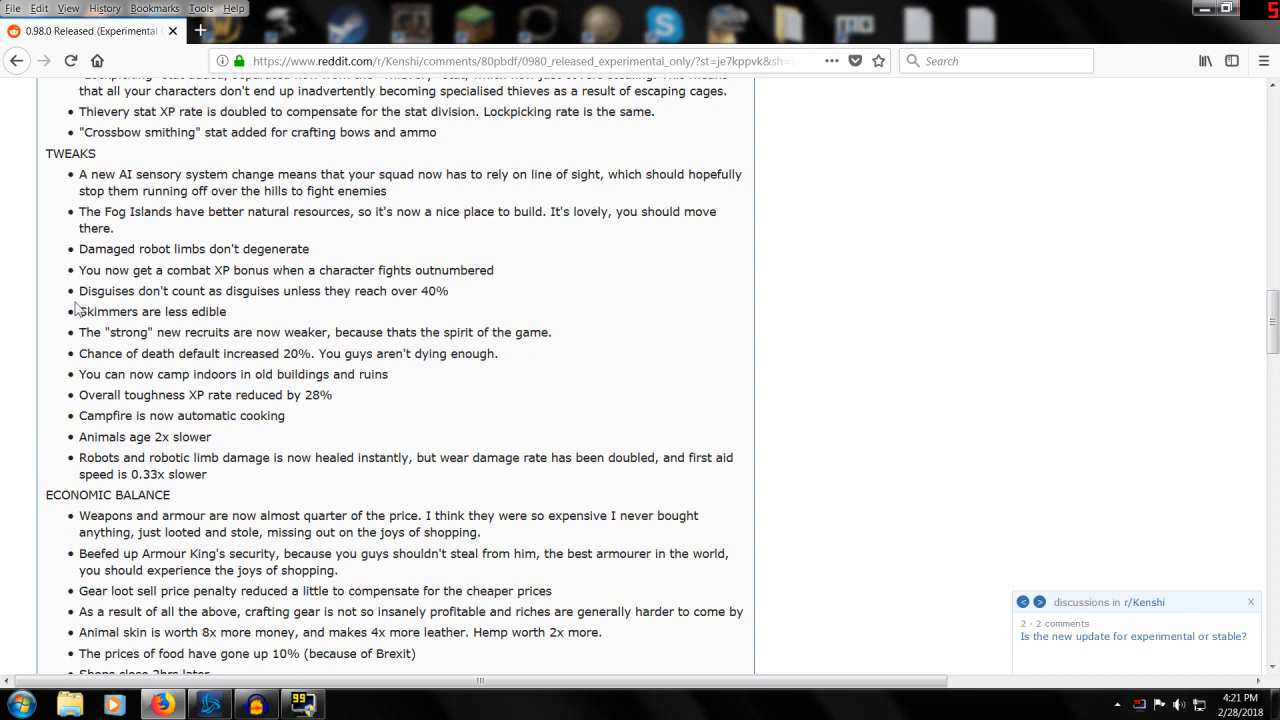
mouse_move(84, 305)
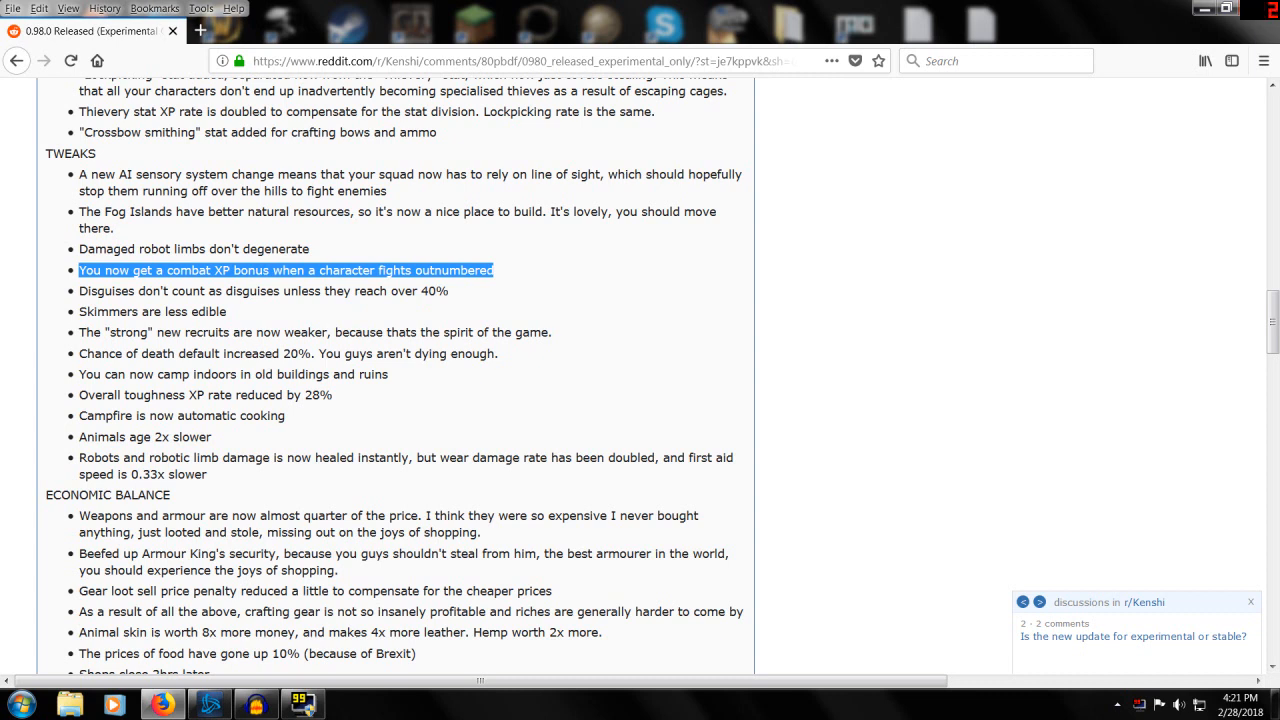
left_click(447, 308)
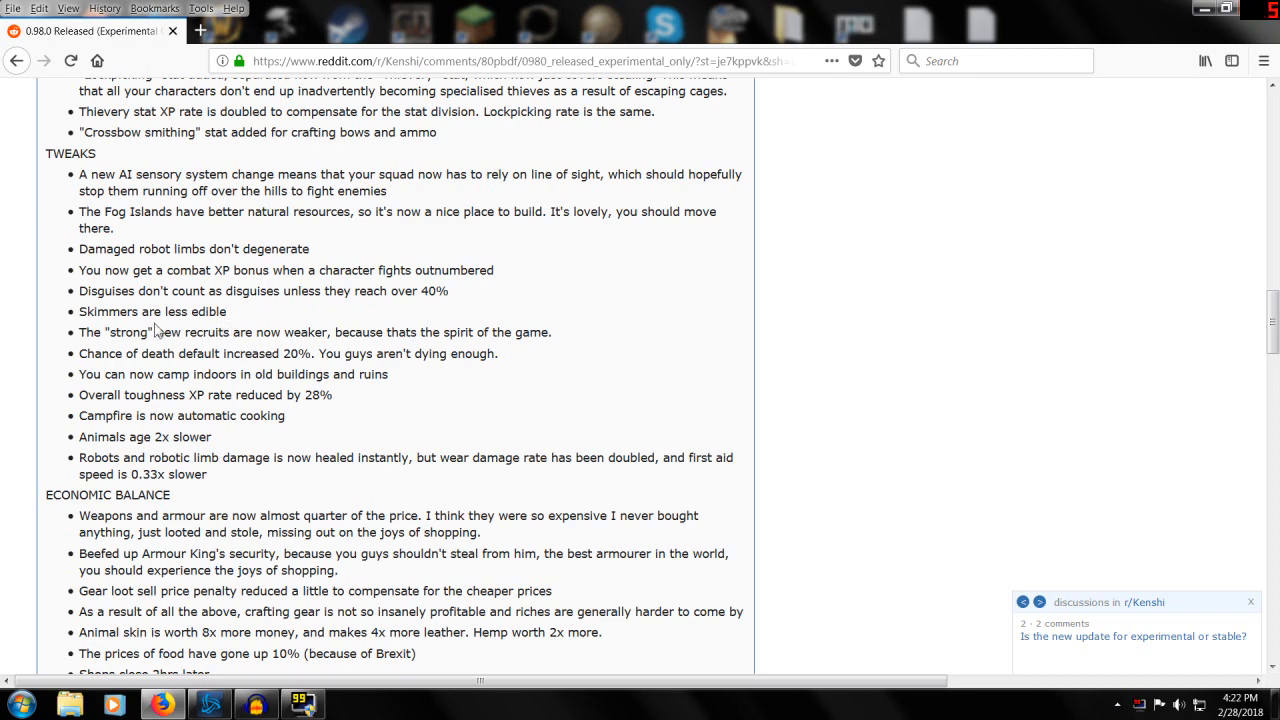
scroll("down", 3)
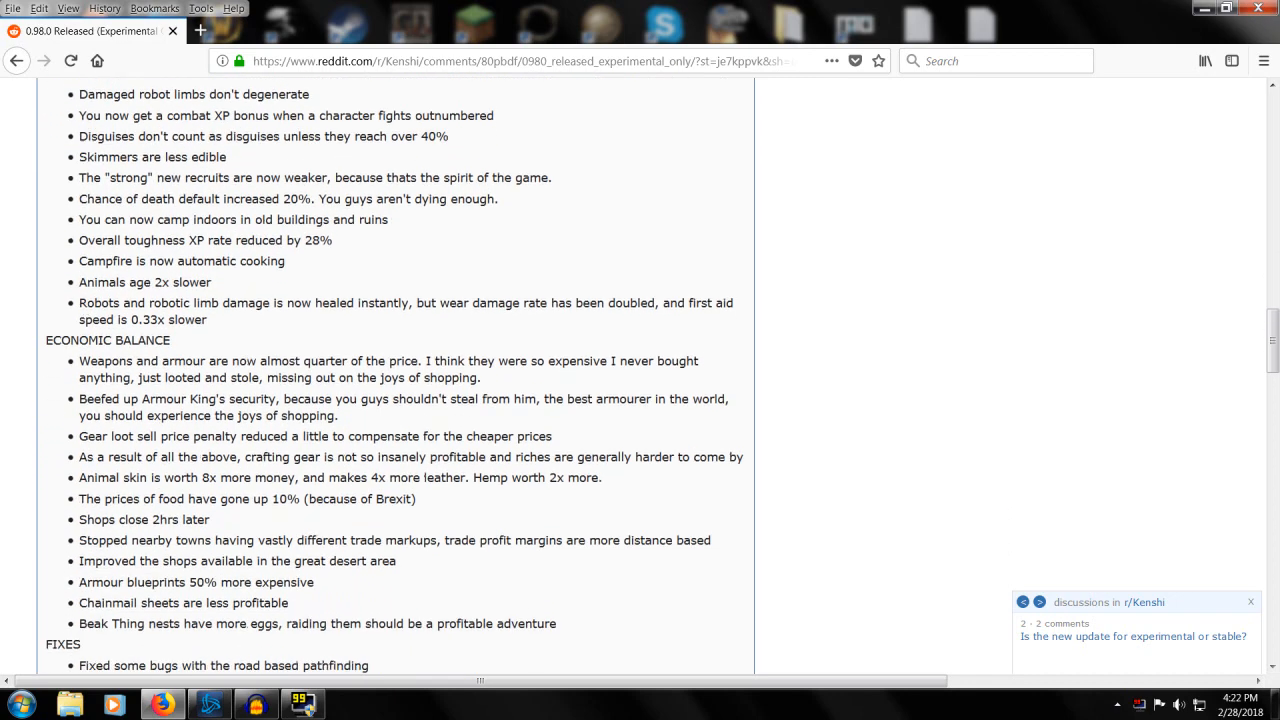
- Scroll down to the Fixes entries on slaver shackles and animals left outside
scroll("down", 3)
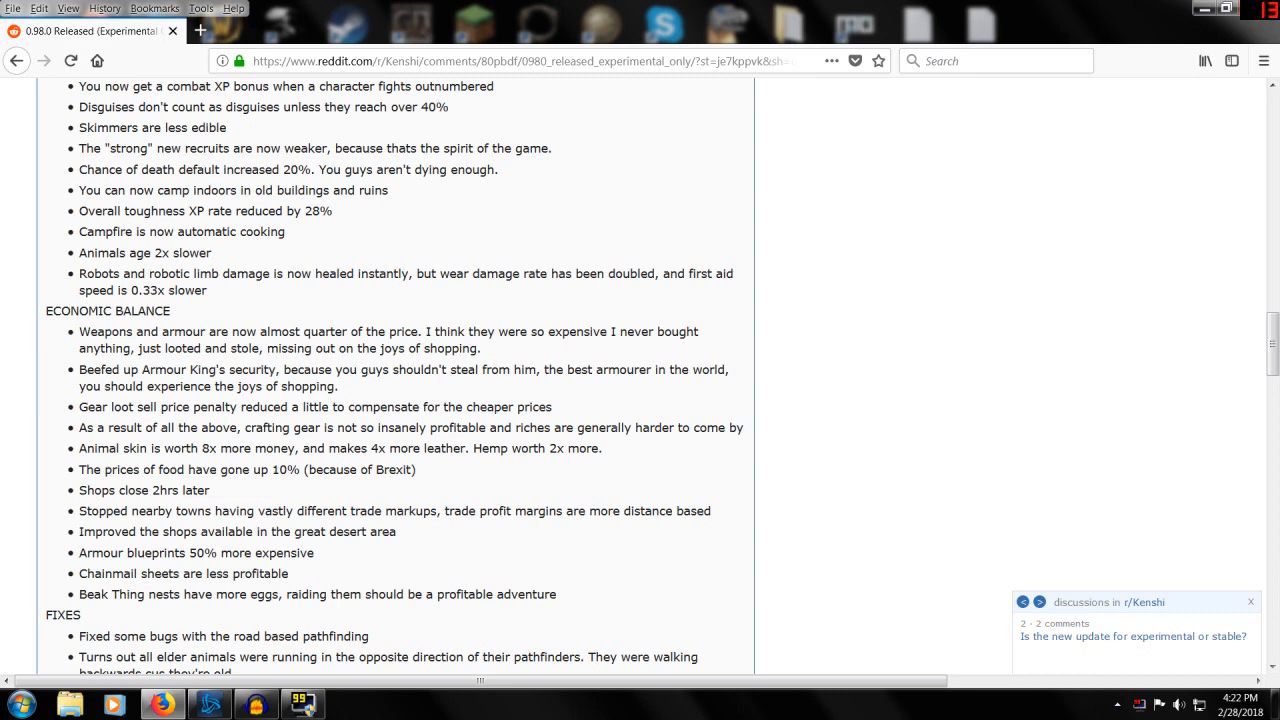
mouse_move(3, 190)
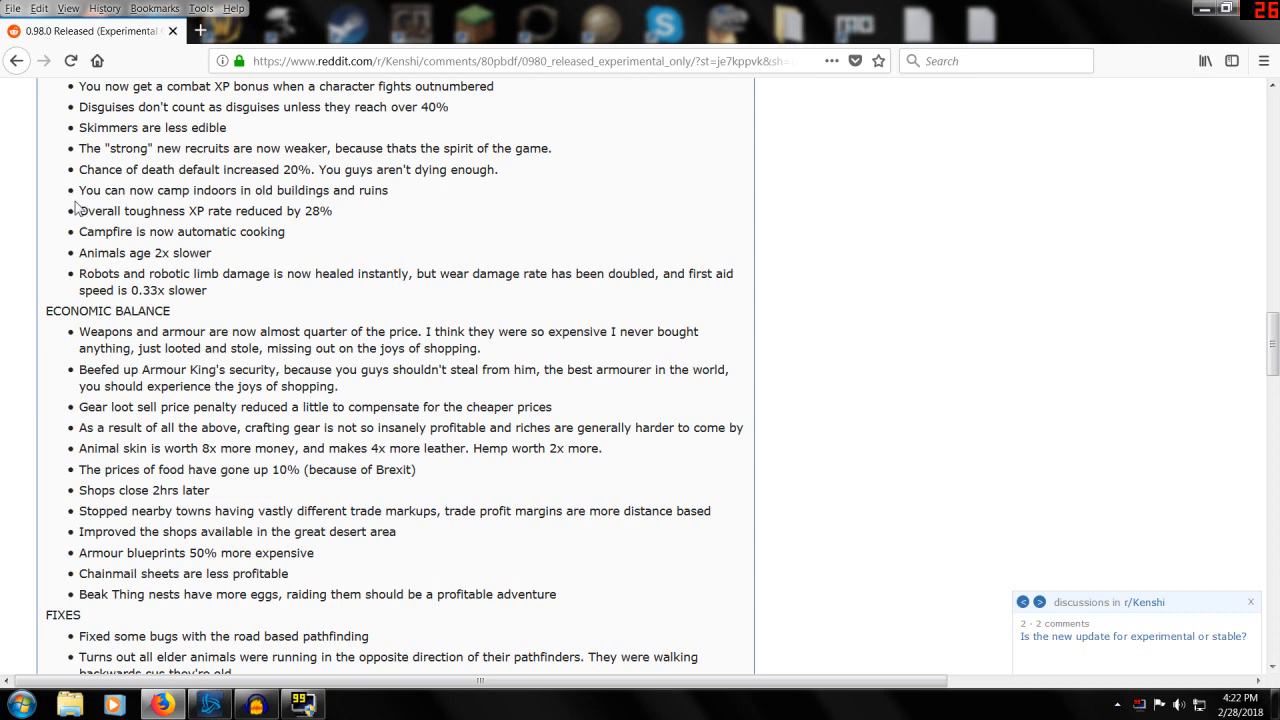
mouse_move(80, 231)
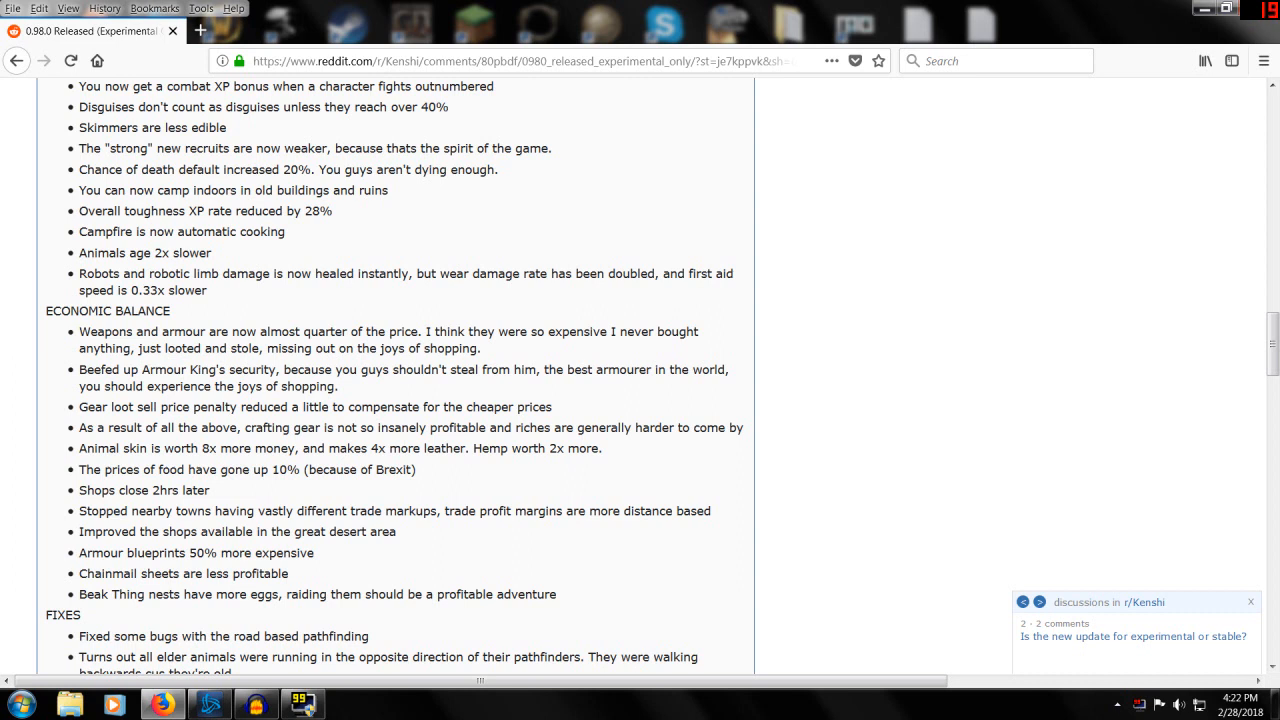
mouse_move(60, 250)
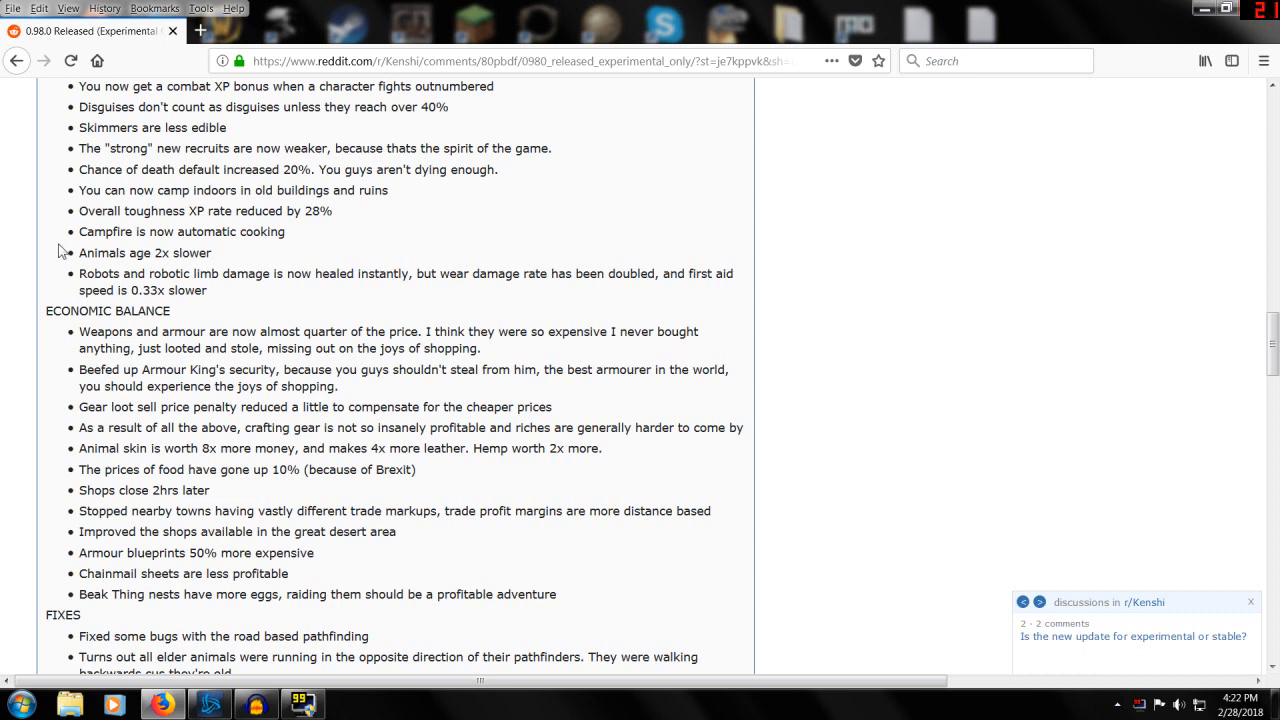
mouse_move(289, 256)
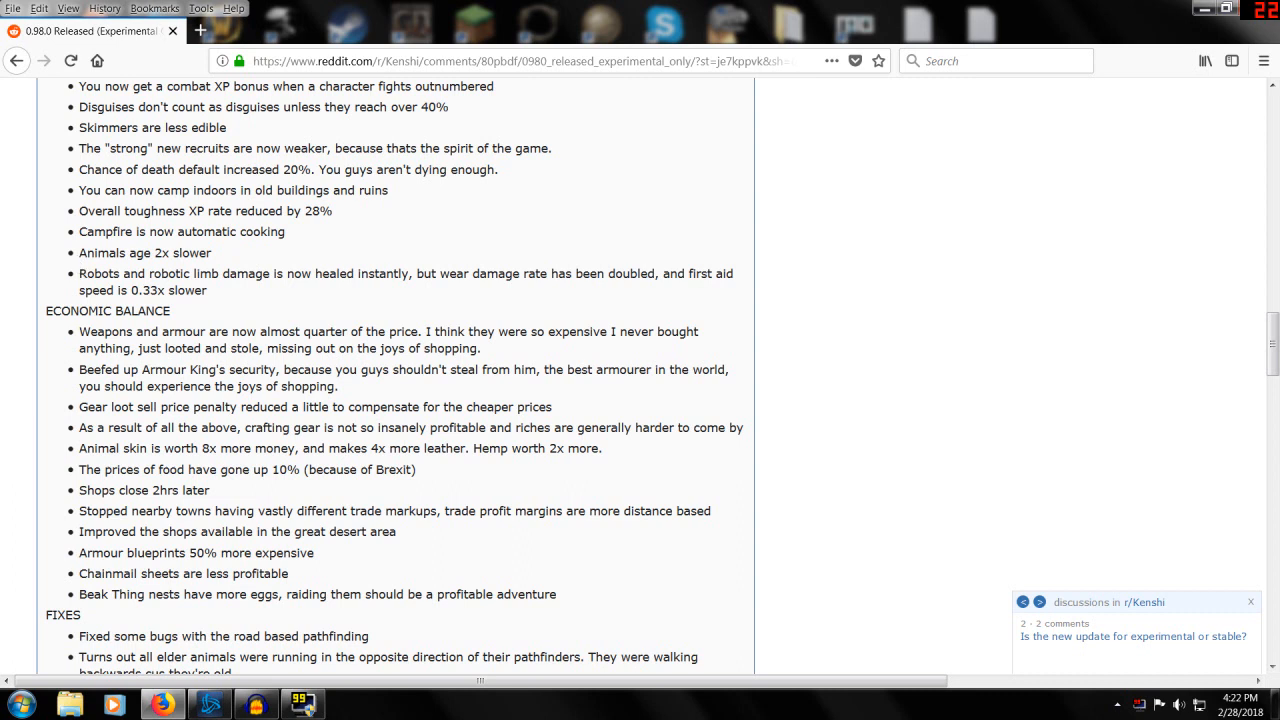
mouse_move(223, 308)
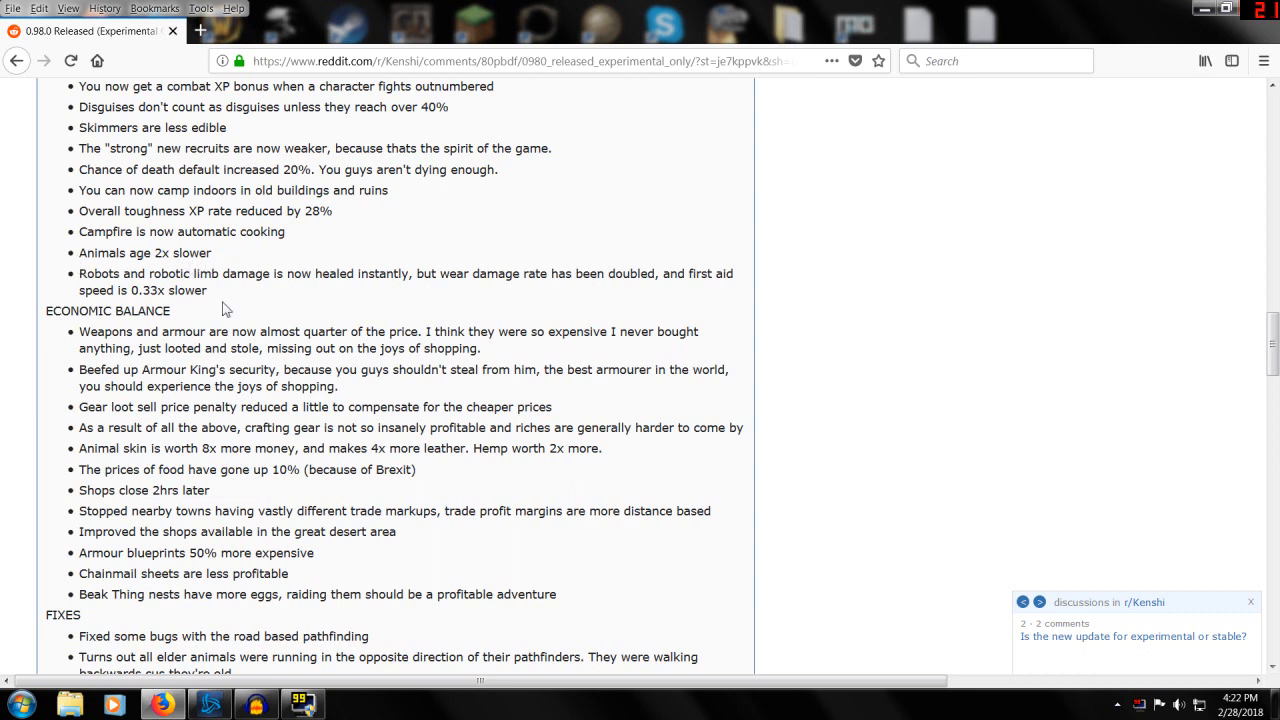
mouse_move(72, 285)
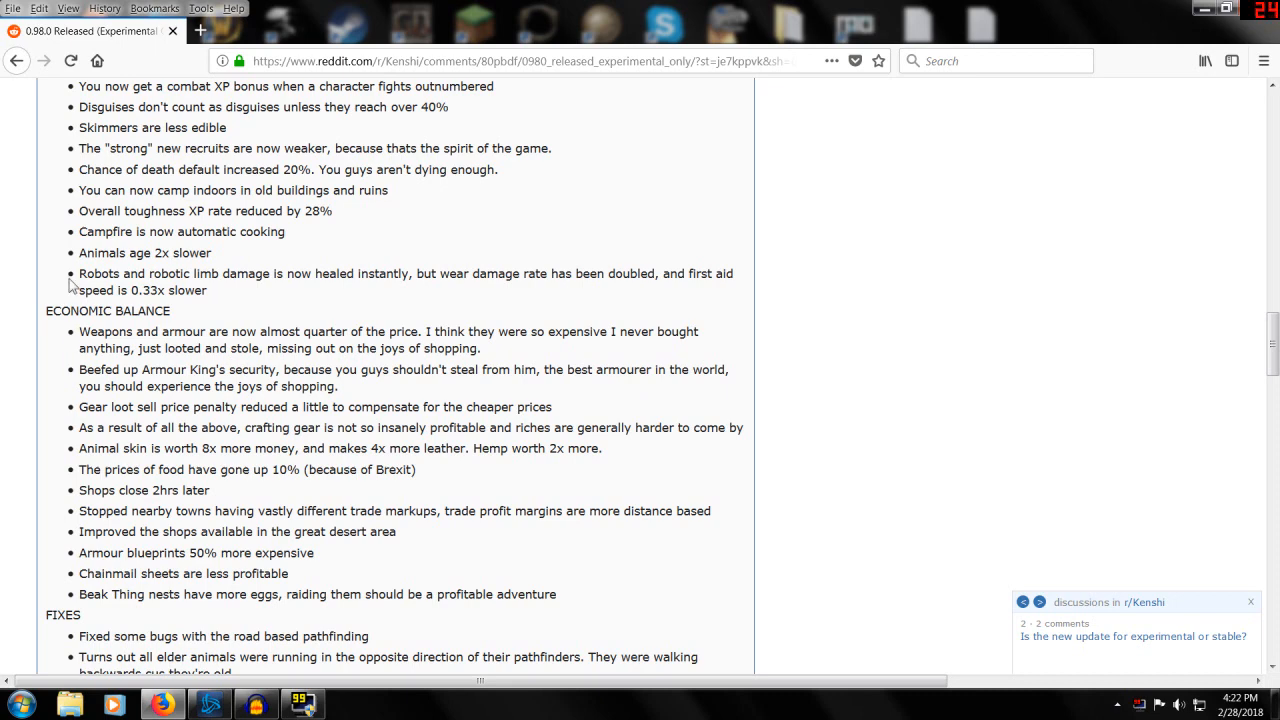
scroll("down", 3)
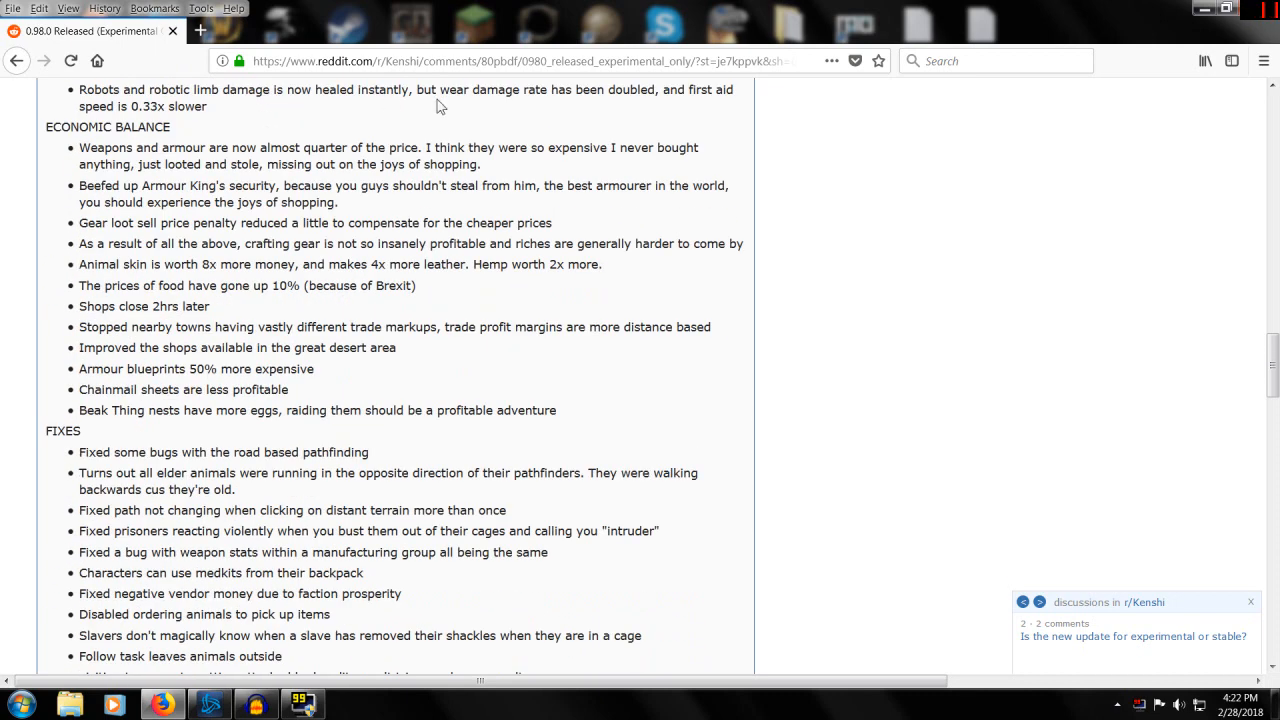
mouse_move(685, 108)
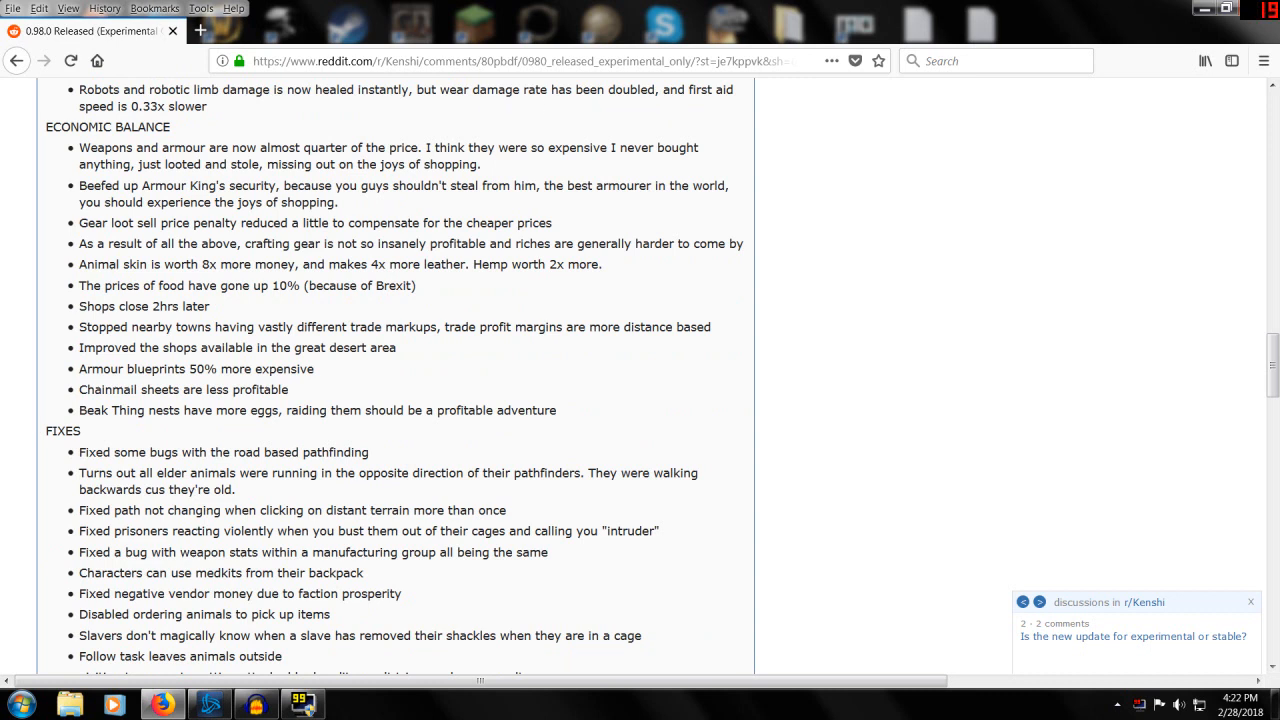
mouse_move(545, 203)
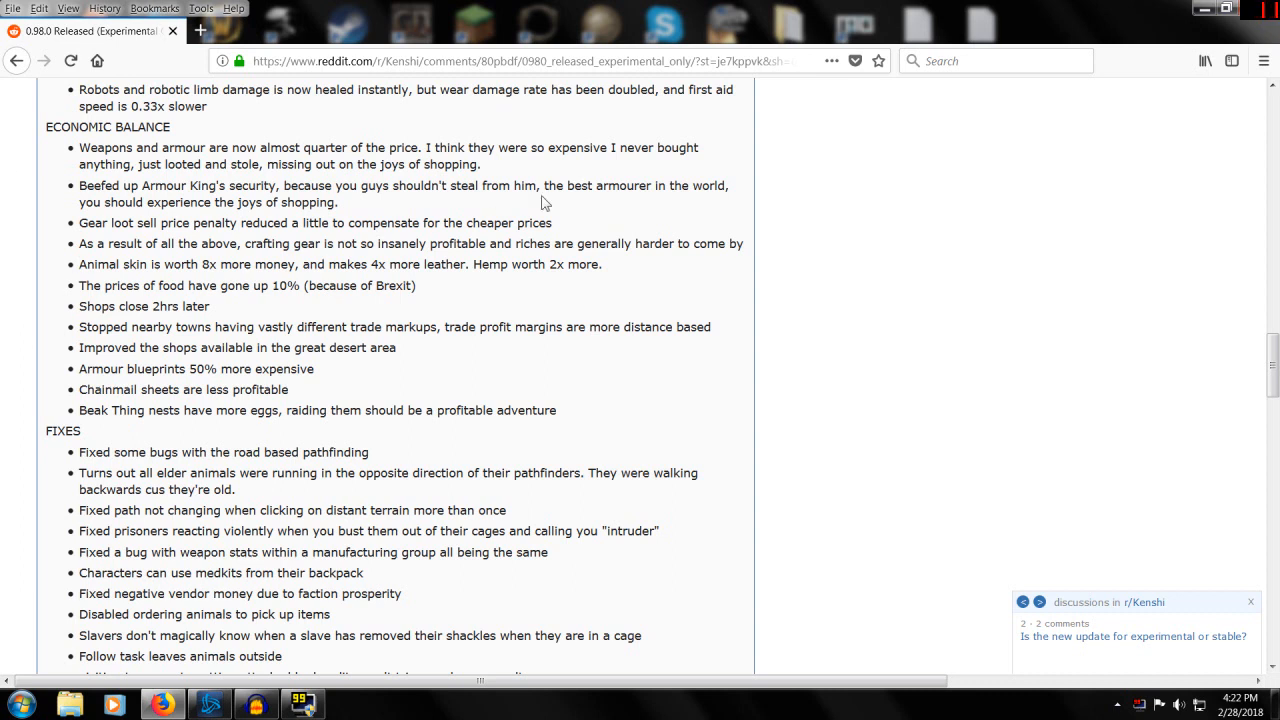
mouse_move(60, 196)
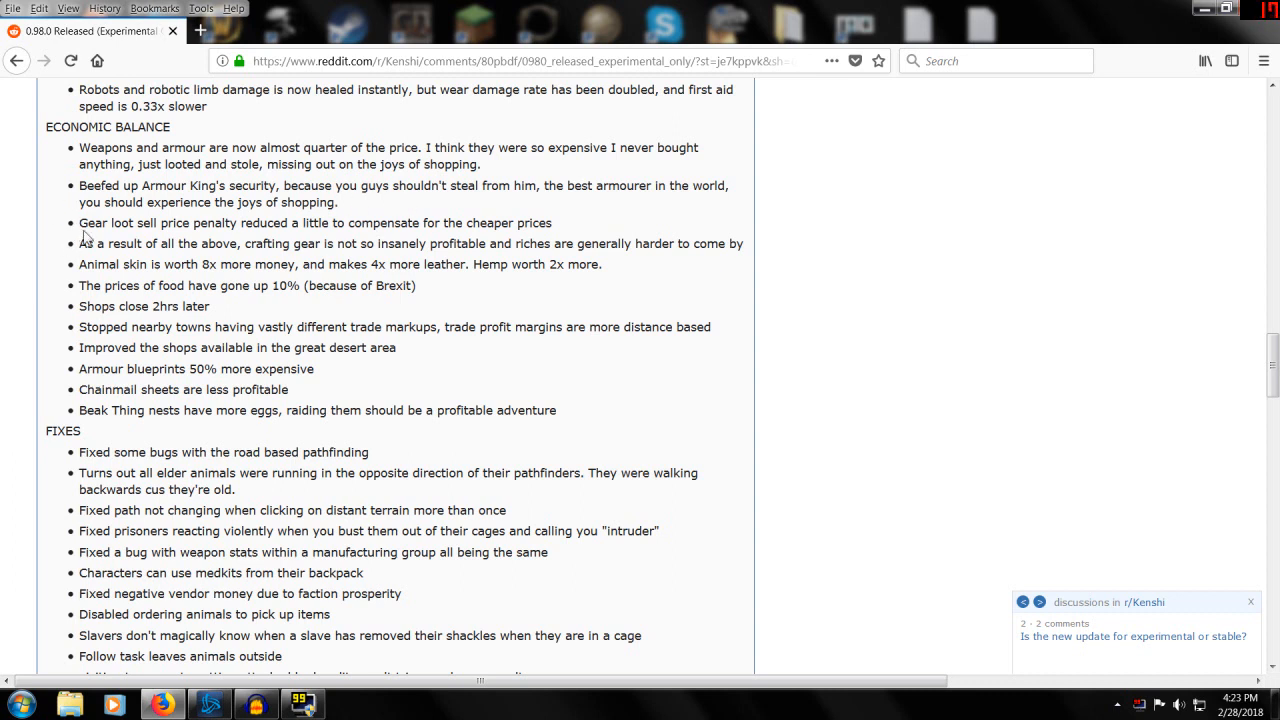
mouse_move(243, 243)
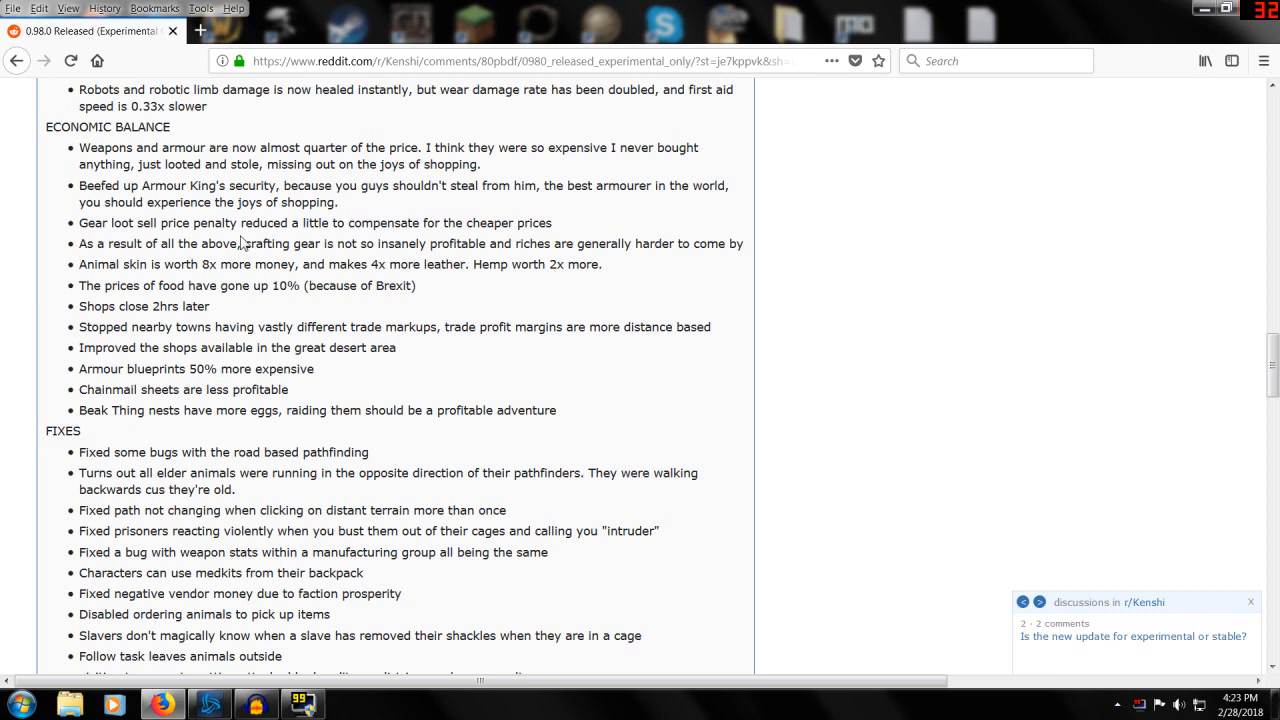
- Highlight the gear loot and crafting economy lines, then clear the highlight
double_click(103, 223)
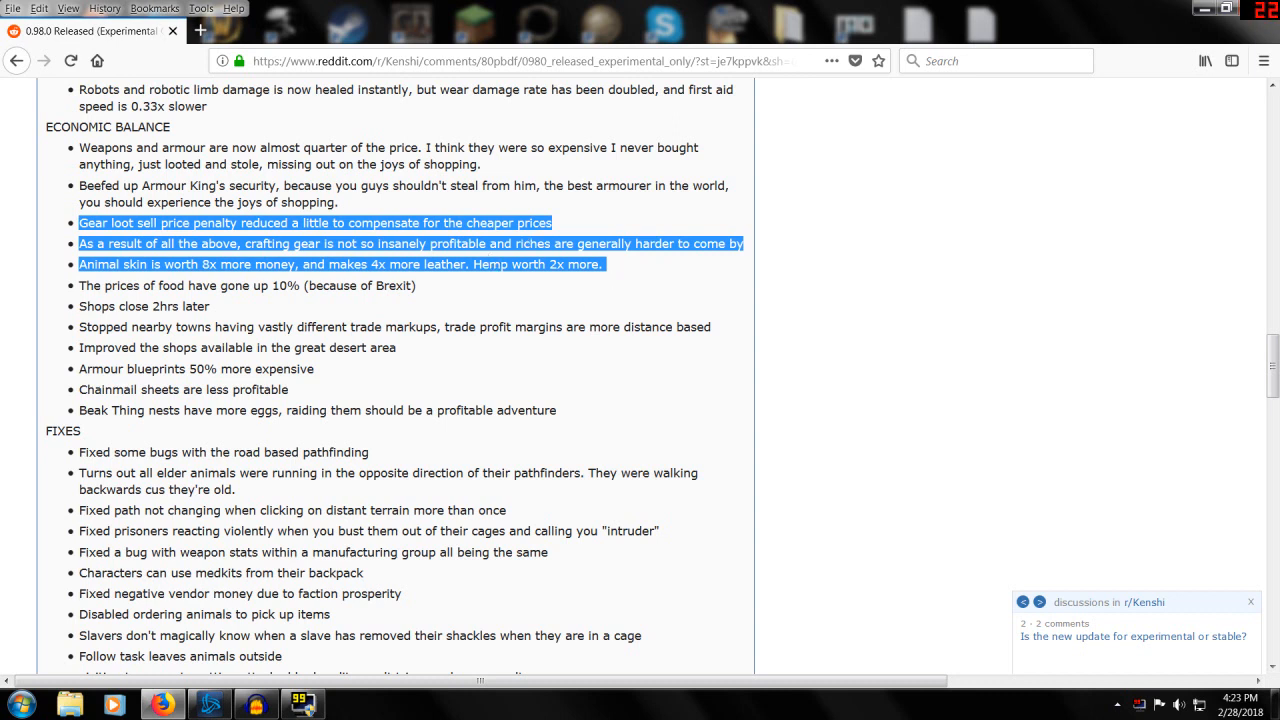
mouse_move(330, 262)
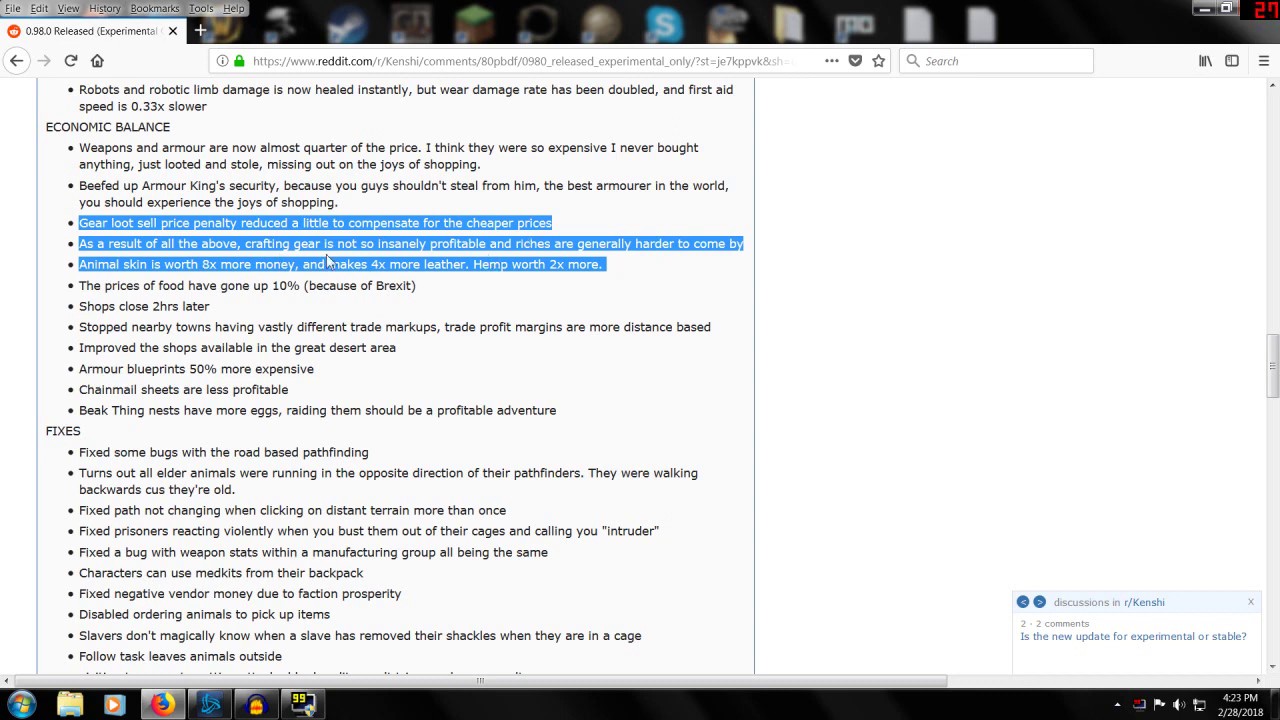
mouse_move(584, 317)
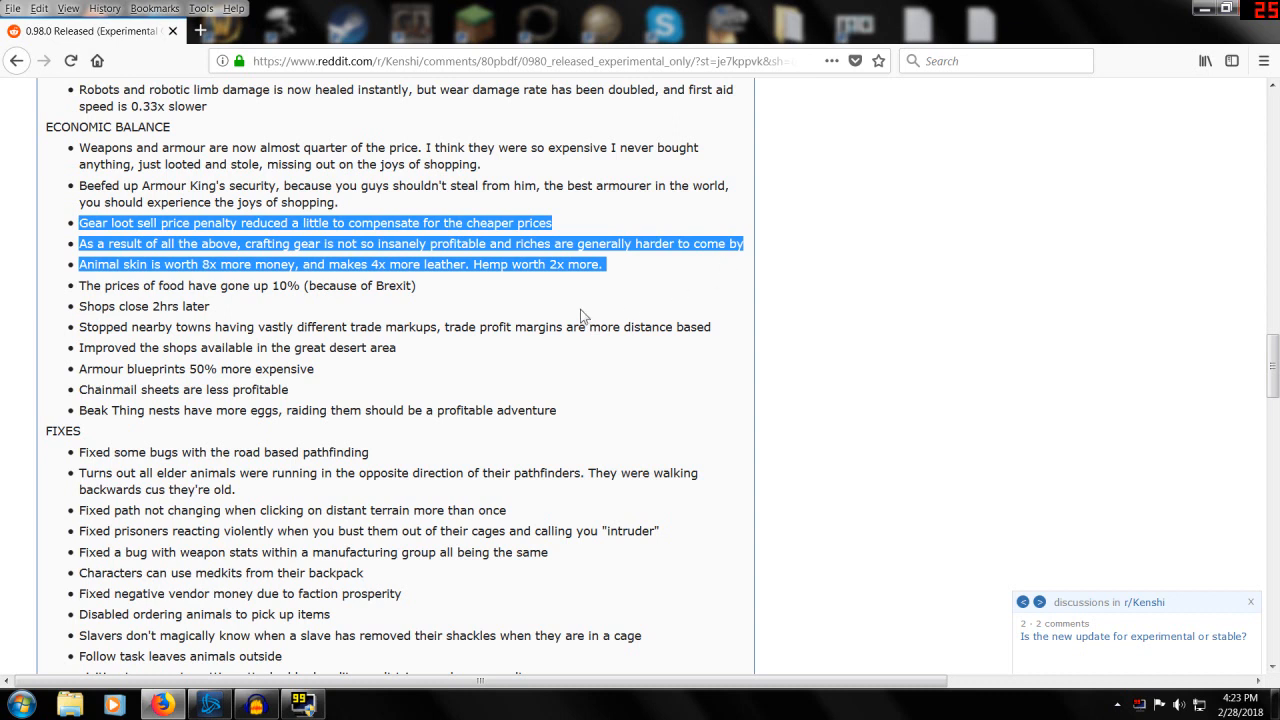
mouse_move(304, 311)
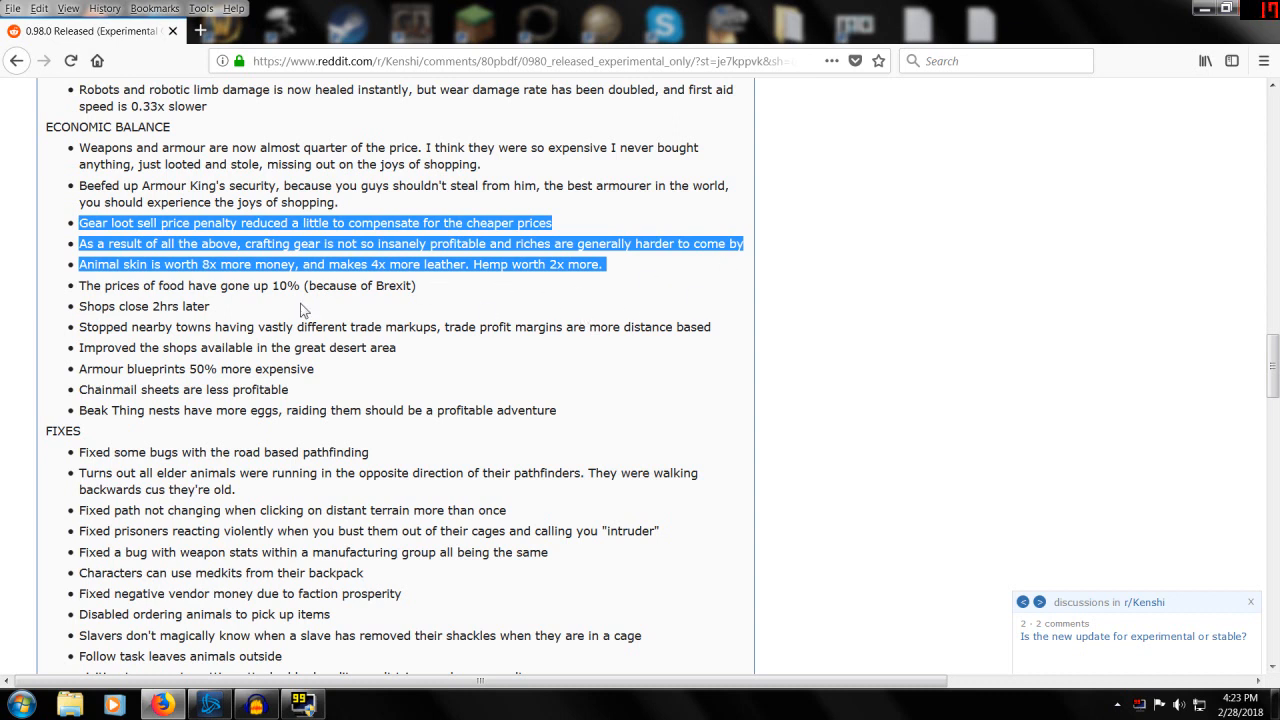
mouse_move(211, 318)
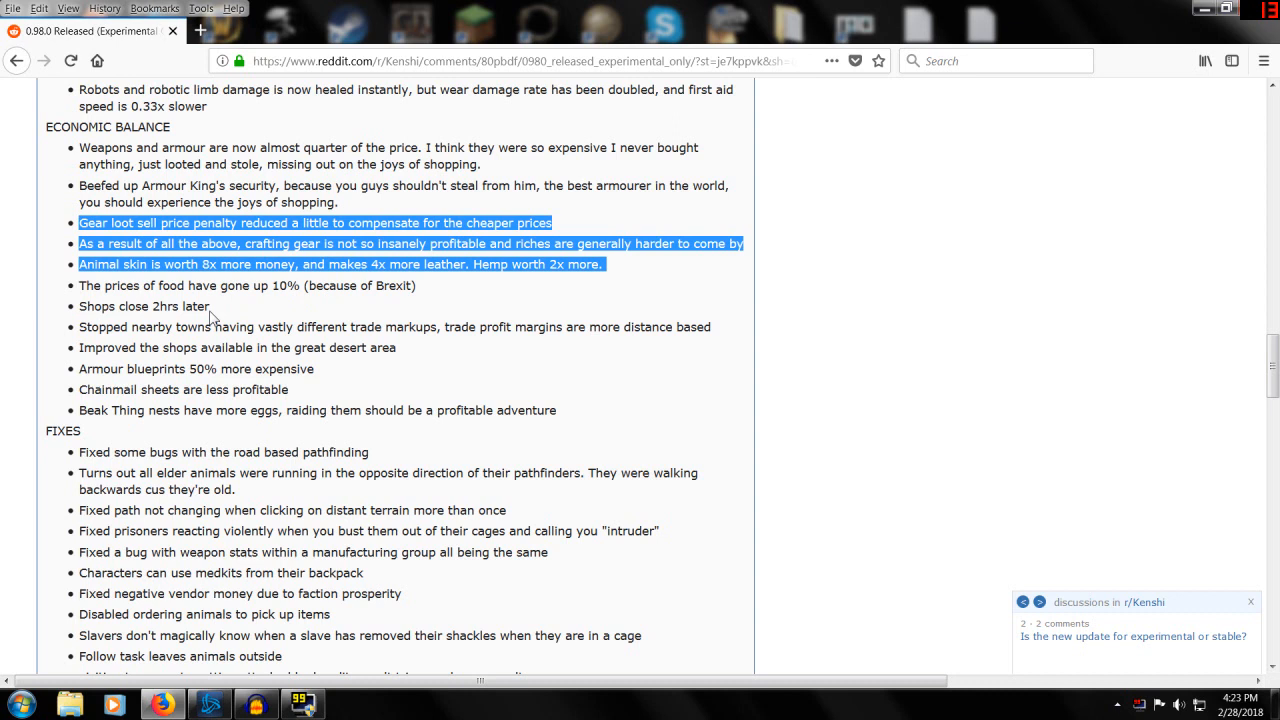
left_click(315, 285)
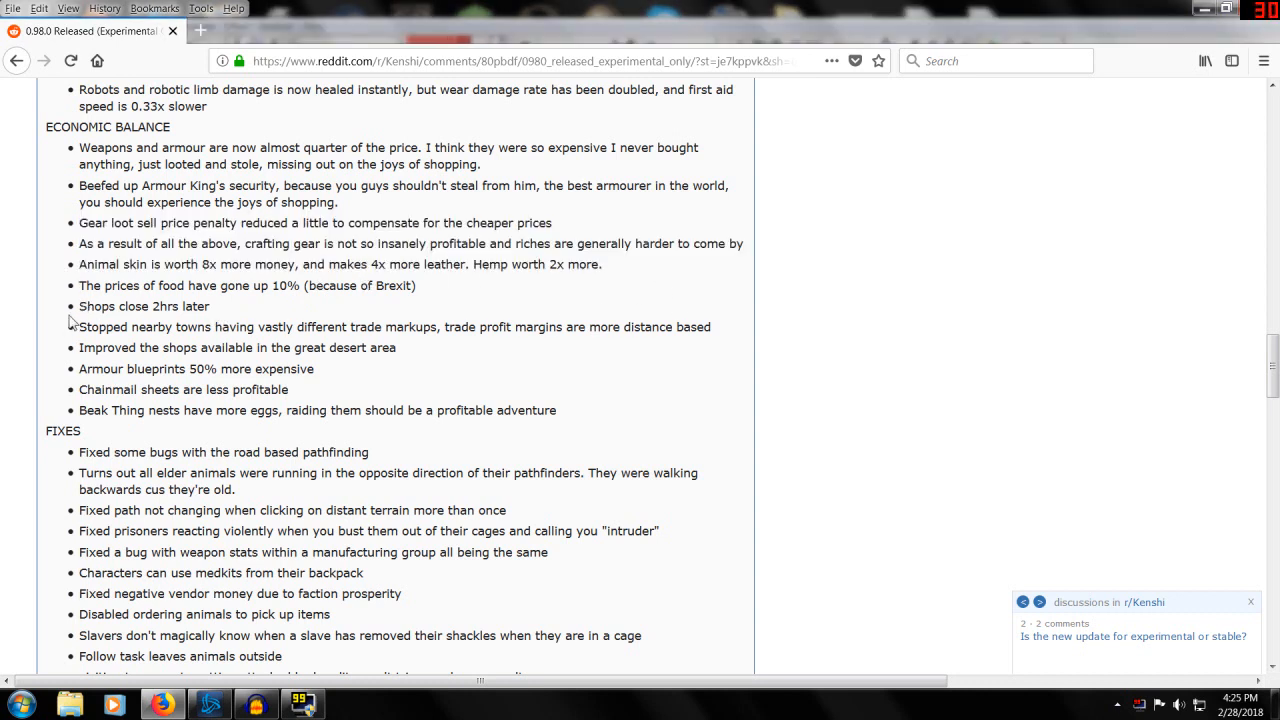
mouse_move(469, 367)
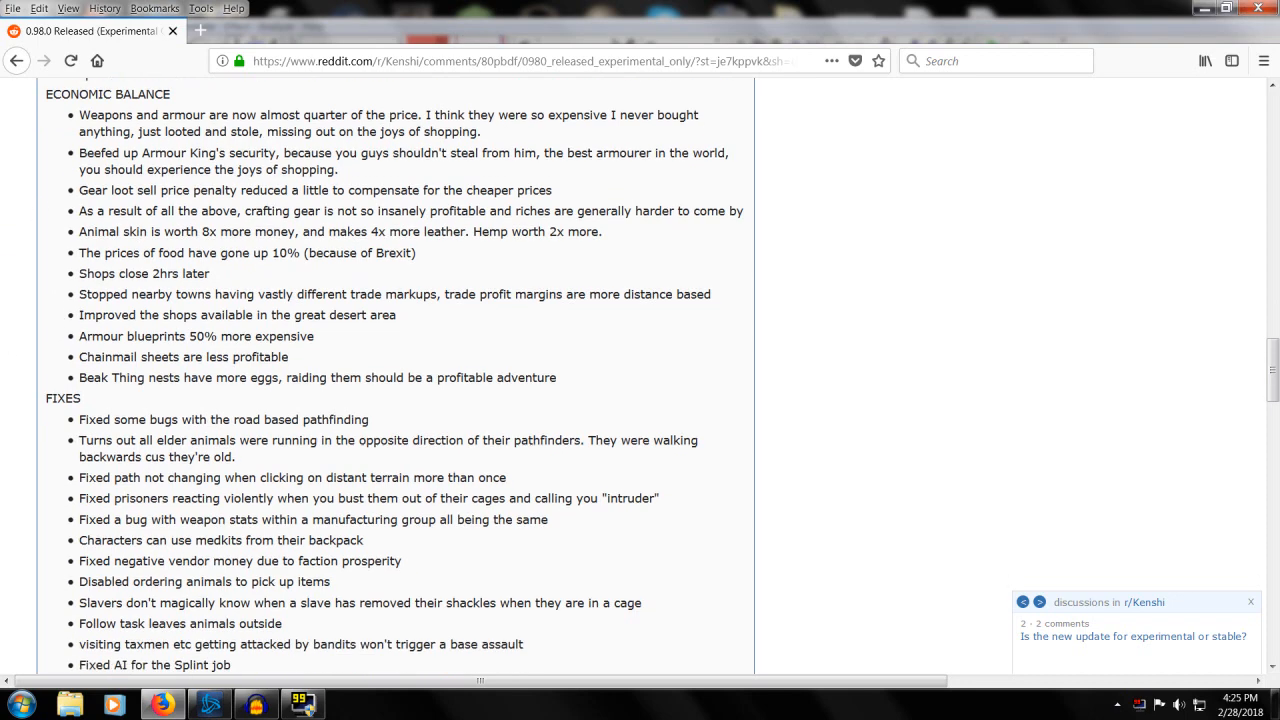
- Scroll to the end of the post through the remaining Fixes and FCS notes
scroll("down", 3)
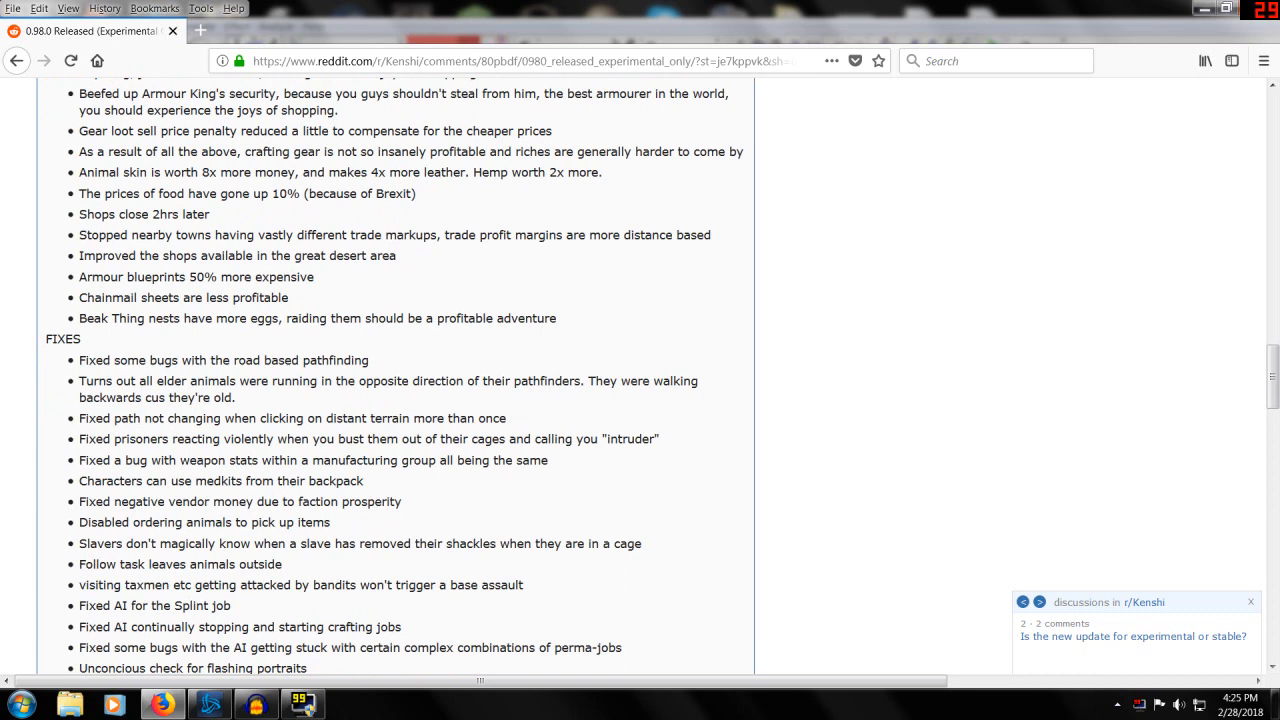
mouse_move(43, 215)
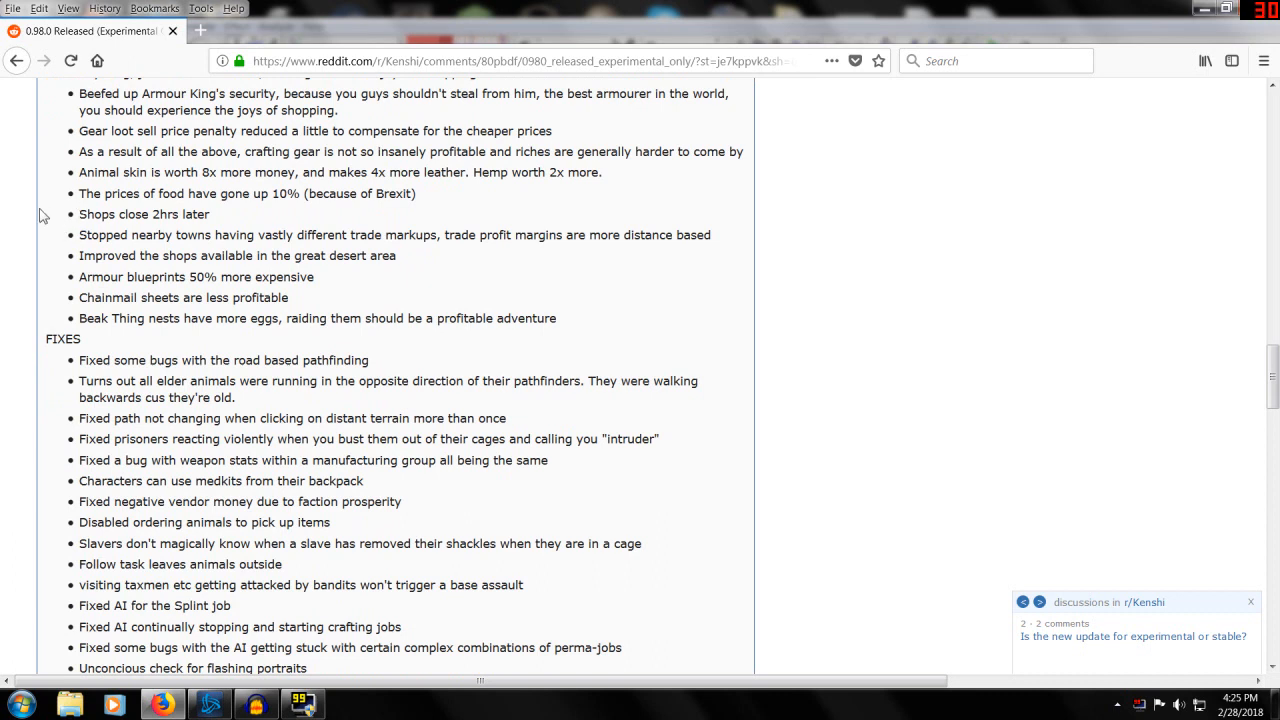
mouse_move(44, 228)
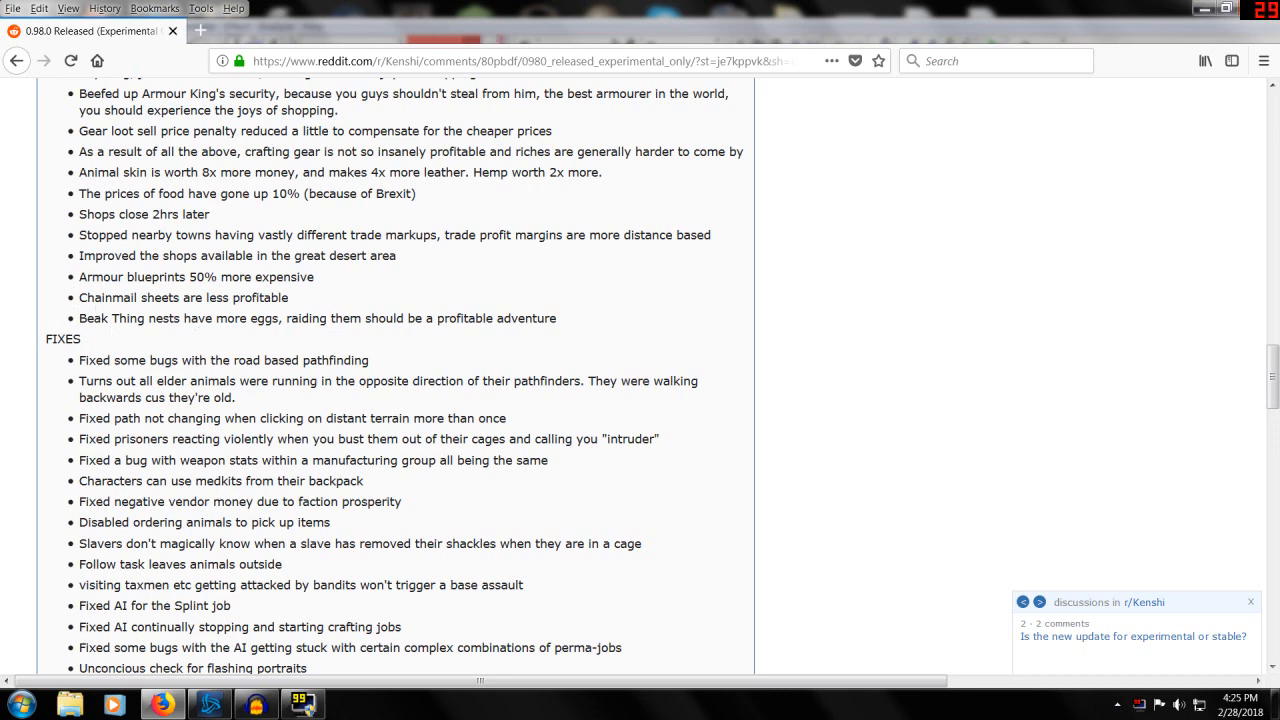
scroll("down", 3)
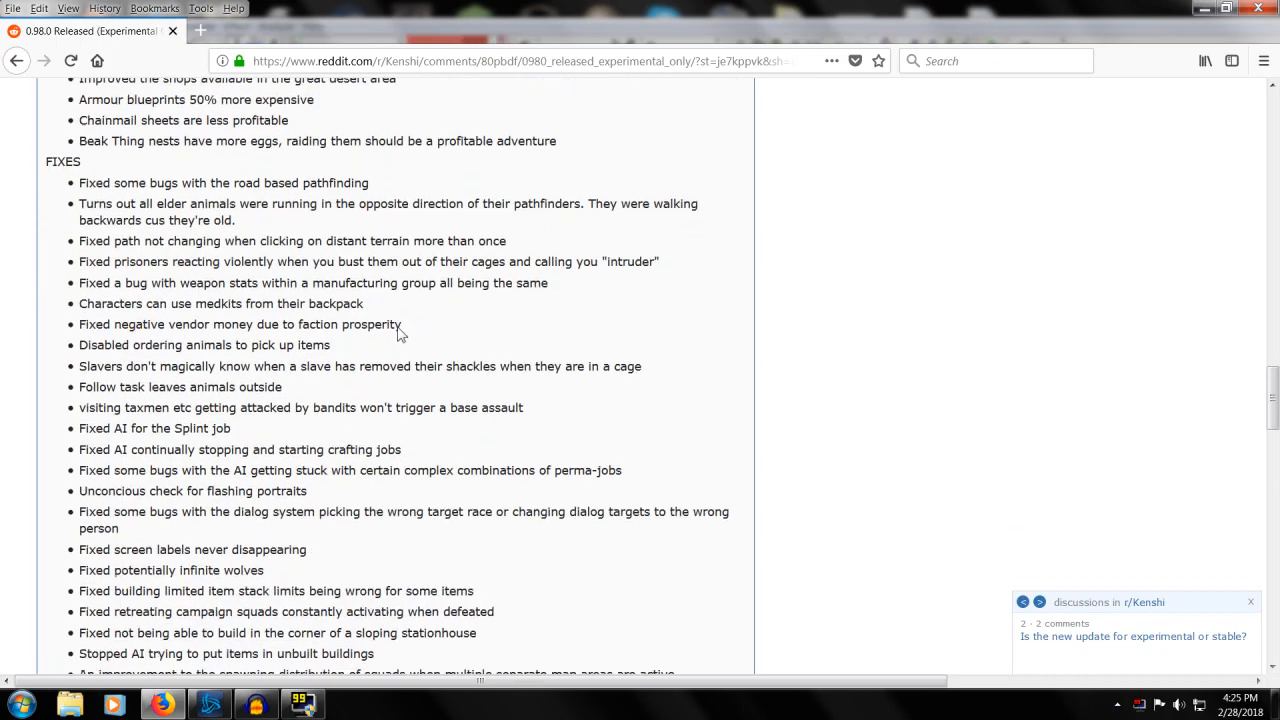
scroll("down", 3)
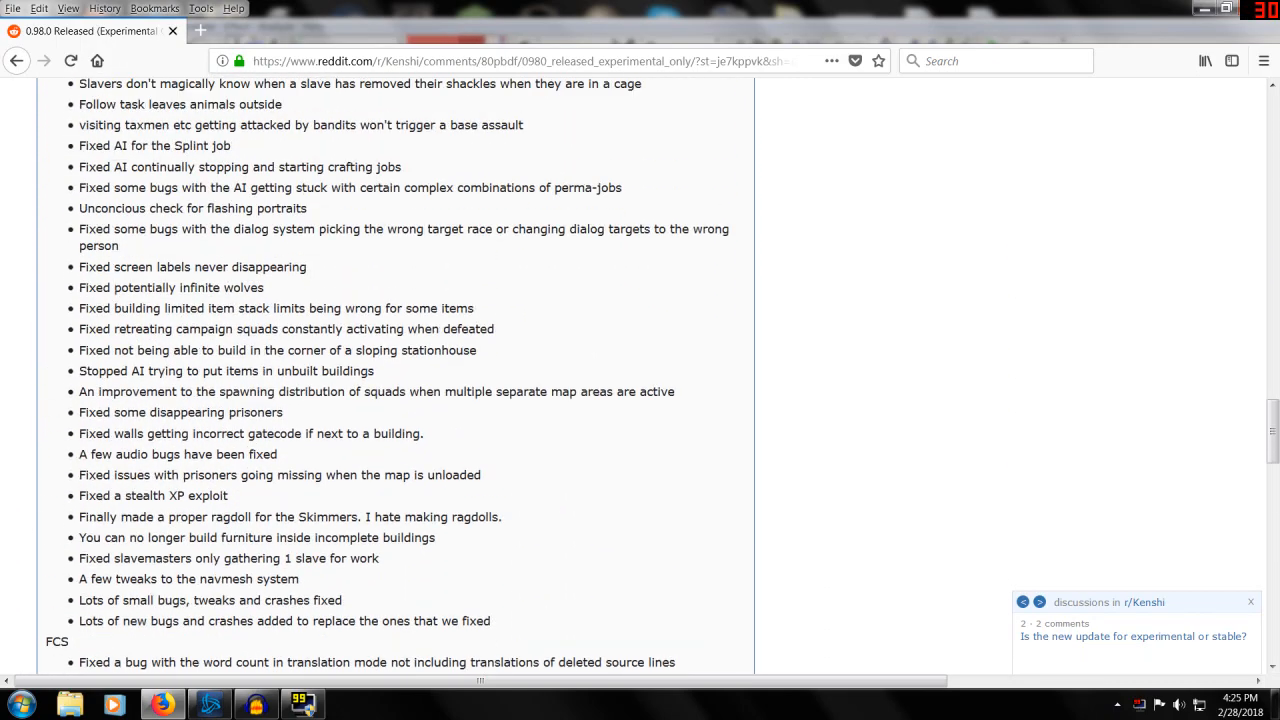
scroll("up", 3)
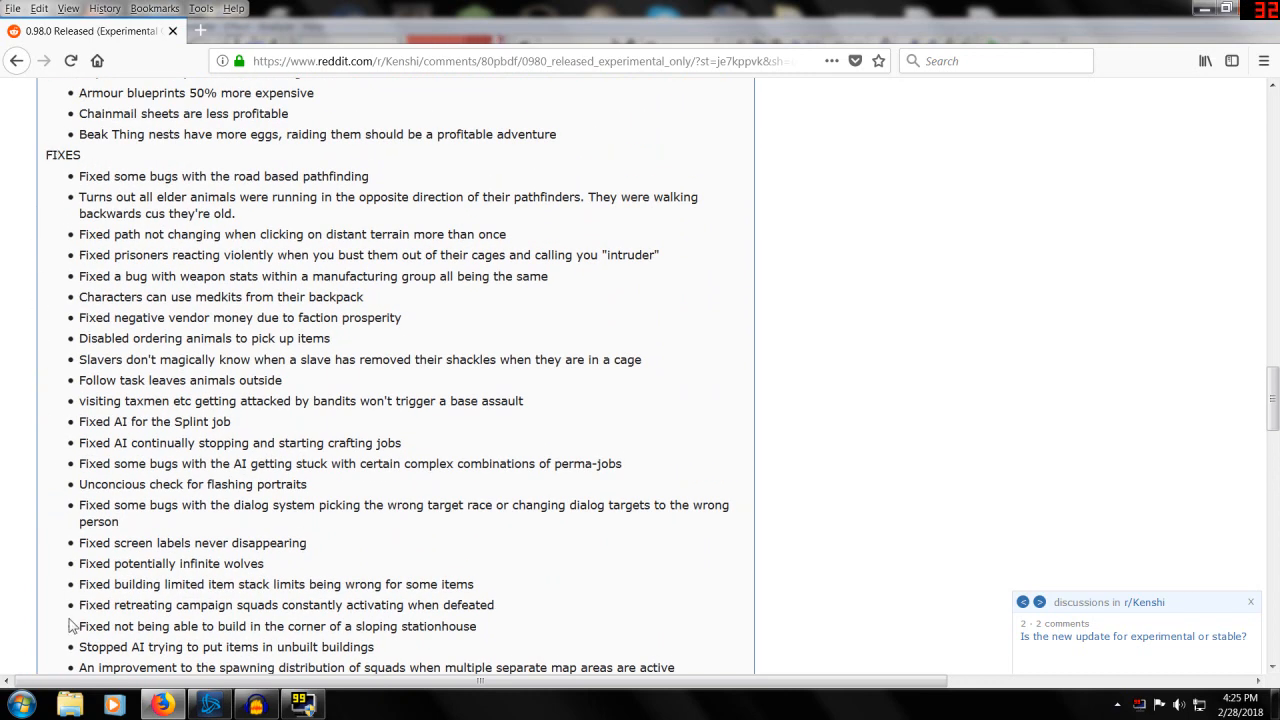
mouse_move(35, 502)
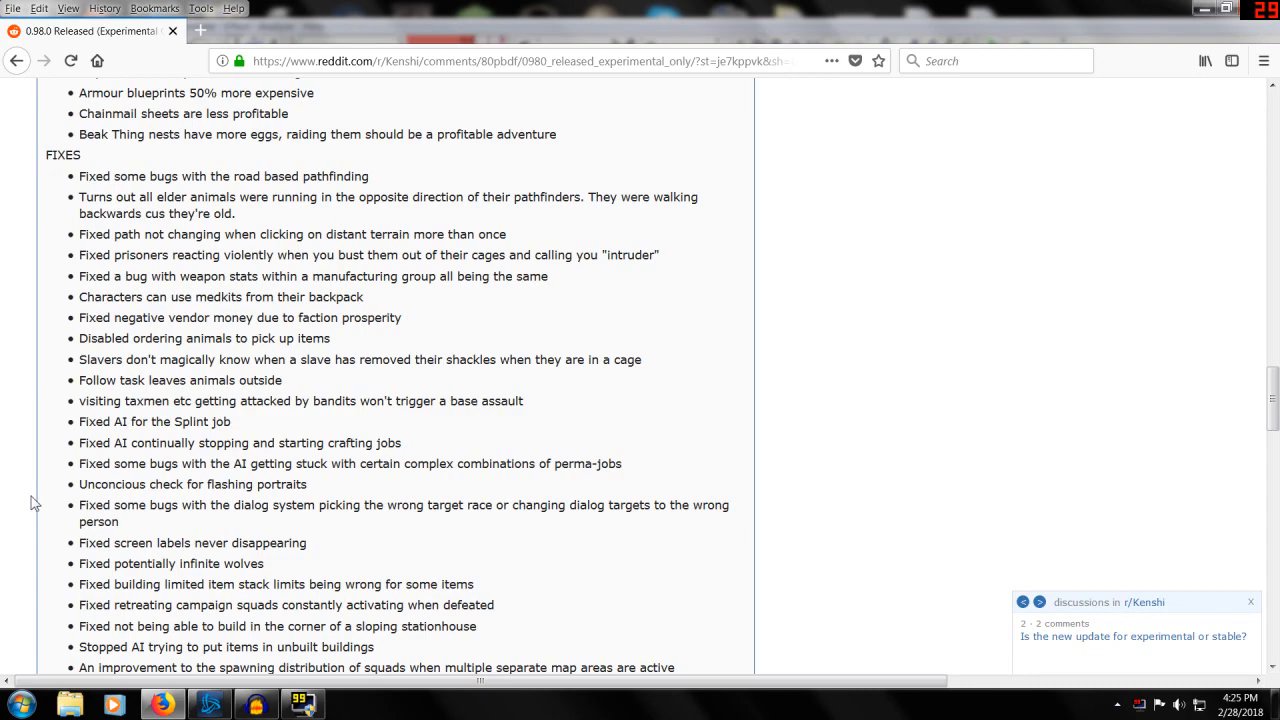
scroll("down", 3)
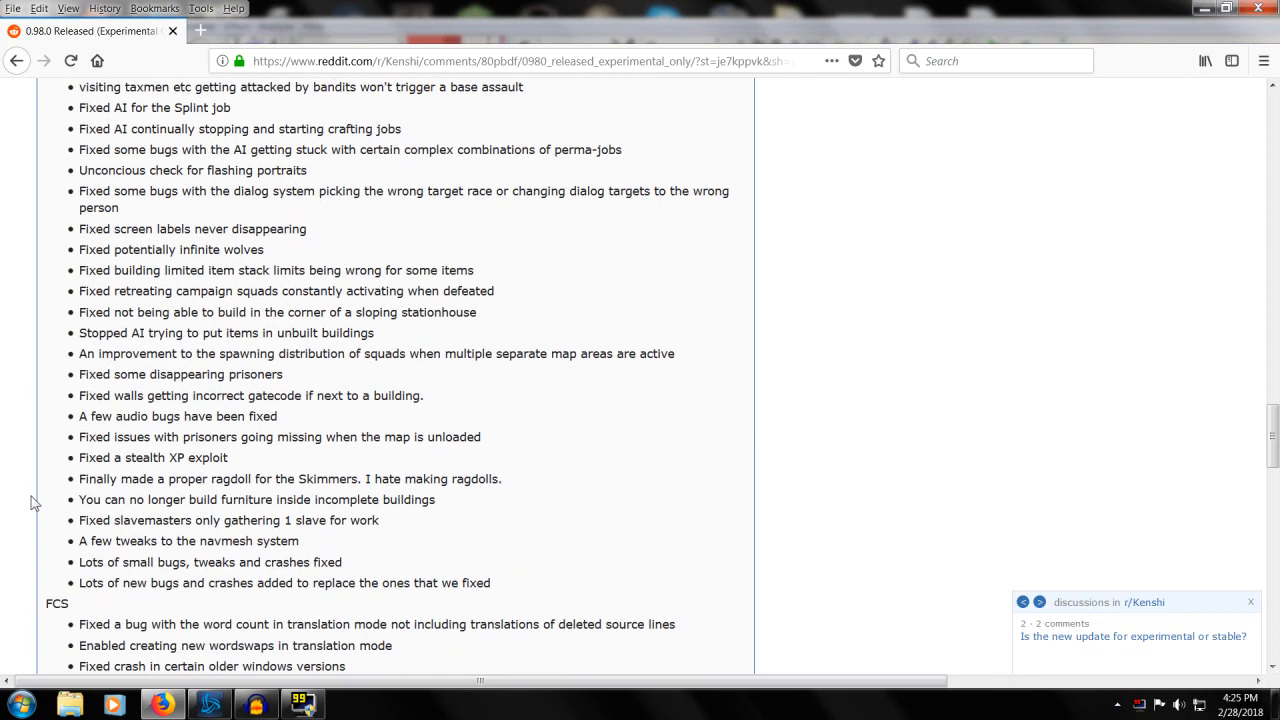
scroll("down", 3)
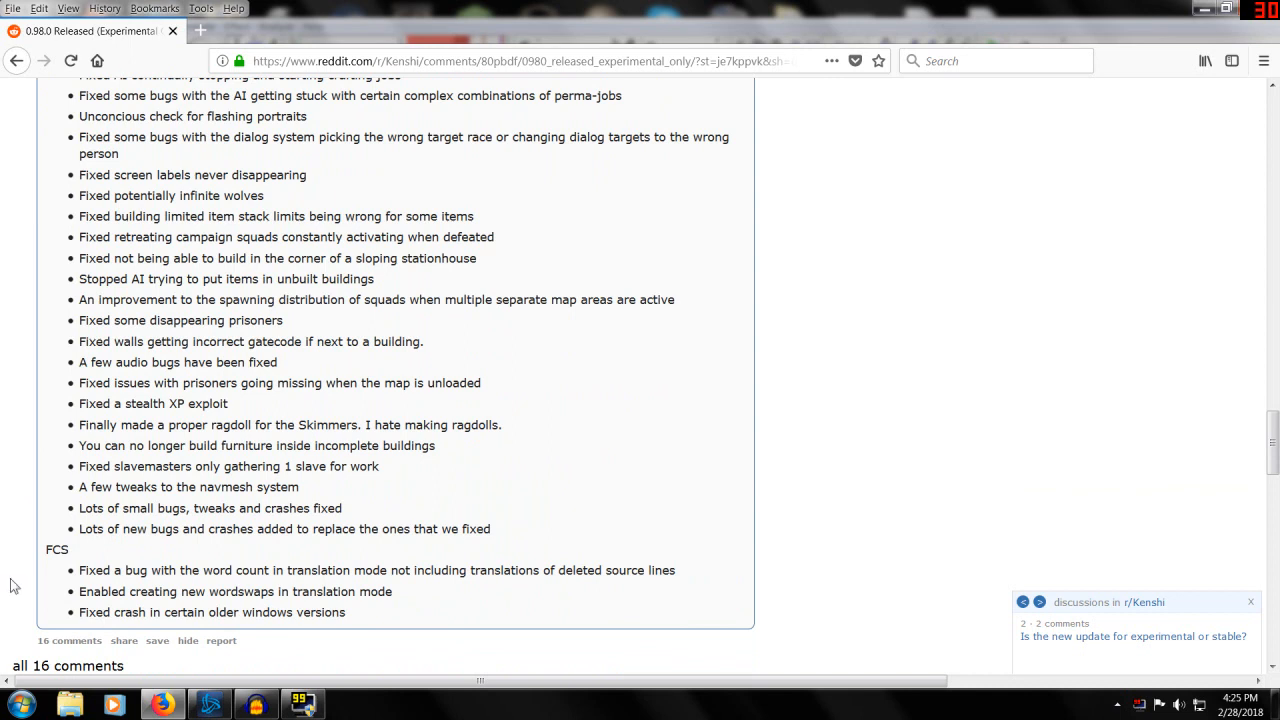